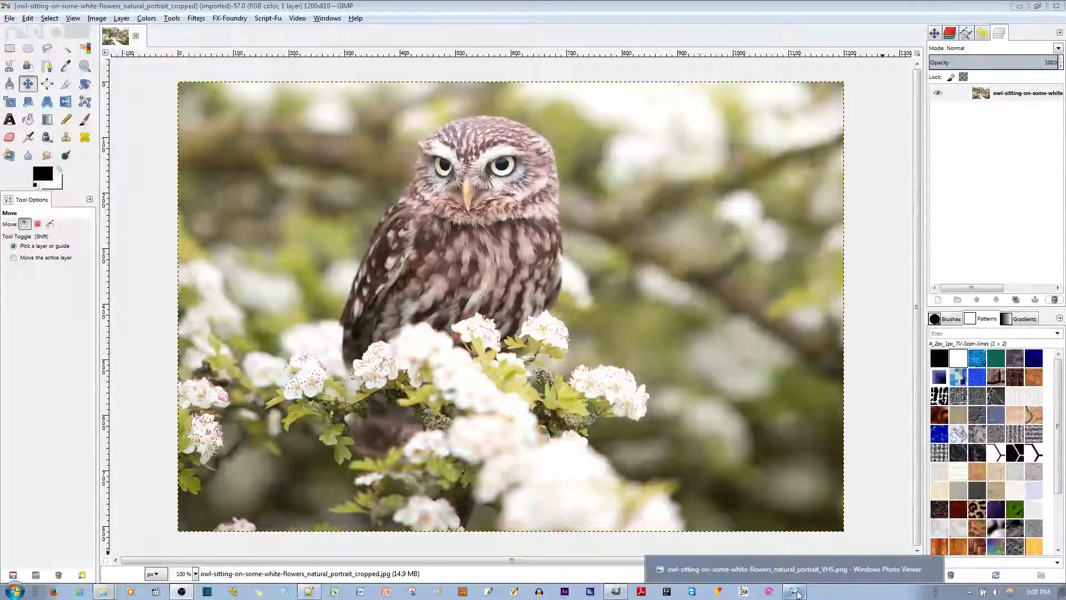
Step: Apply an IWarp Move distortion that pushes the owl's head and body out of shape
click(793, 590)
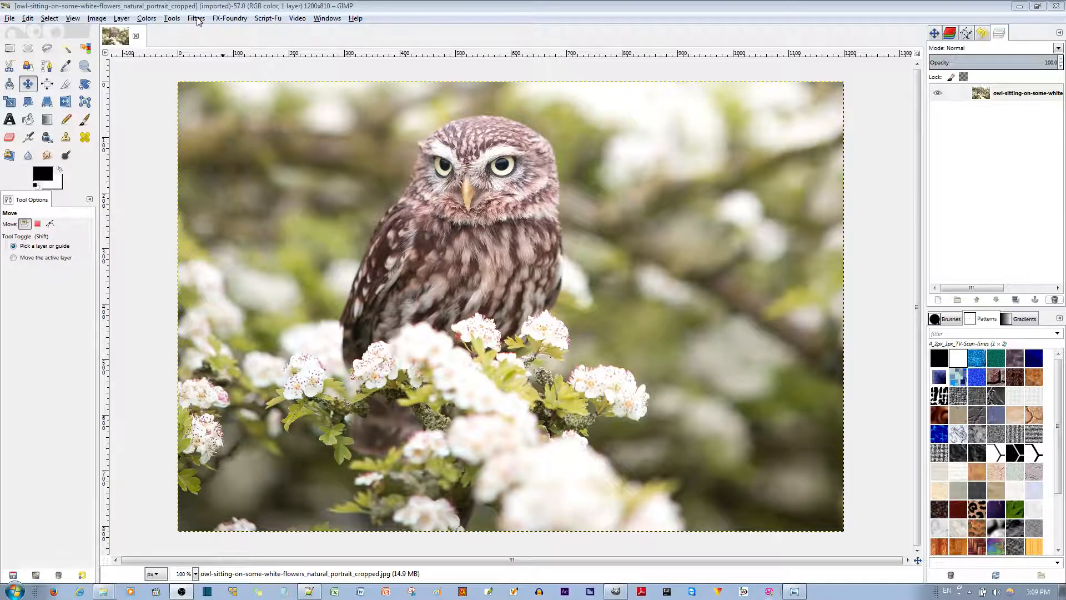
click(195, 19)
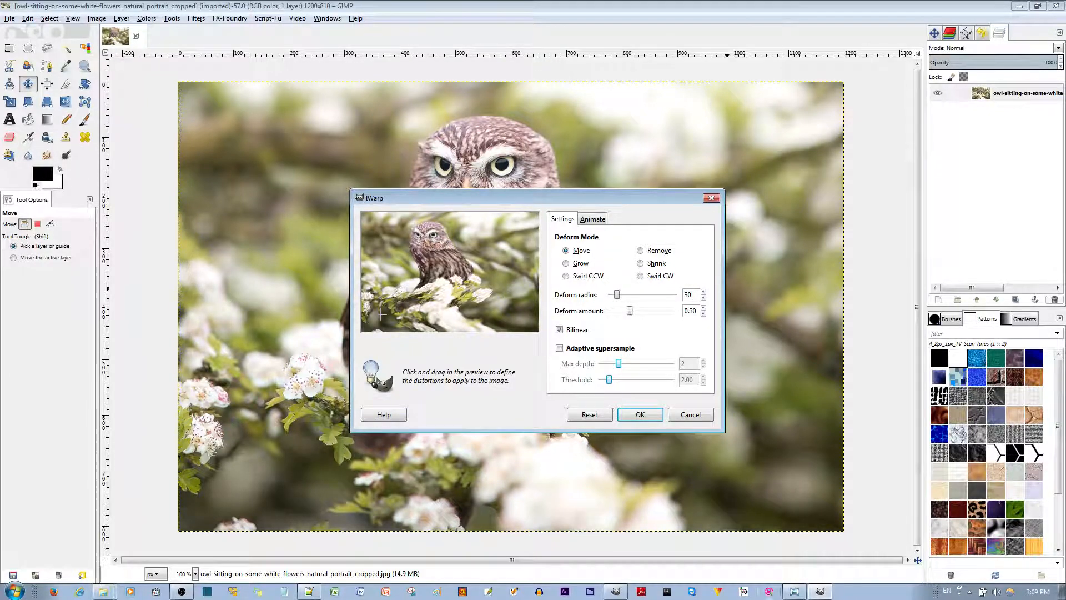
drag(381, 313, 374, 279)
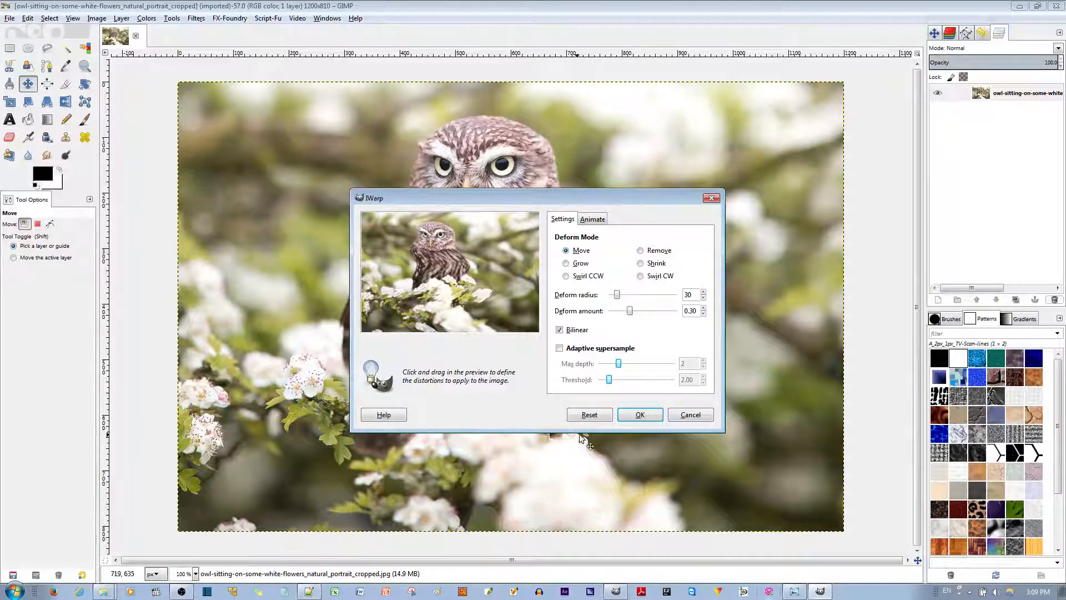
click(638, 415)
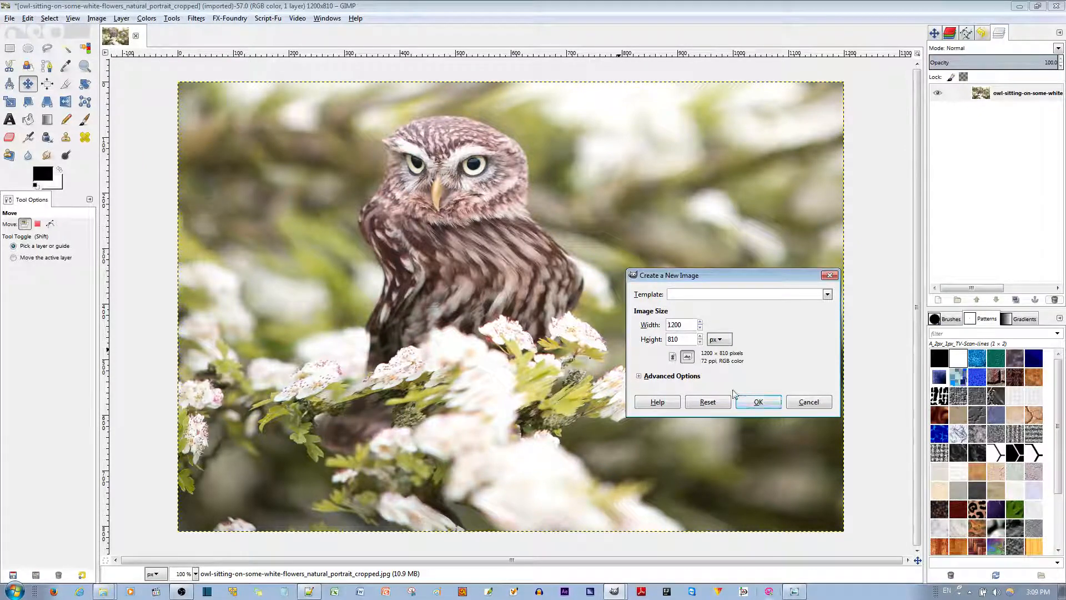
Step: Confirm the new blank transparent 1200×810 image
click(757, 400)
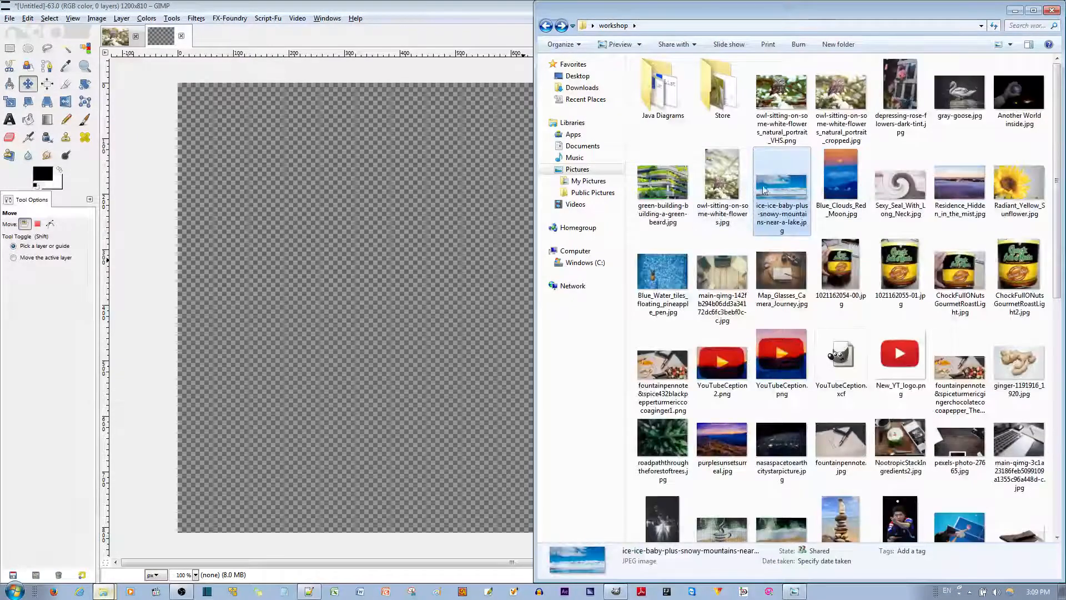
Step: Bring the ice-ice-baby cloud photo into the new image and shift it so mostly clouds fill the canvas
double_click(781, 189)
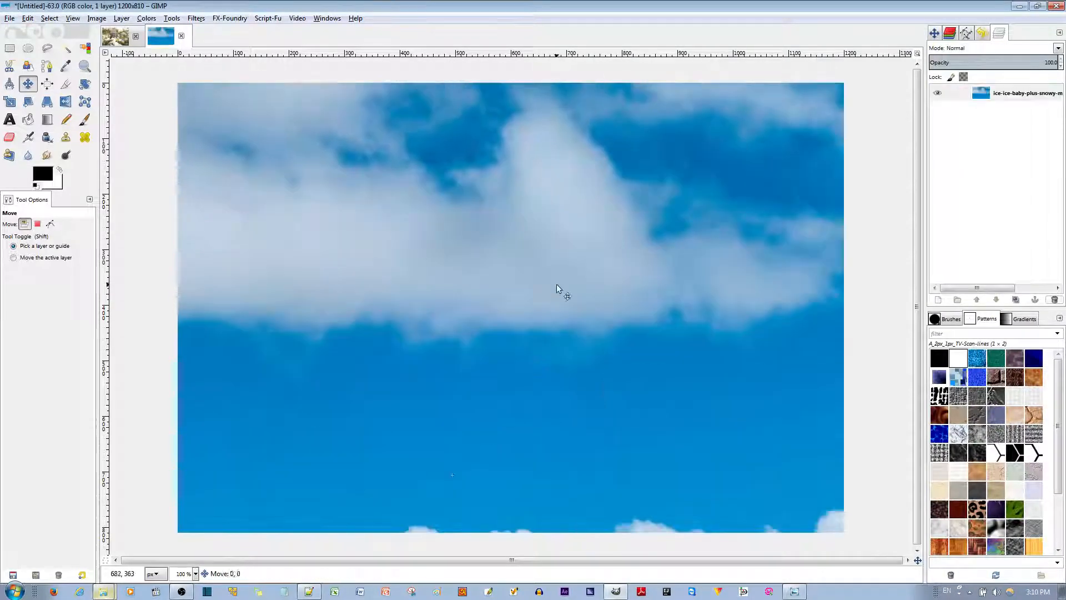
drag(556, 289, 538, 327)
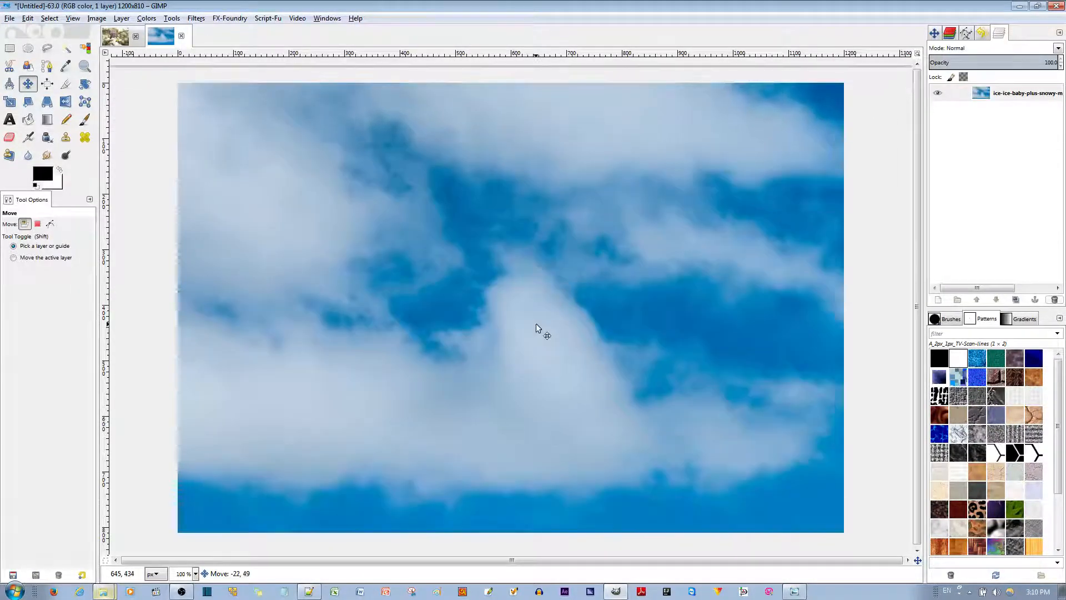
drag(547, 335, 531, 356)
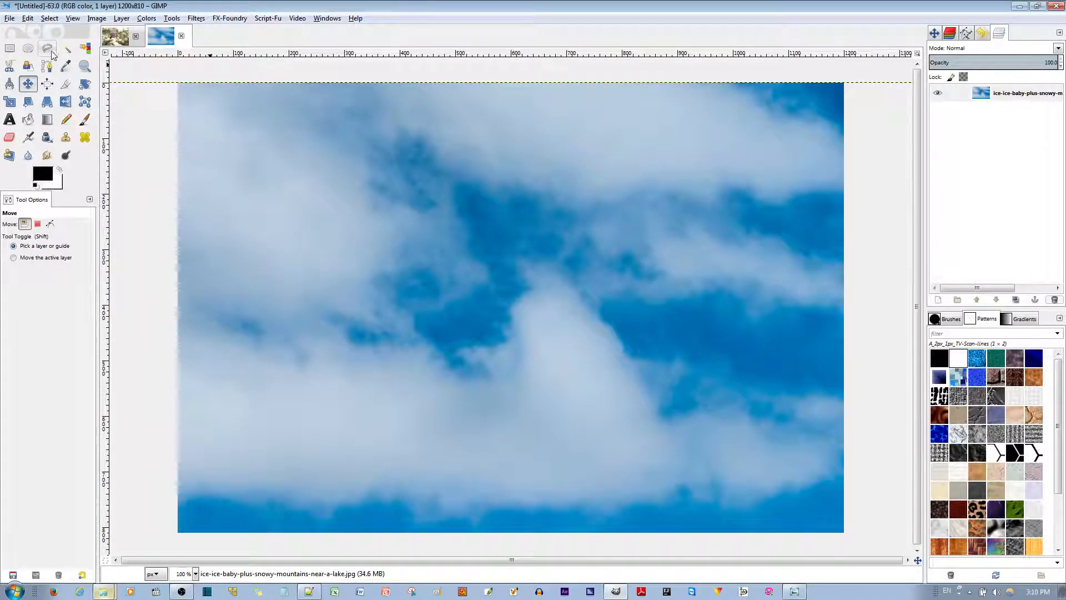
click(121, 18)
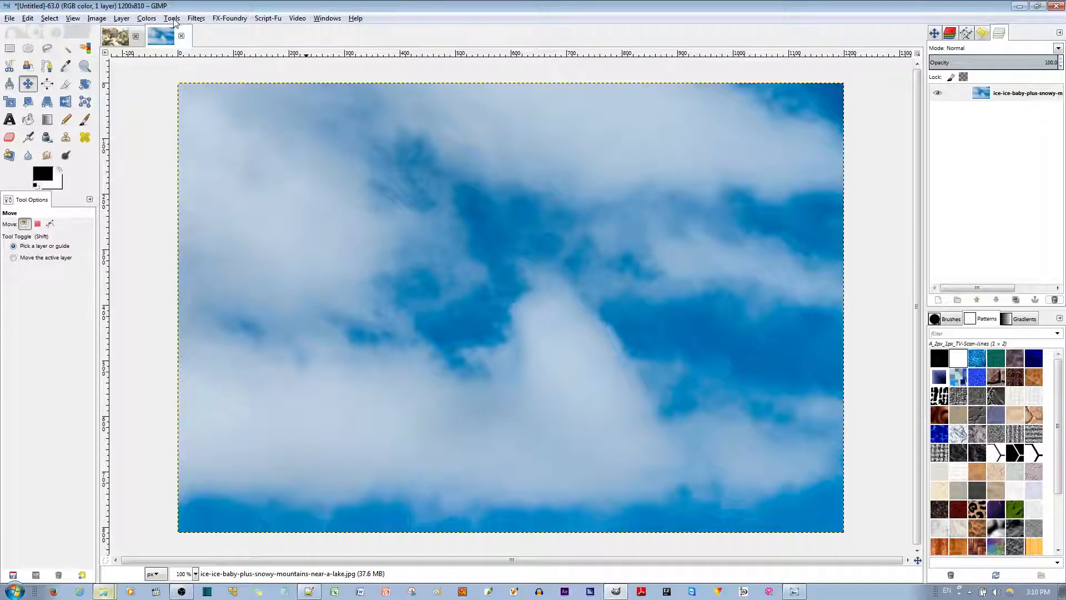
mouse_move(283, 180)
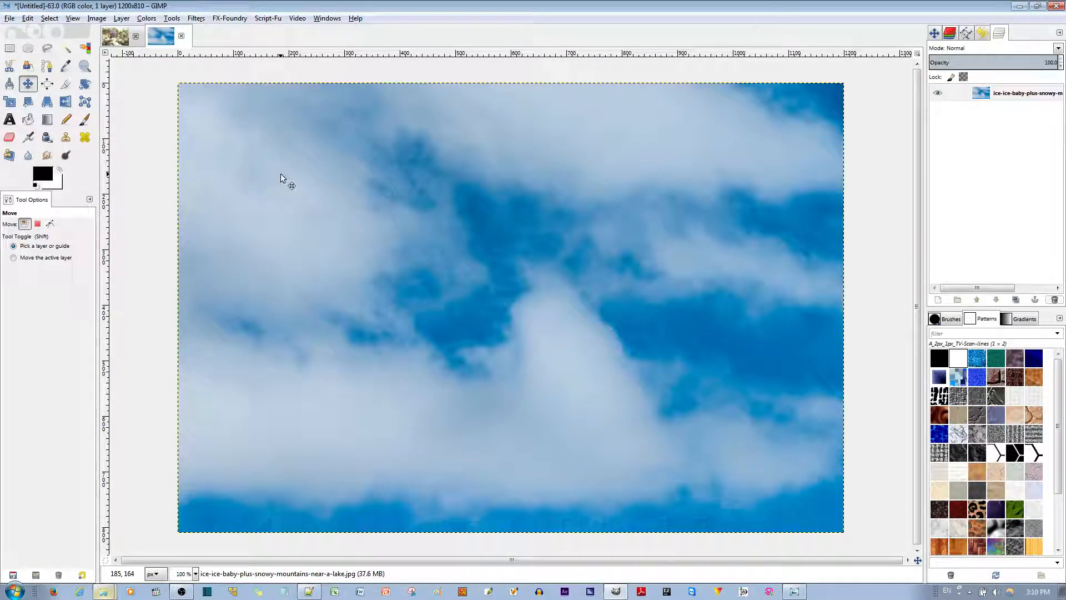
mouse_move(855, 147)
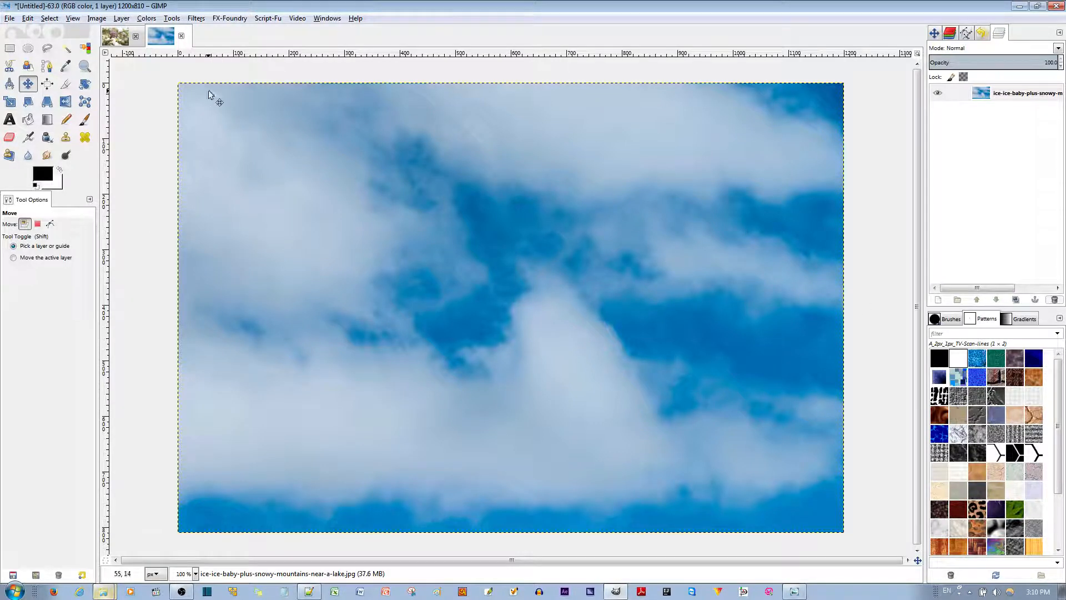
Step: Apply a Curve Bend with a sharp zigzag upper curve to the cloud layer
click(121, 19)
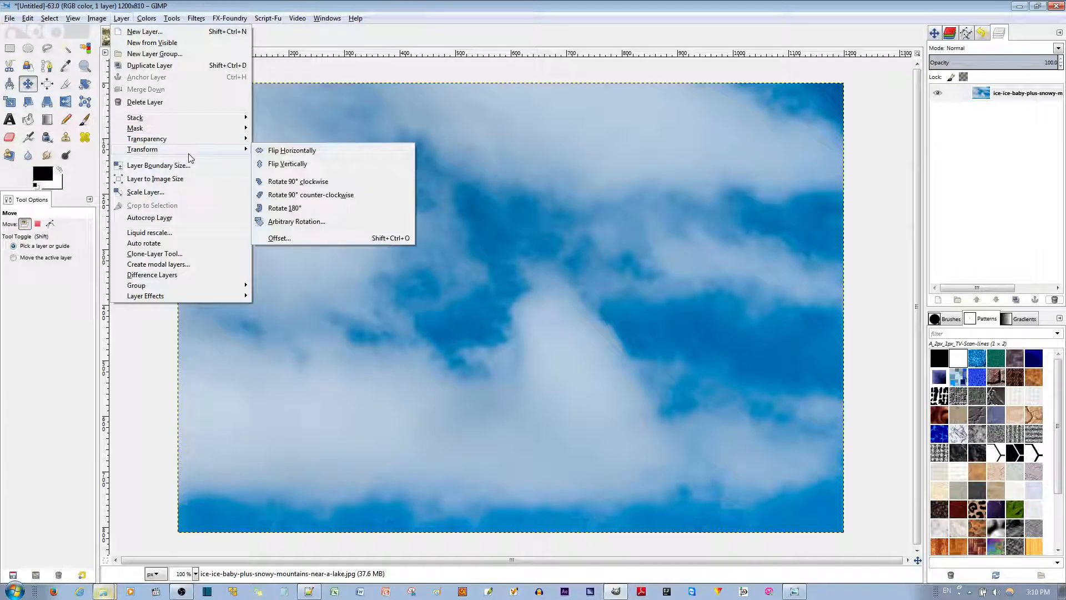
click(196, 18)
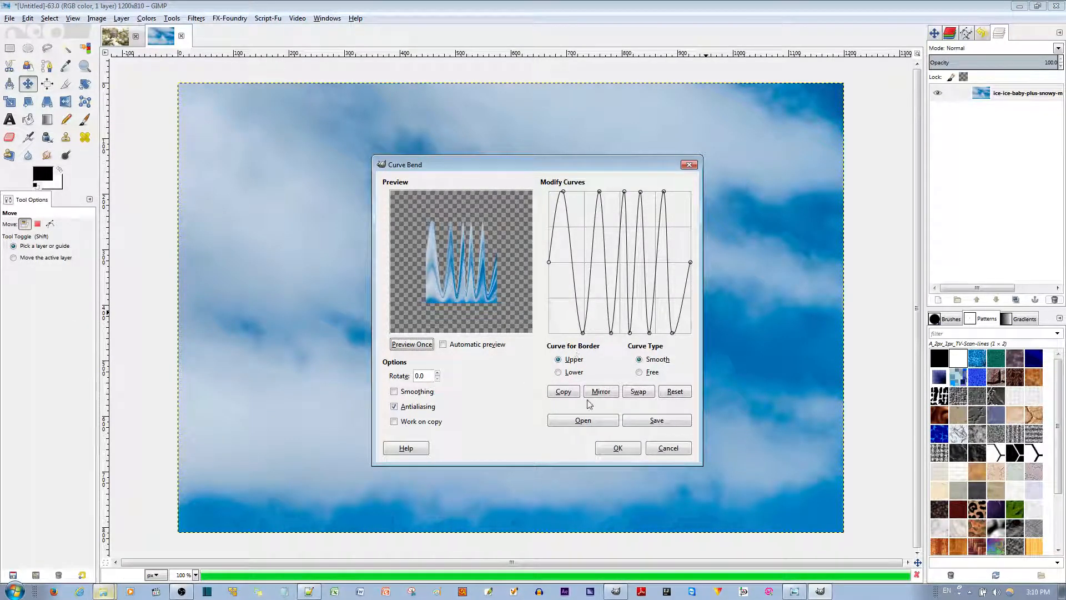
click(616, 447)
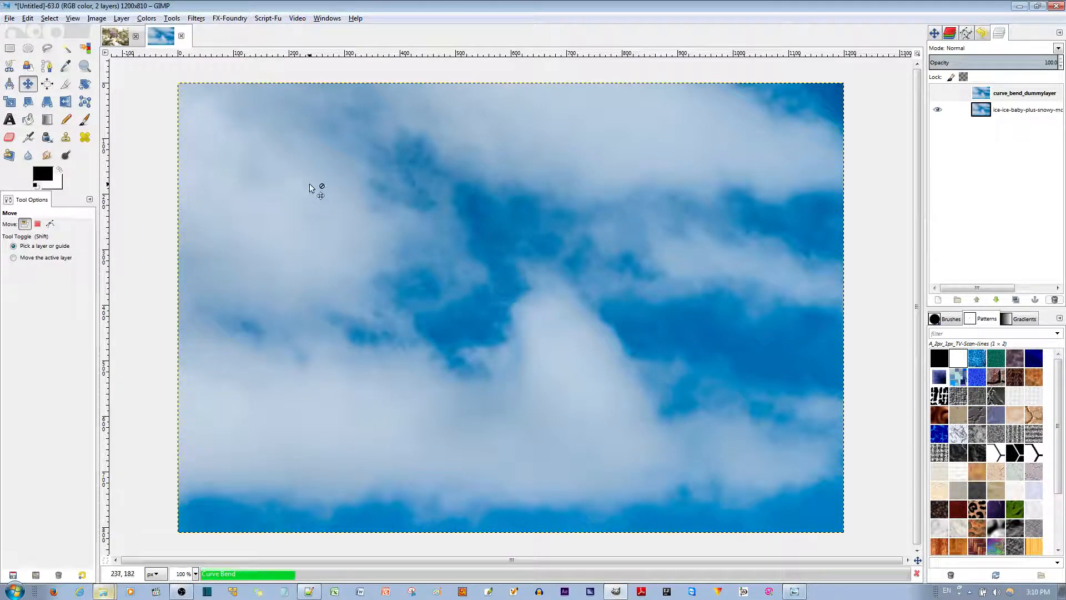
mouse_move(793, 166)
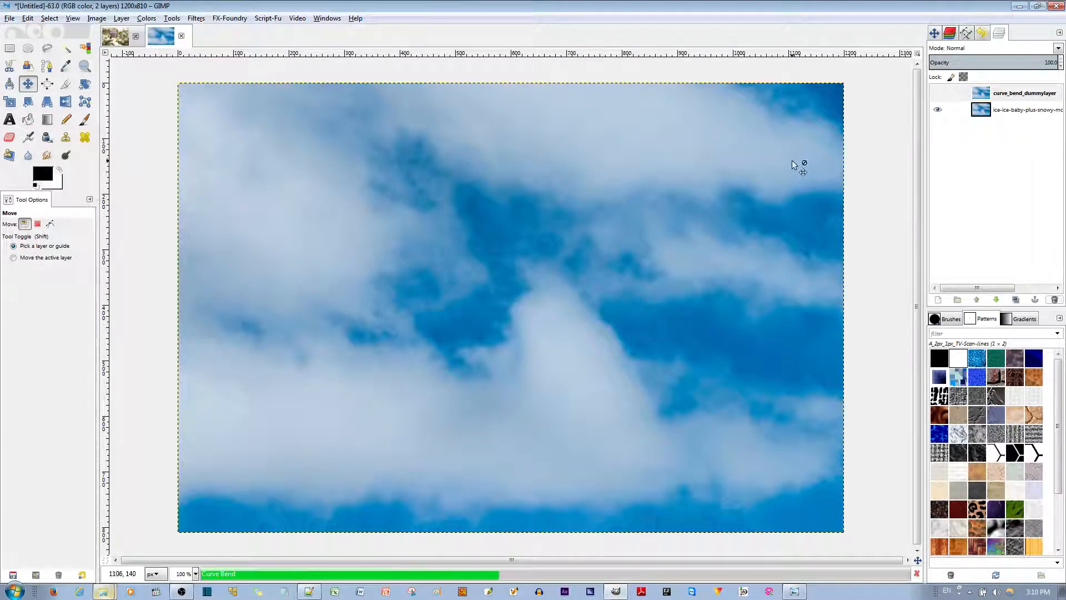
mouse_move(359, 151)
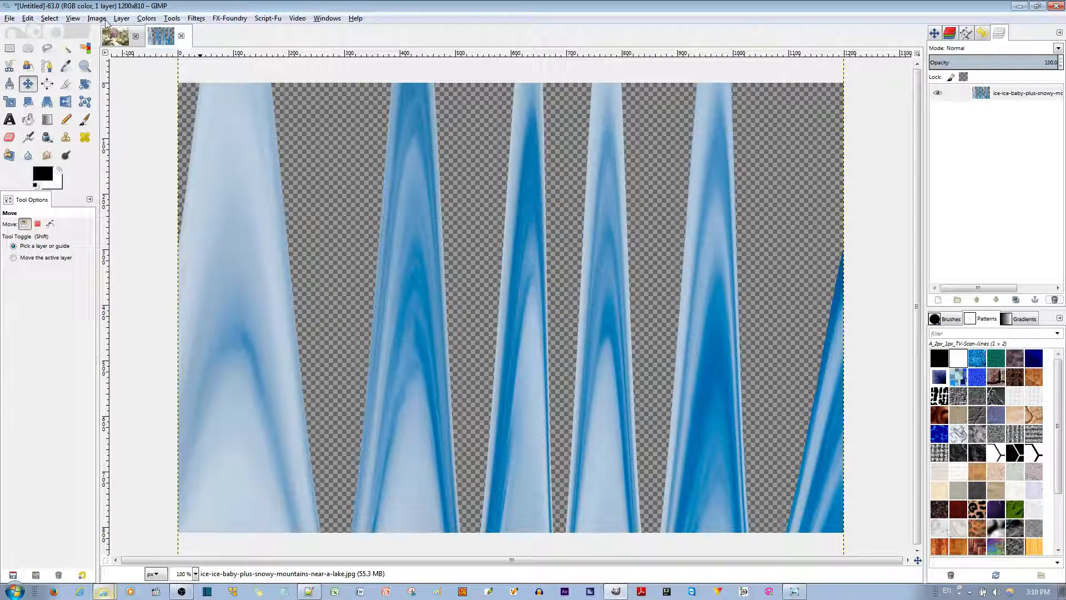
Step: Rotate the spiky cloud layer 90° clockwise so the spikes point sideways
click(121, 17)
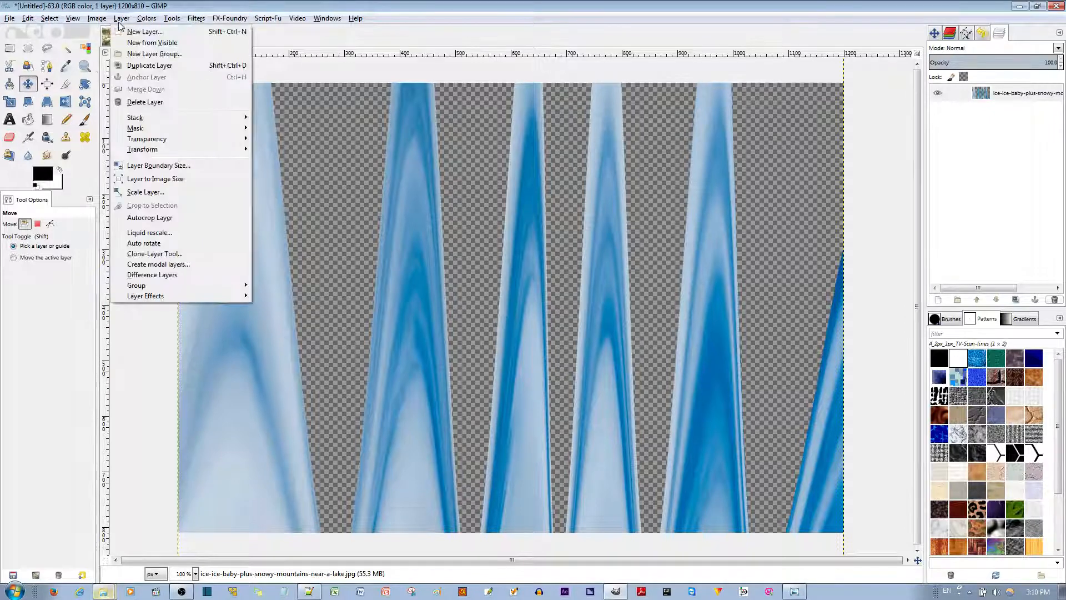
mouse_move(142, 150)
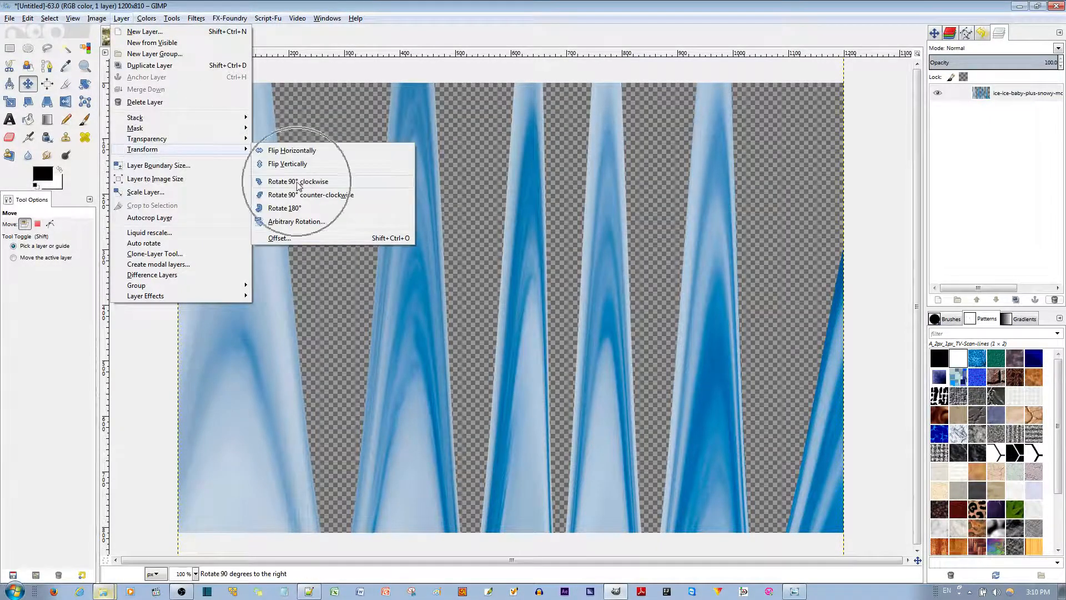
click(298, 181)
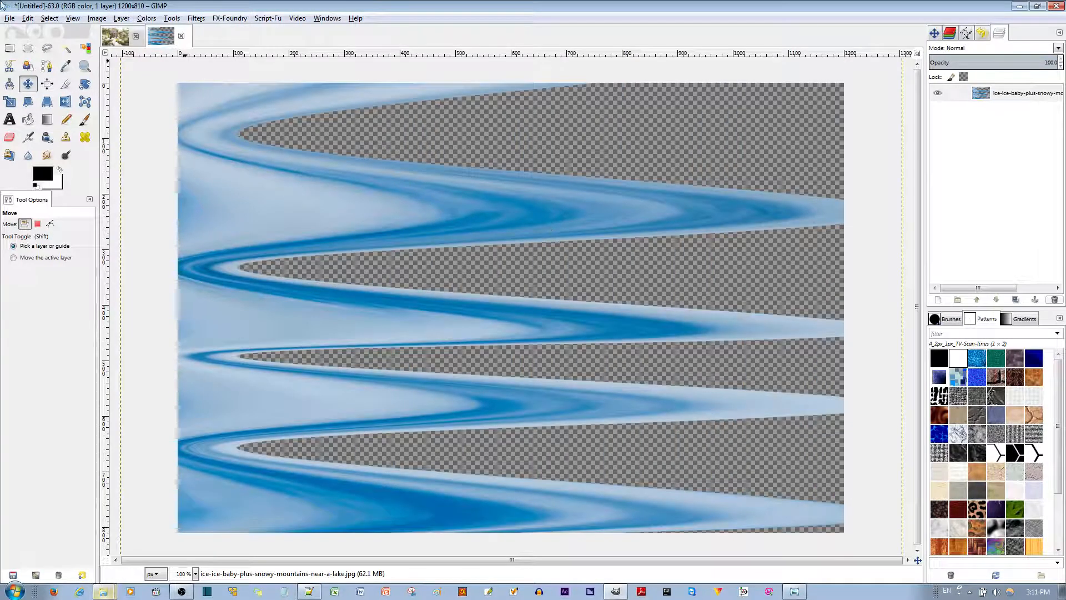
Step: Export the sideways cloud waves as 123Cloud.png in Pictures, replacing the existing file
click(10, 18)
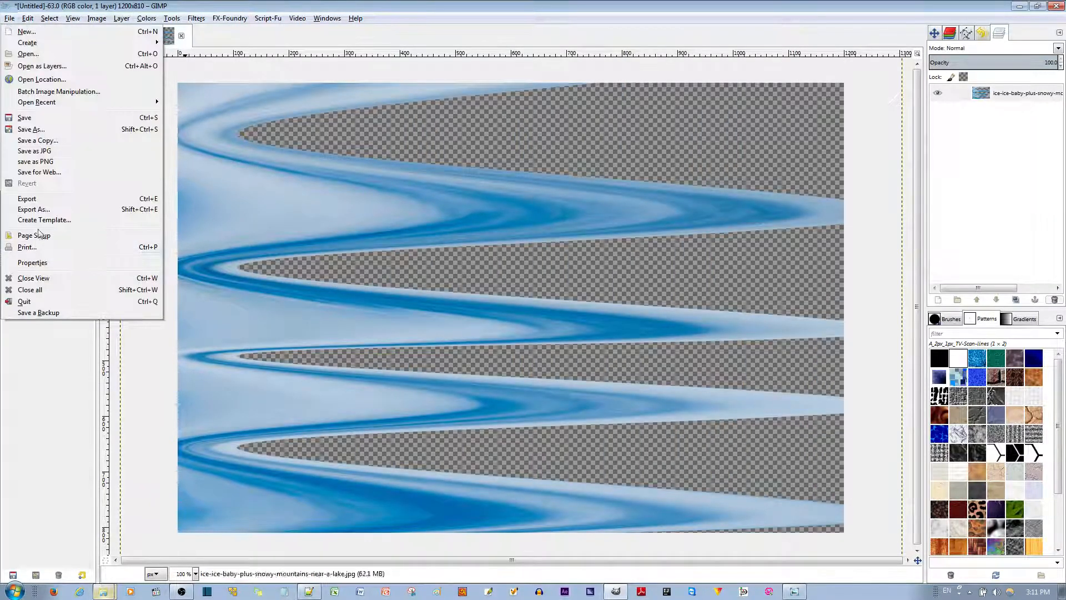
click(32, 208)
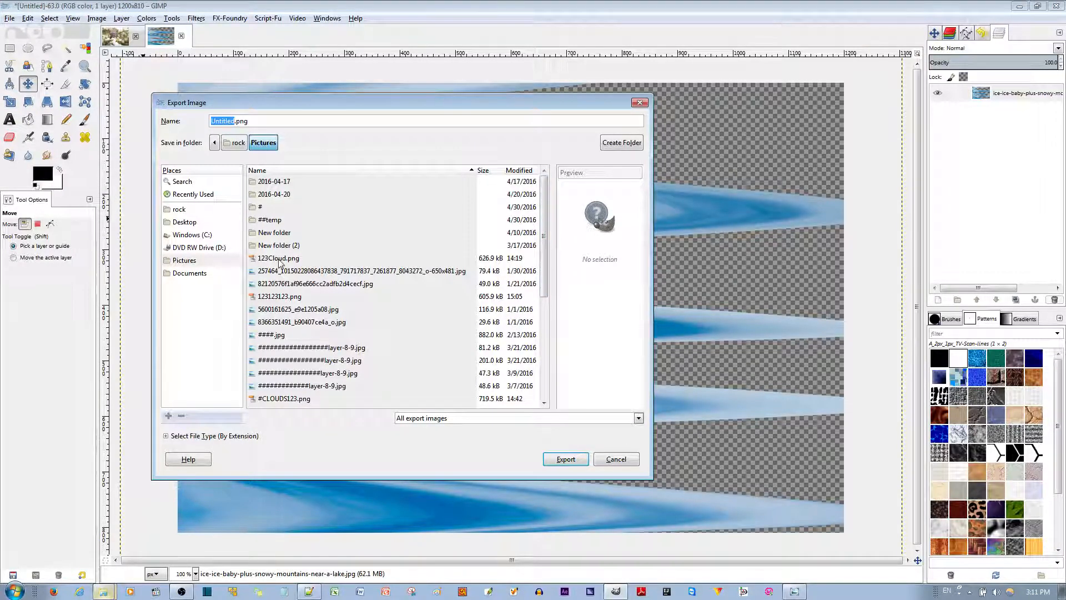
click(278, 258)
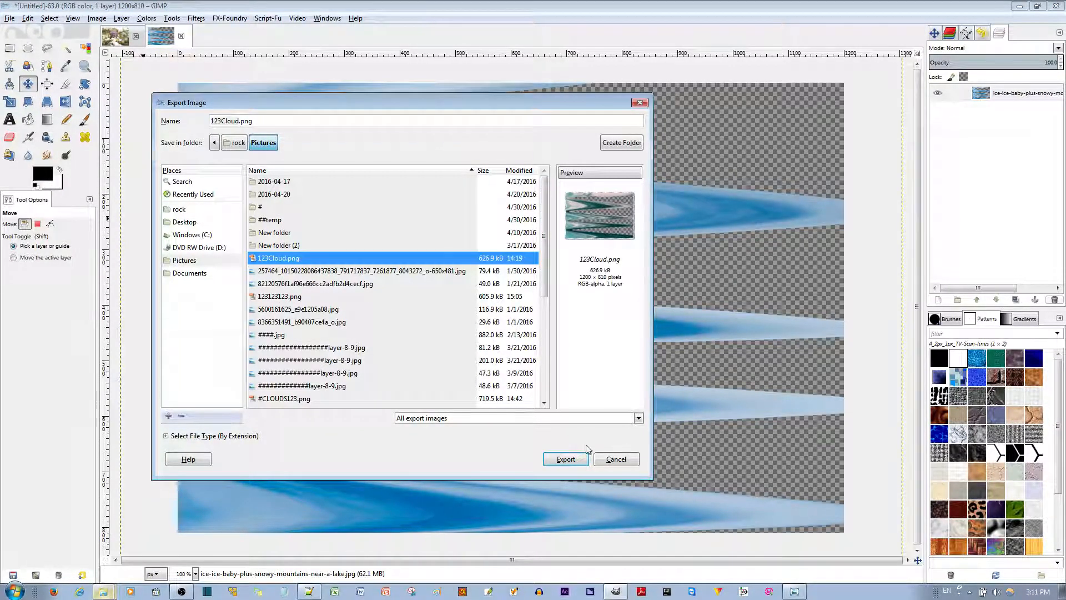
click(565, 459)
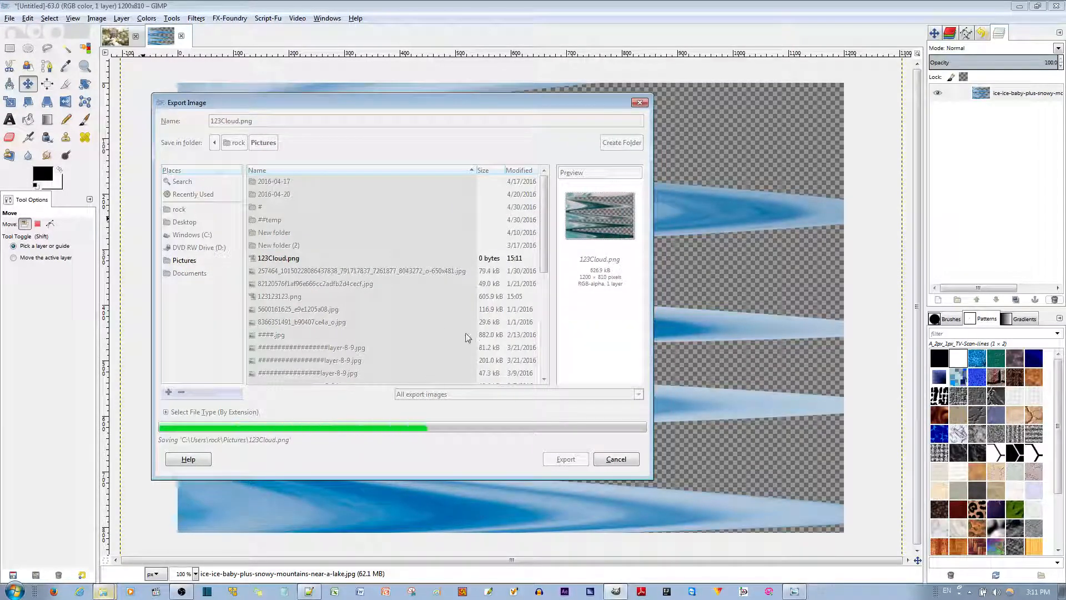
click(565, 459)
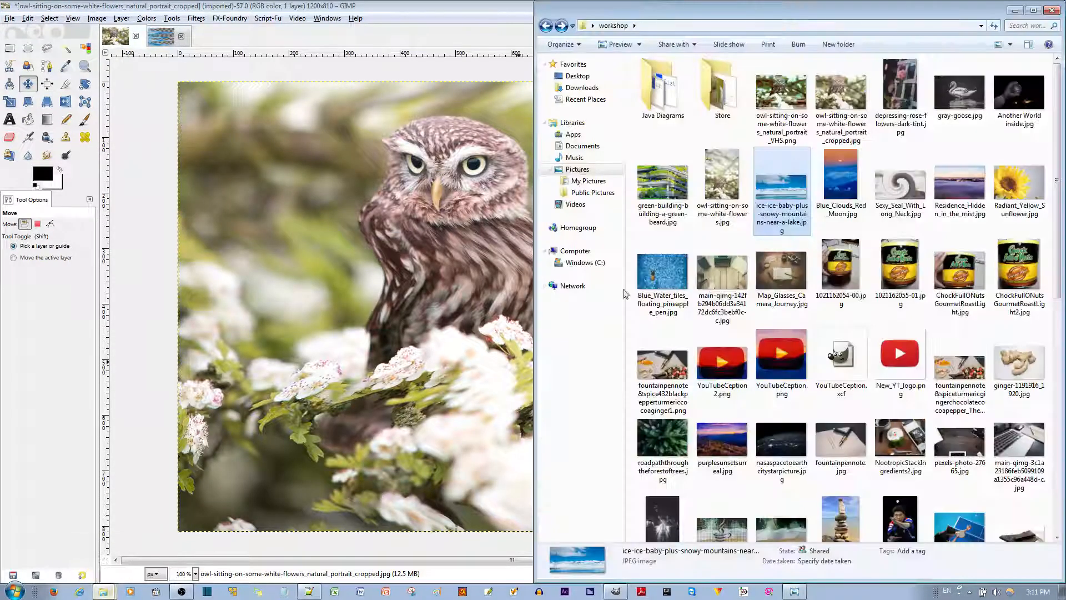
Step: Switch to the owl image and add #CLOUDS123.png as a layer above the owl photo
click(577, 169)
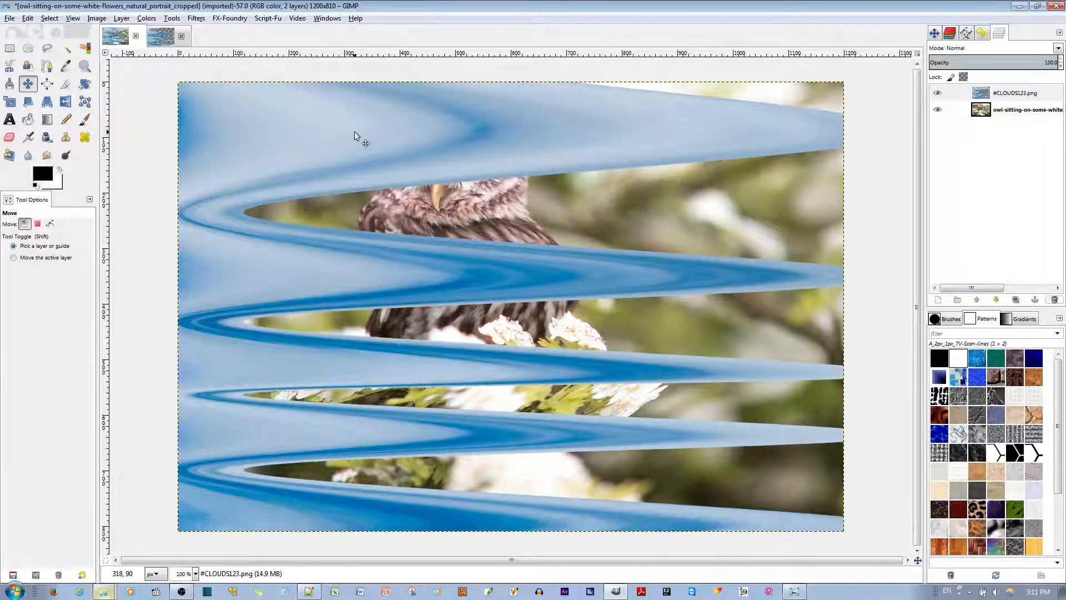
click(1013, 94)
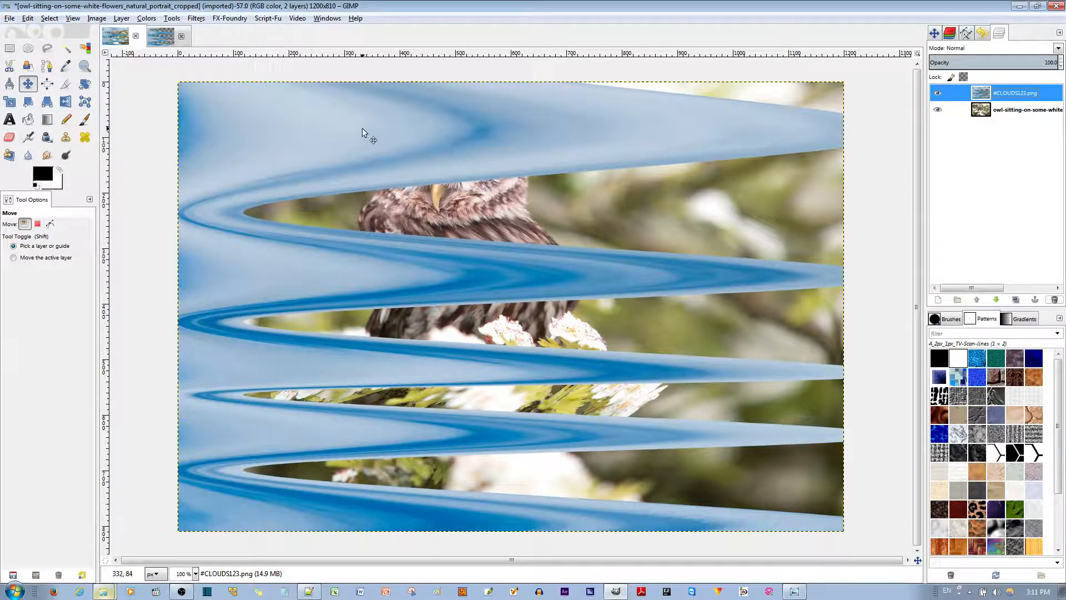
Step: Apply the Waves distortion with small amplitude and short wavelength to the cloud layer
click(196, 18)
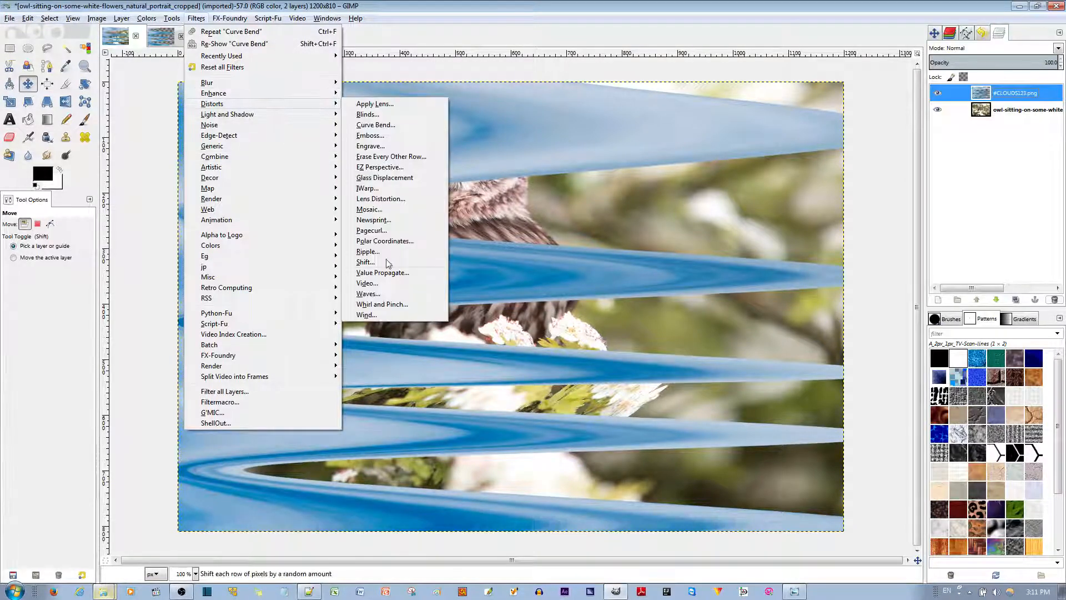
click(368, 293)
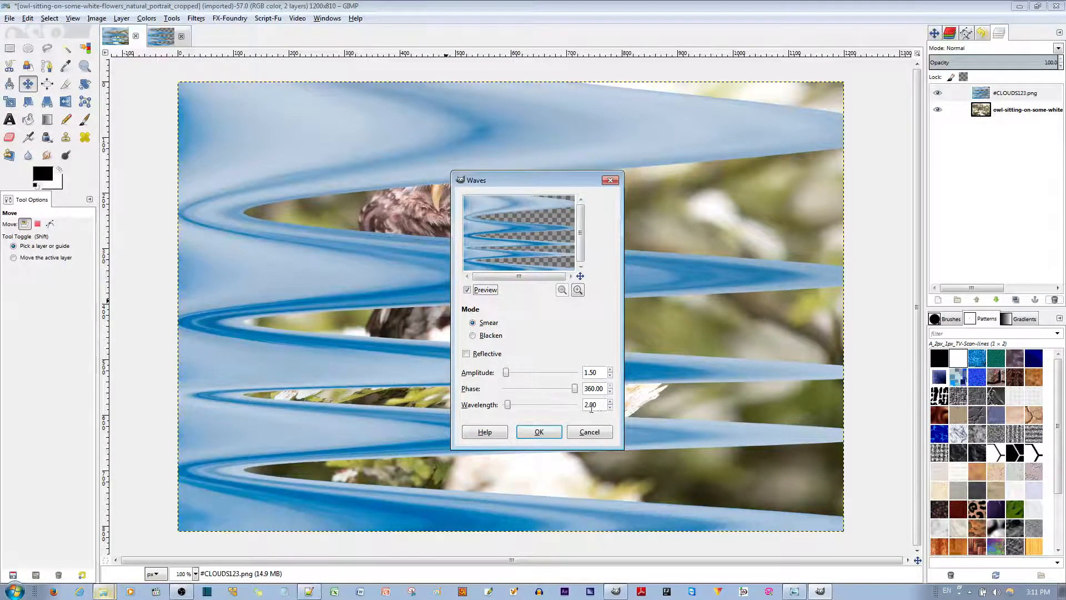
click(577, 290)
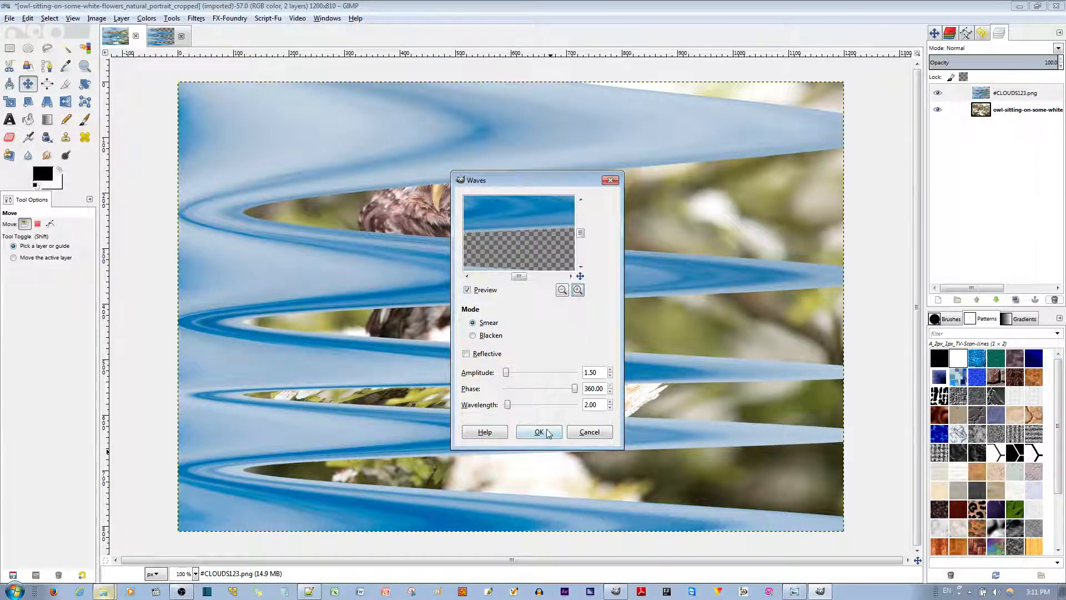
click(539, 431)
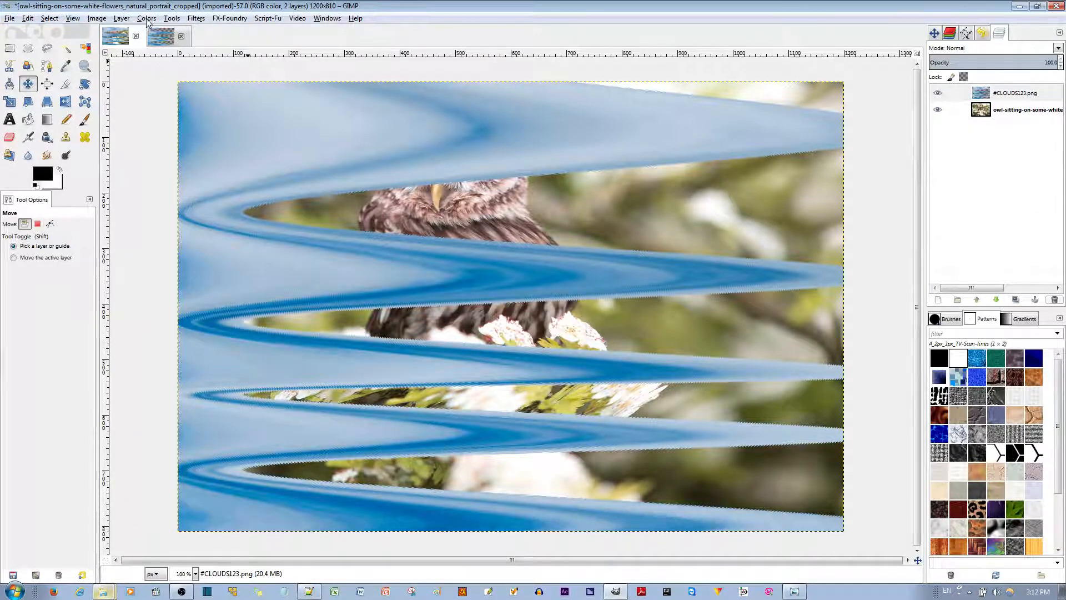
Step: Desaturate the cloud layer and set Levels black input 112, gamma 3.10, then select the owl layer
click(146, 19)
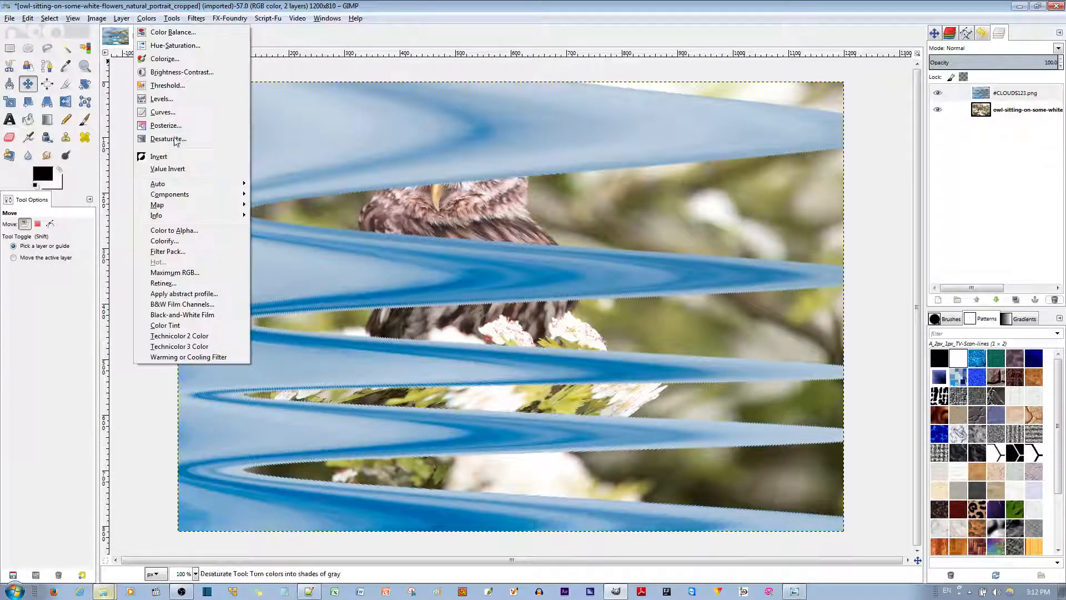
click(168, 139)
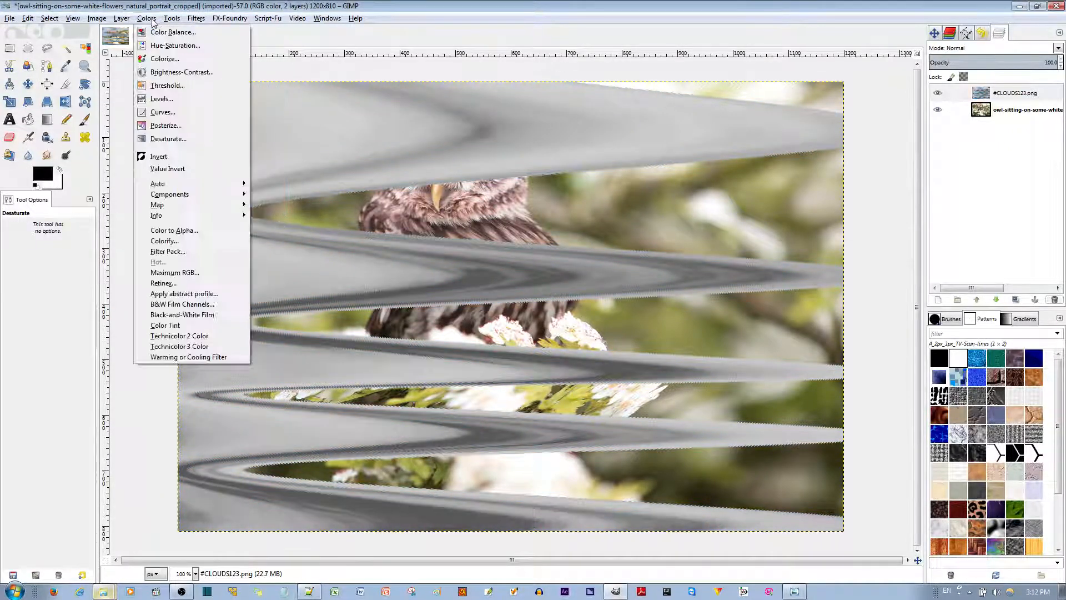
click(162, 98)
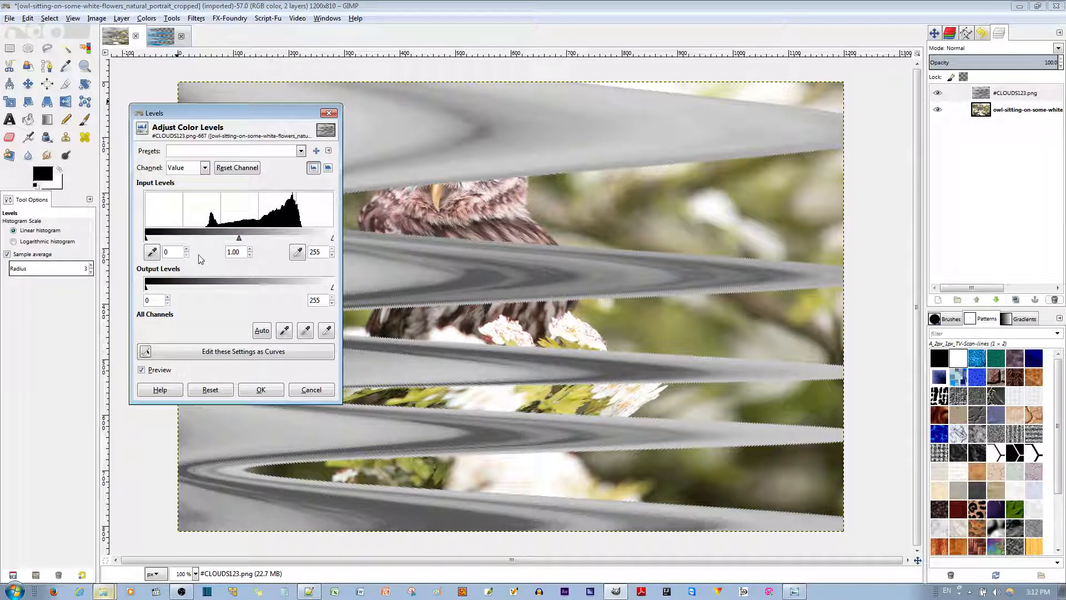
drag(144, 237, 227, 238)
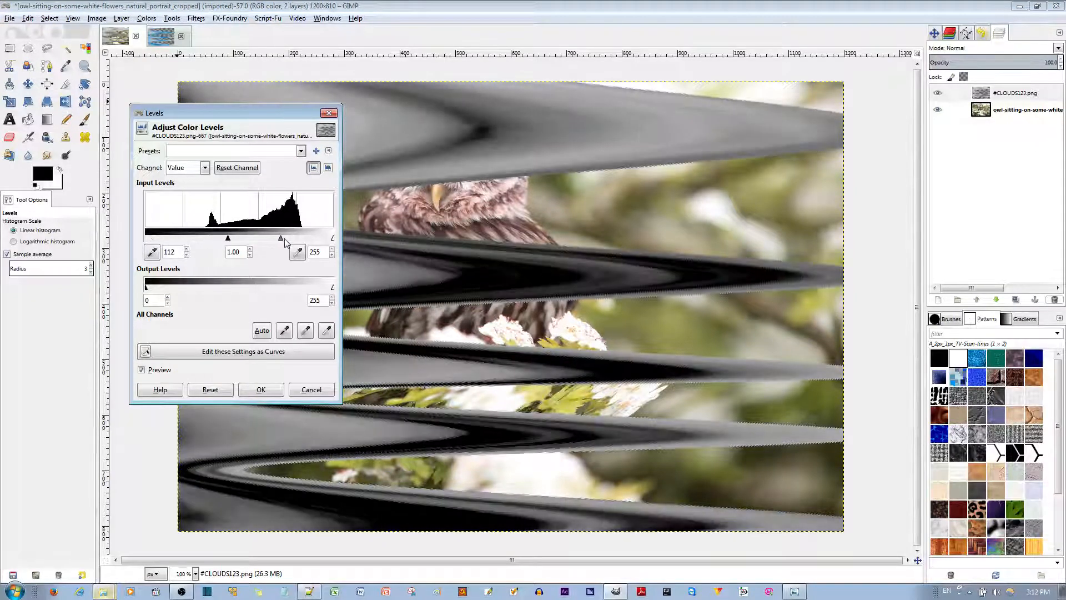
drag(228, 237, 254, 238)
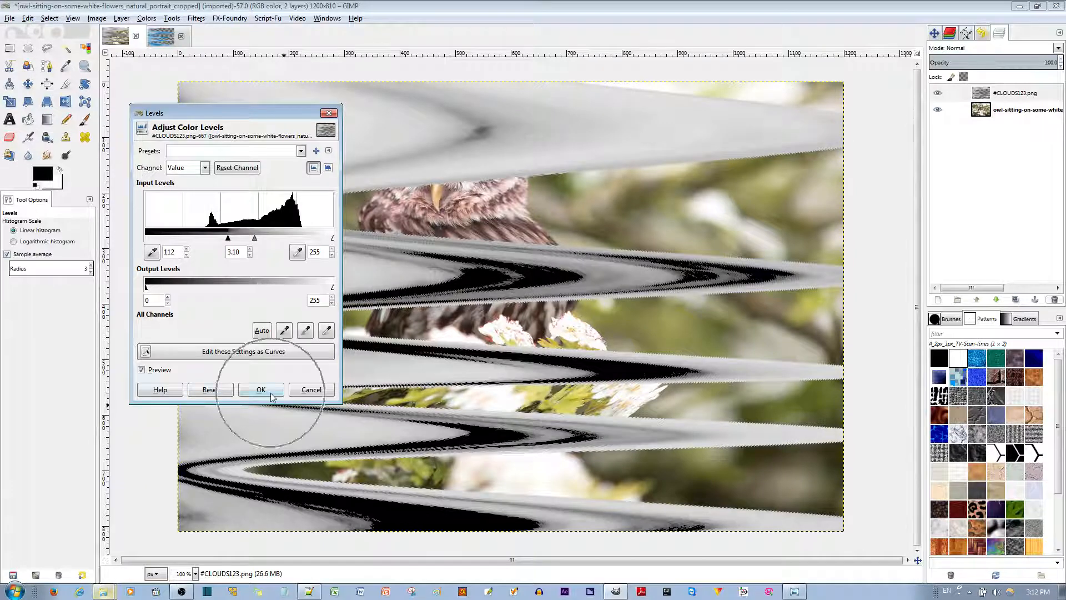
click(260, 388)
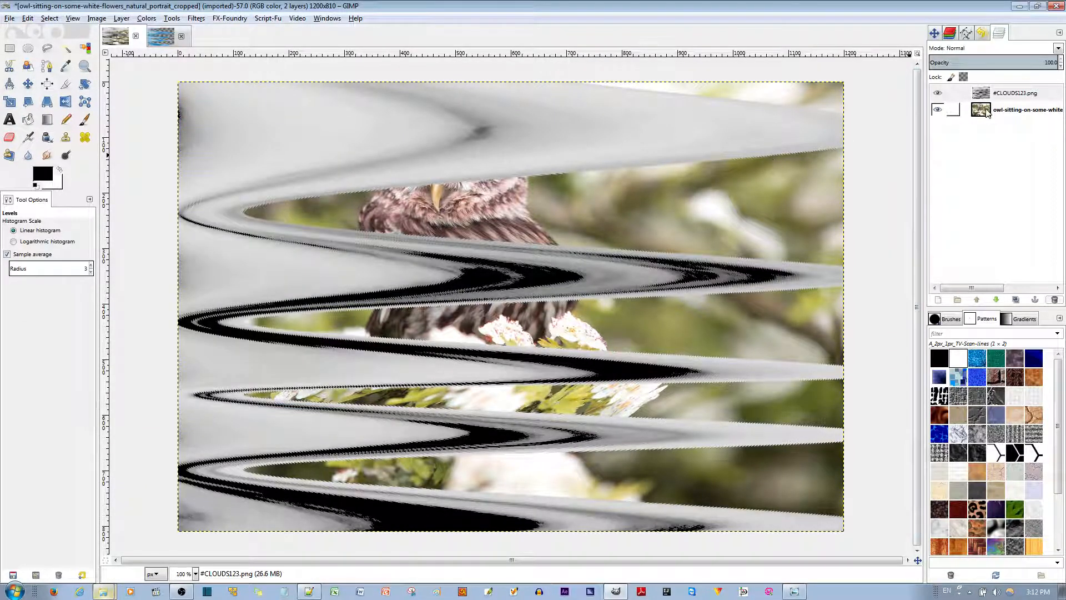
click(1026, 109)
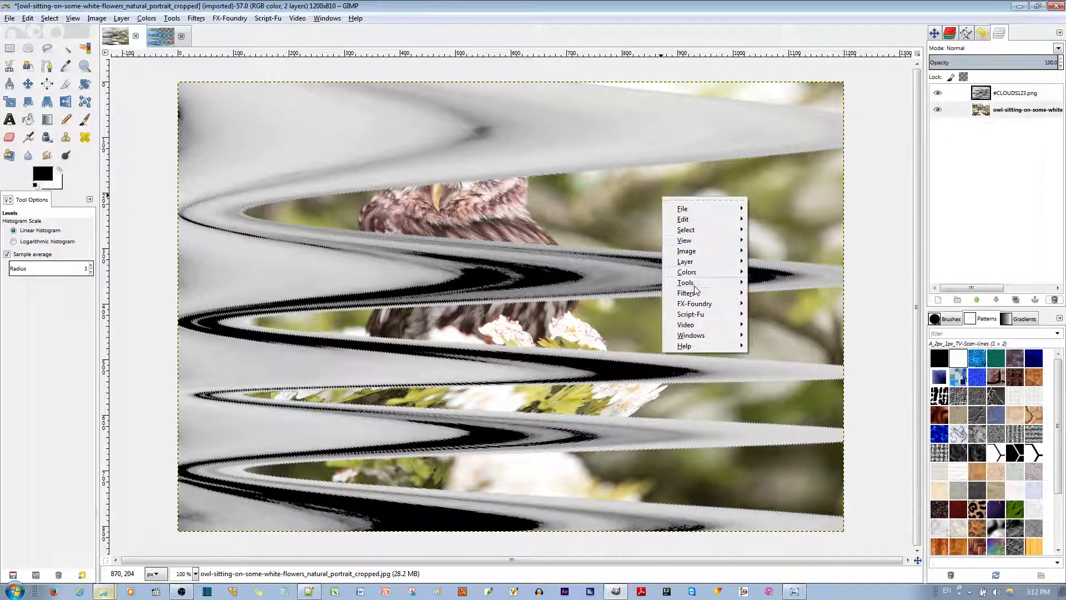
Step: Displace the owl photo 20 px in X using the CLOUDS123 layer as map with Wrap
click(685, 293)
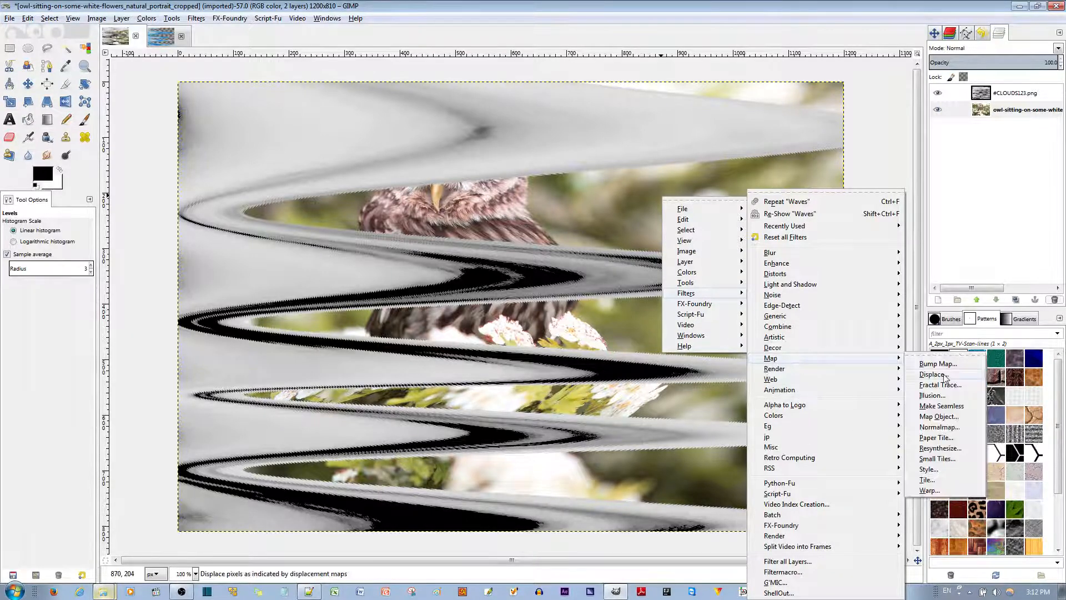
click(931, 374)
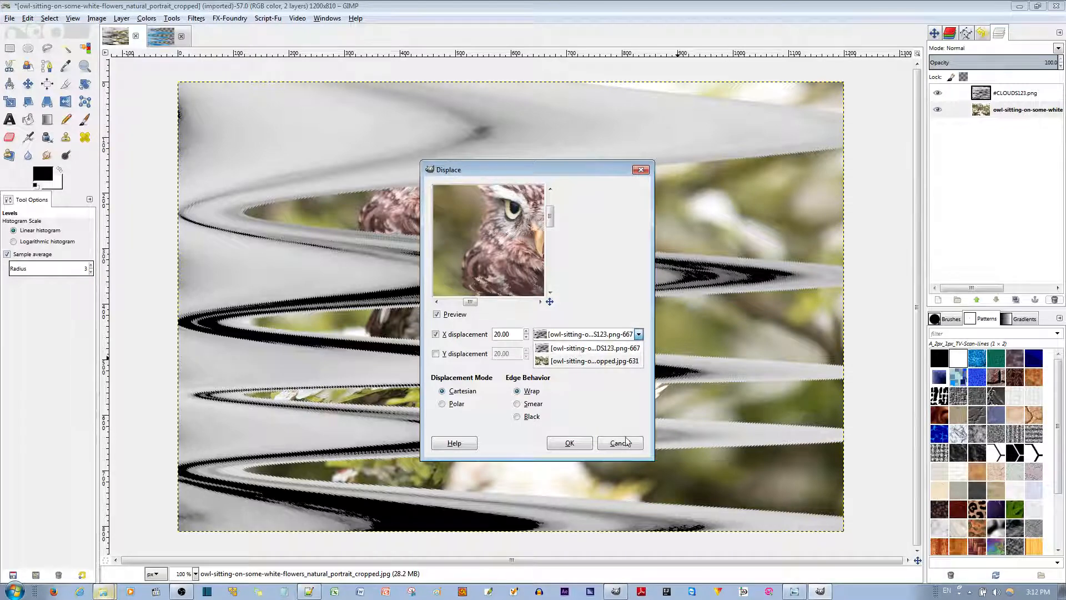
click(592, 353)
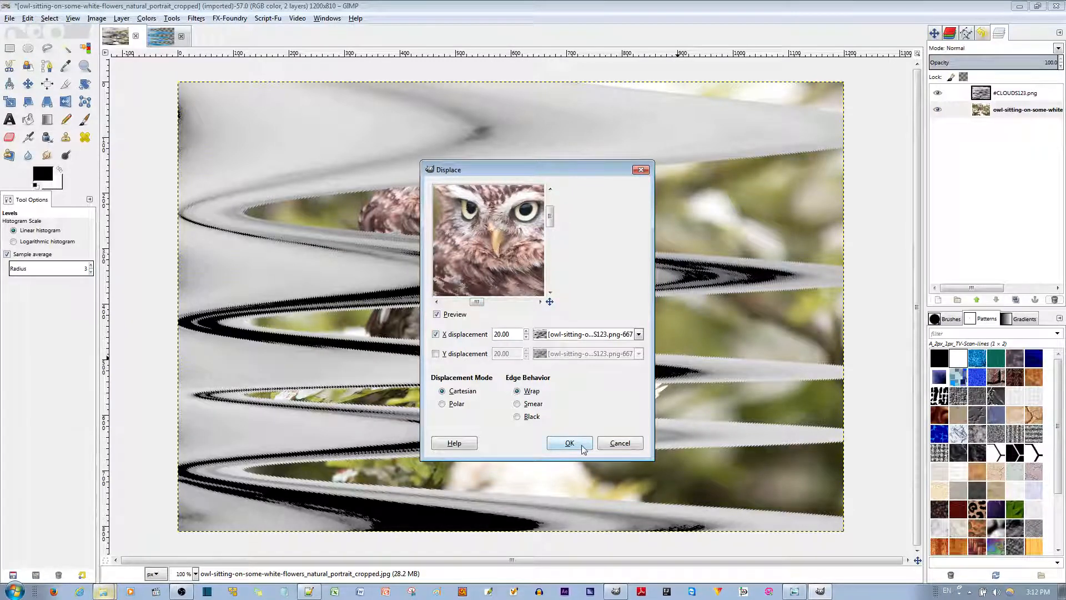
click(568, 443)
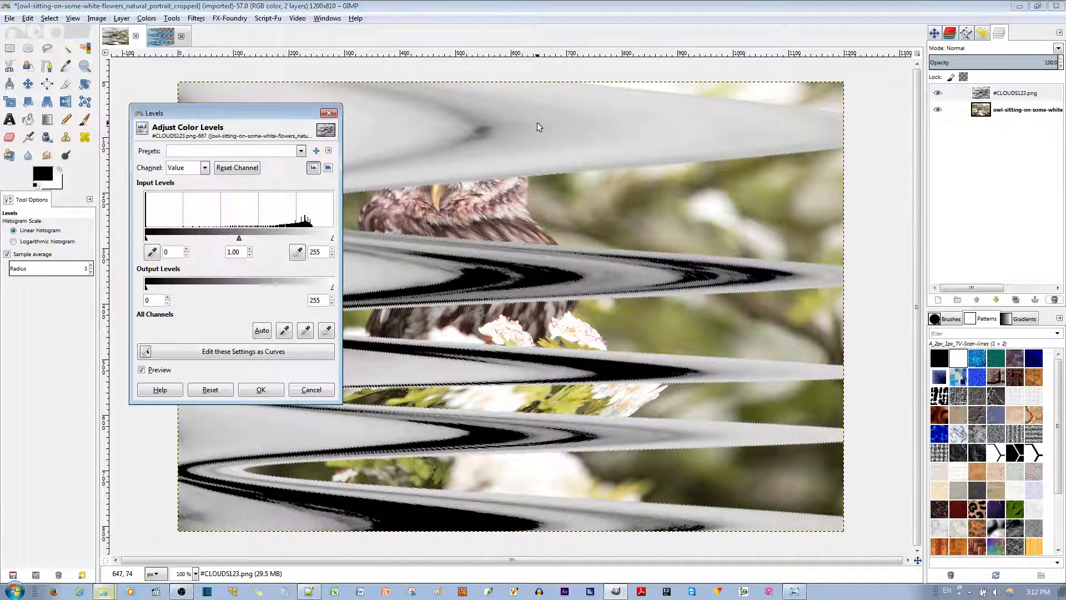
Step: Close Levels and set the CLOUDS123 layer to Screen mode, with a copy beneath it
click(260, 388)
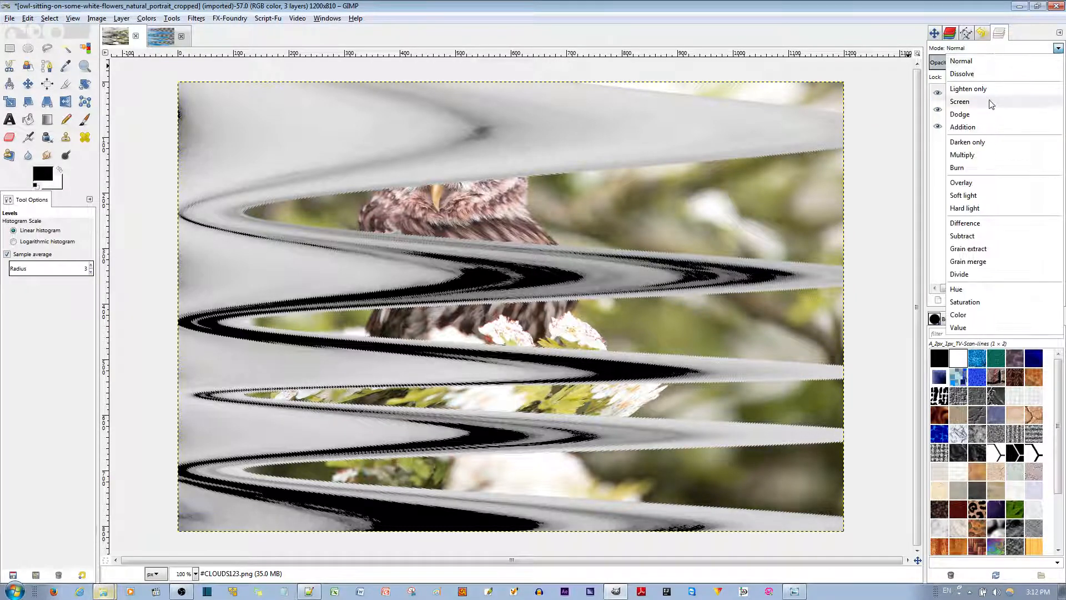
click(959, 101)
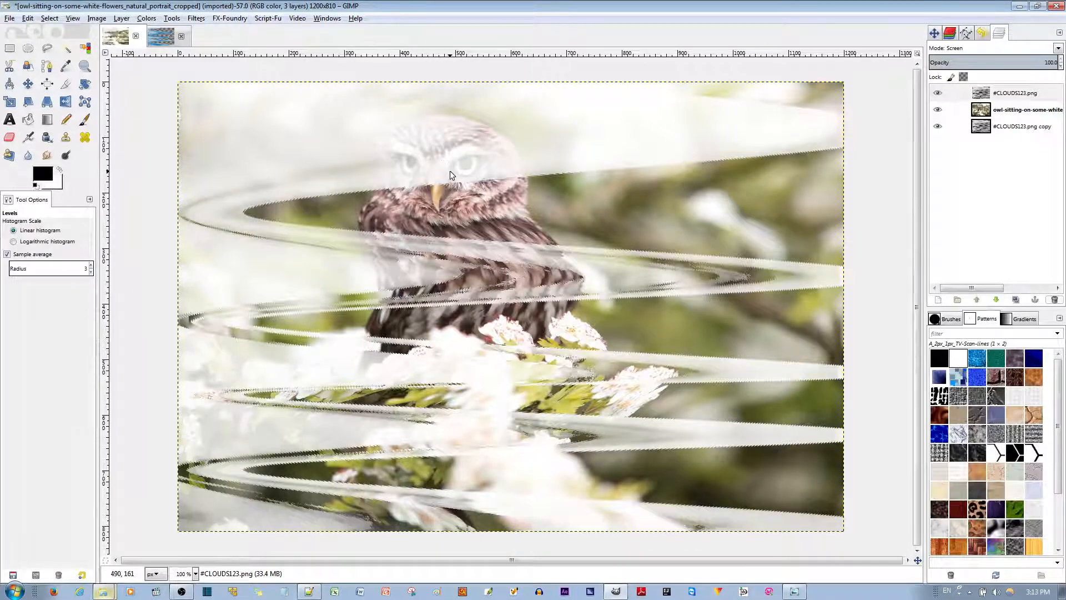
click(26, 84)
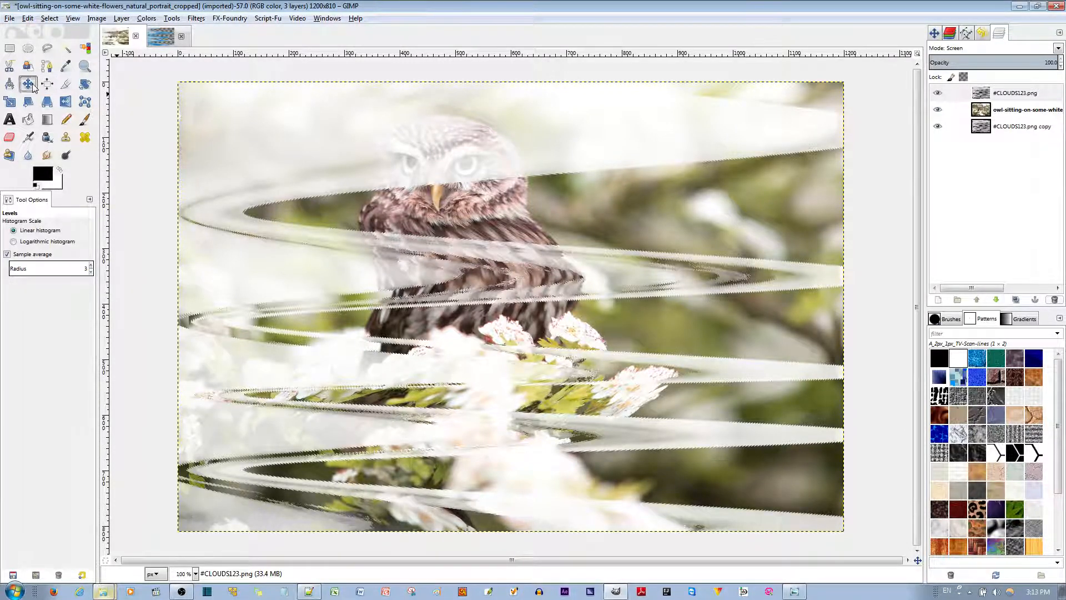
click(28, 83)
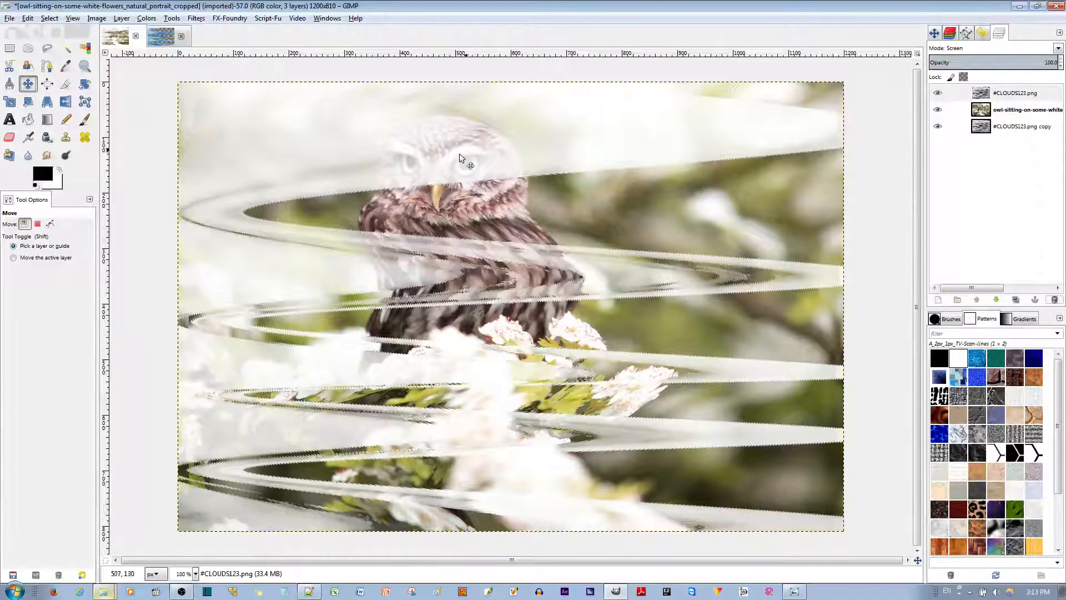
Step: Scale the cloud copy down to a 248 px-tall strip along the image bottom
click(10, 101)
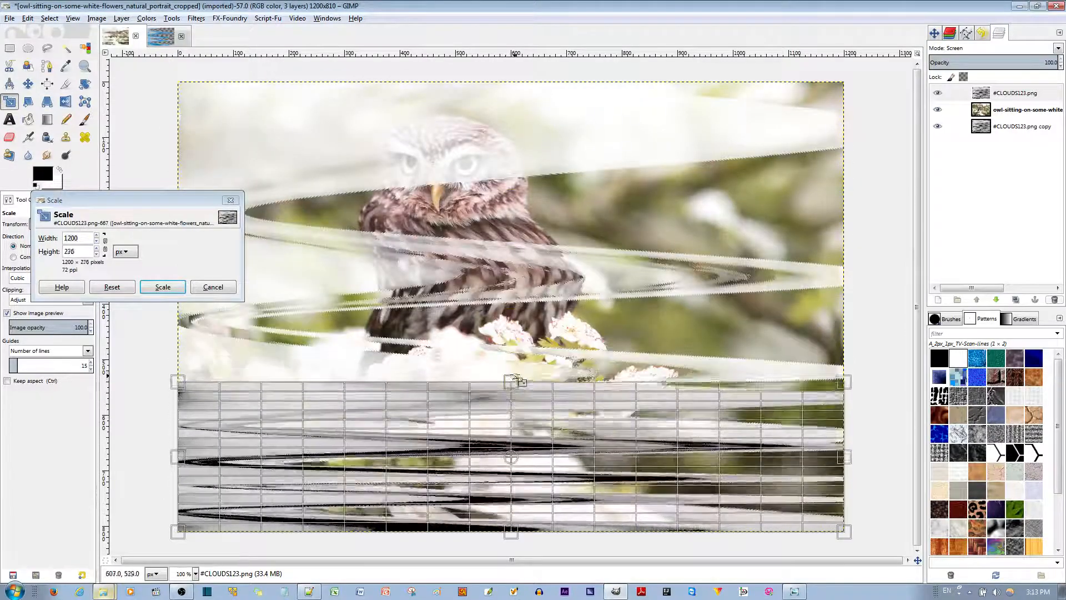
drag(514, 379, 520, 395)
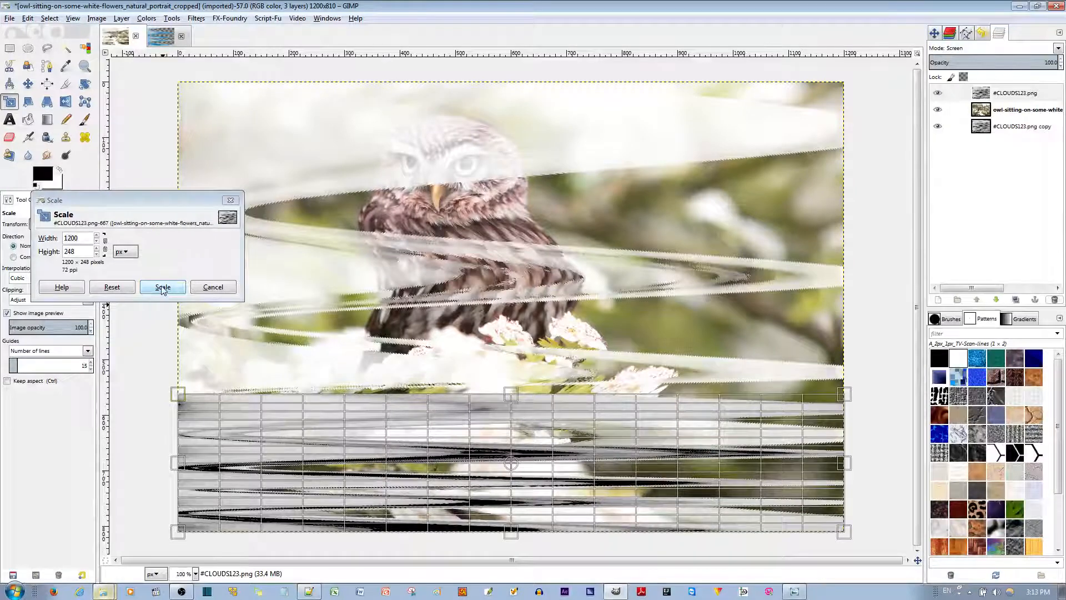
click(162, 286)
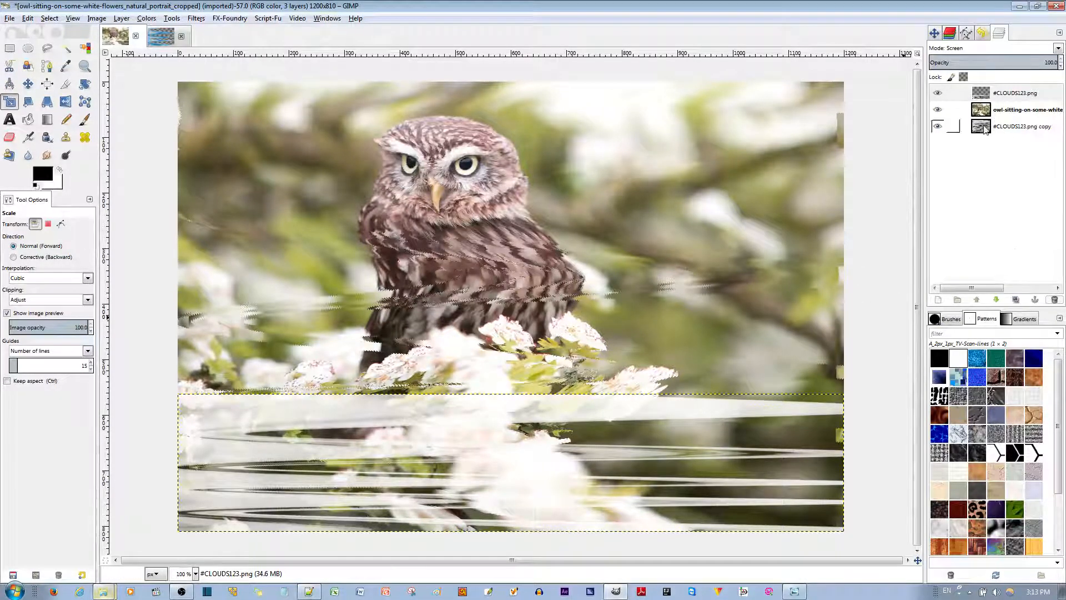
click(1019, 126)
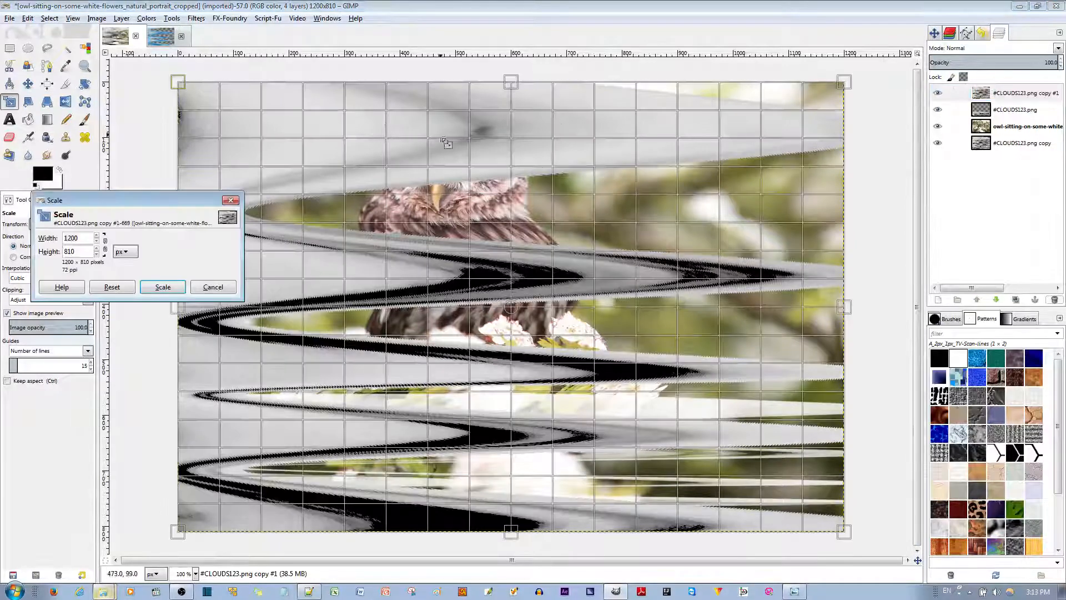
Step: Flip the new cloud copy via Layer > Transform and scale it to a 159 px strip
click(162, 287)
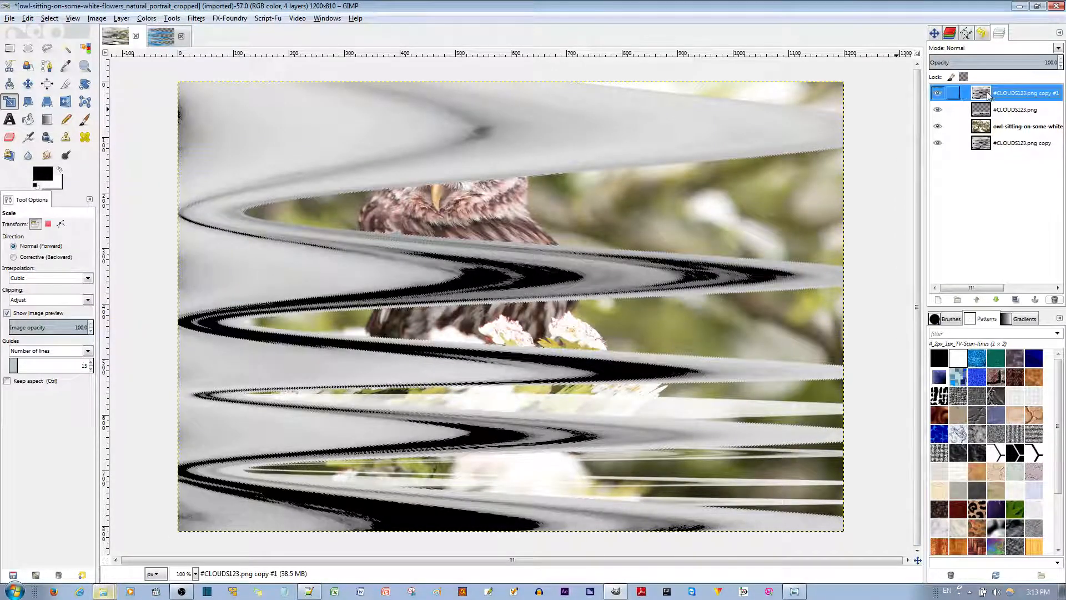
click(121, 18)
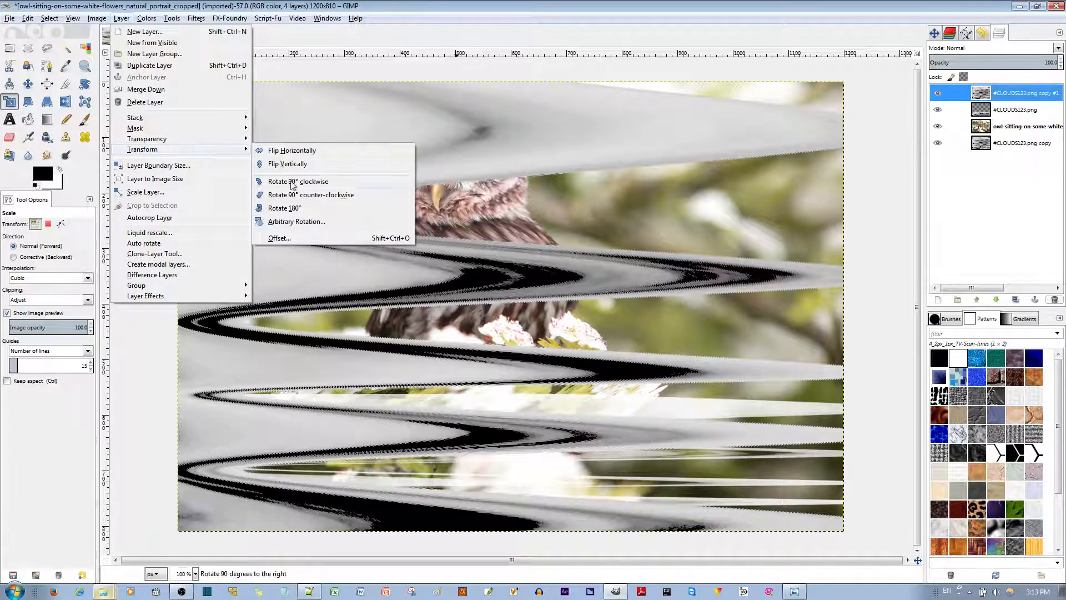
click(297, 181)
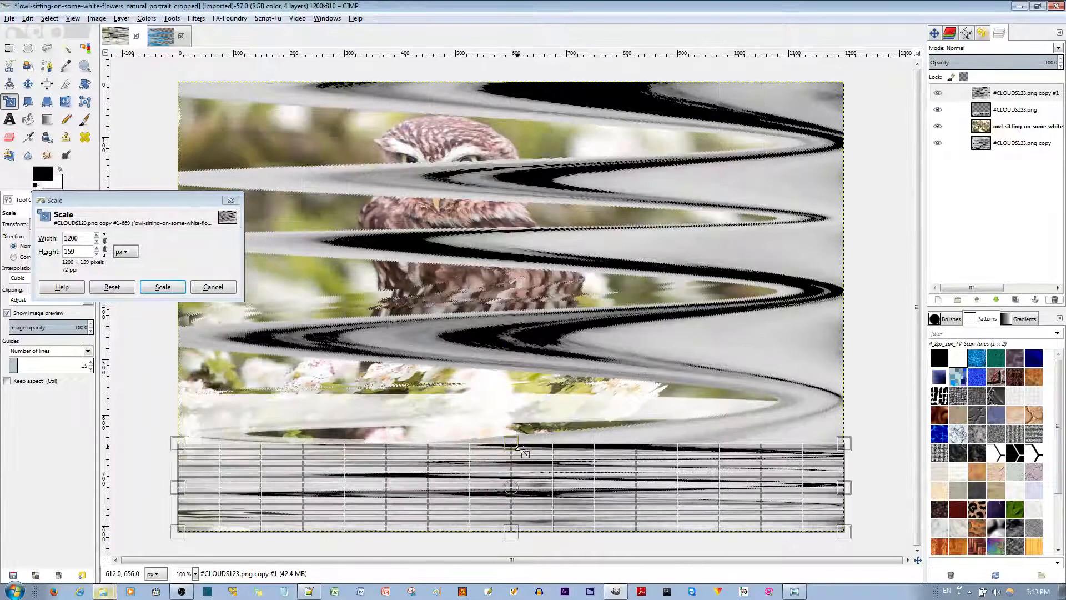
click(162, 286)
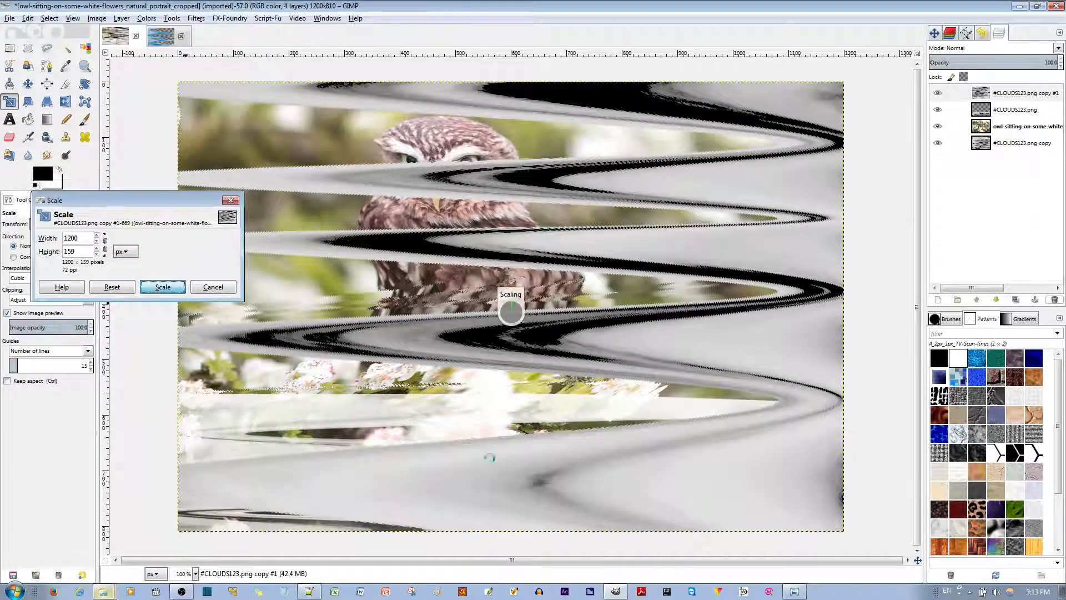
click(162, 286)
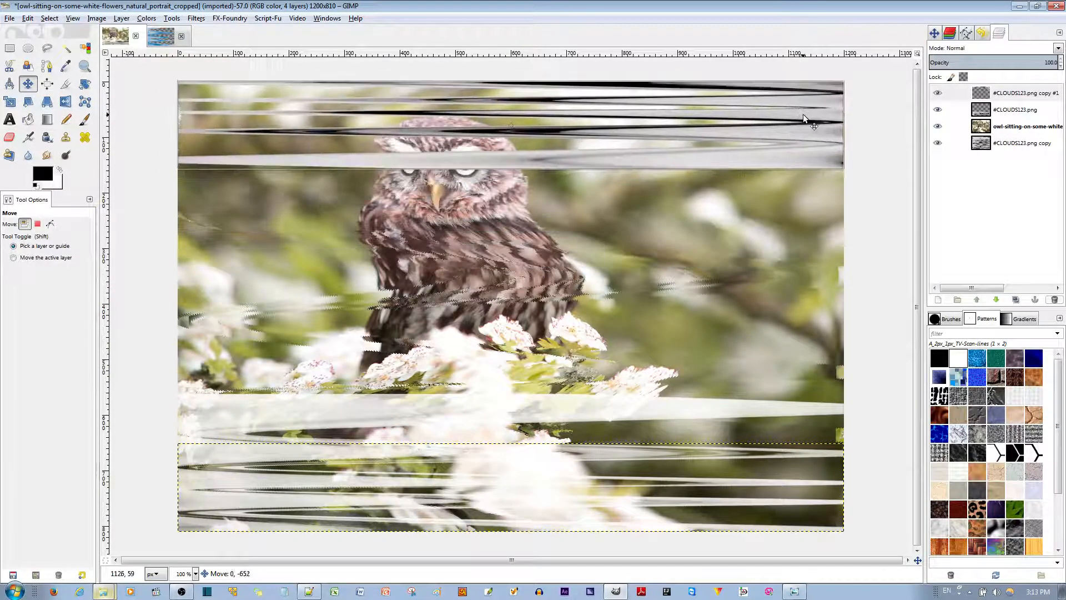
Step: Move the thin strip to the top edge and blend it in Screen mode
drag(807, 118, 807, 135)
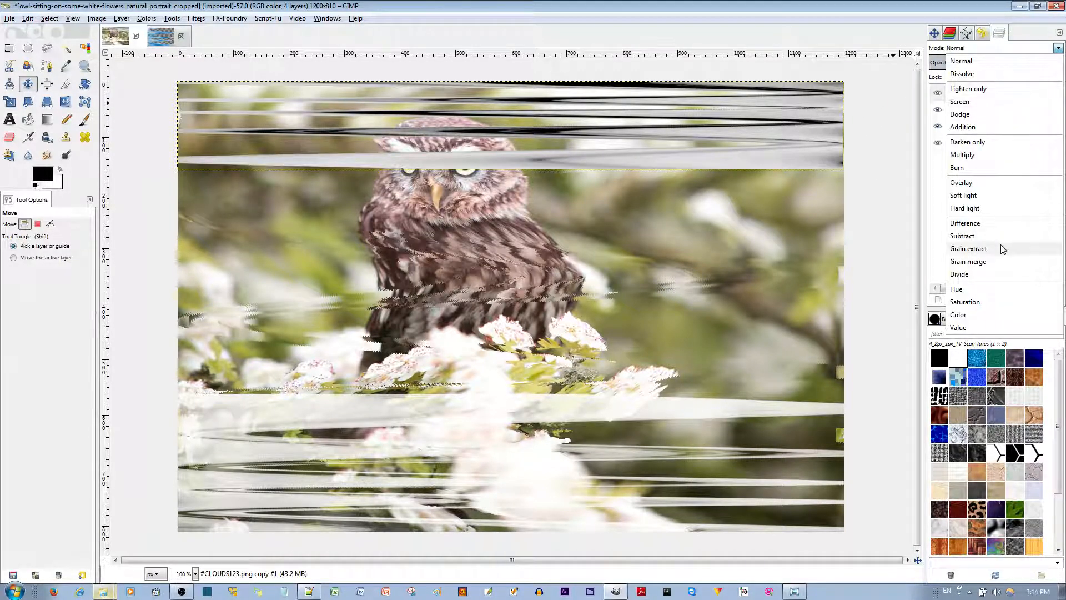
mouse_move(964, 195)
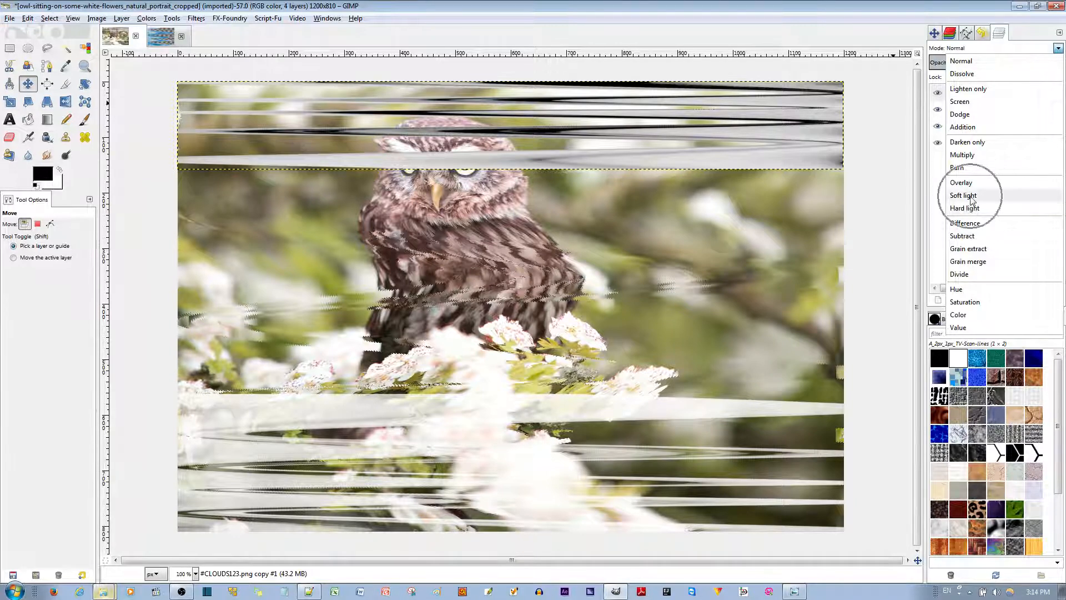
click(964, 196)
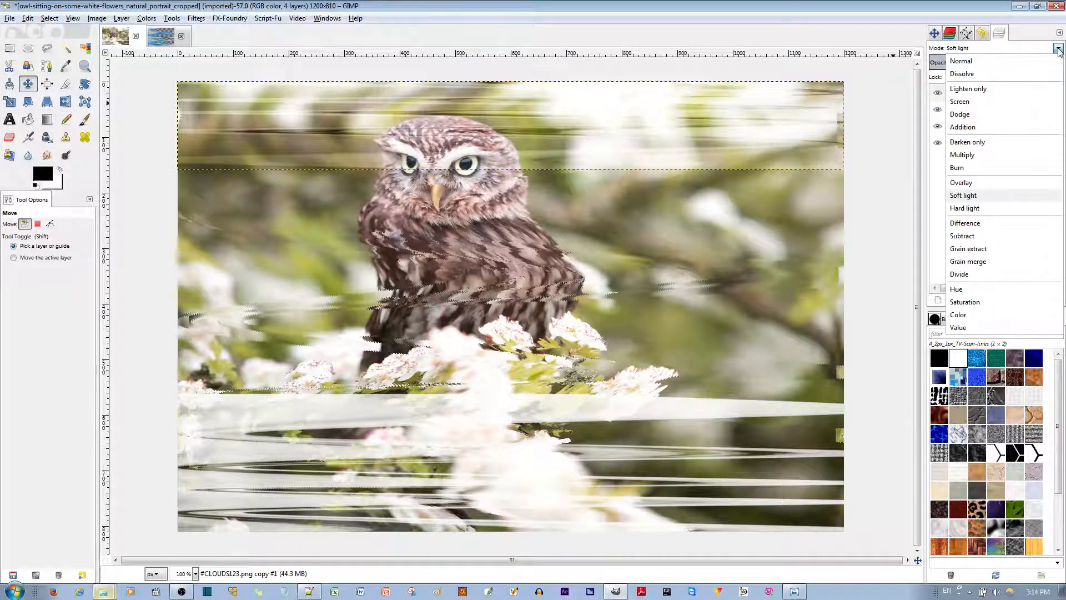
click(960, 101)
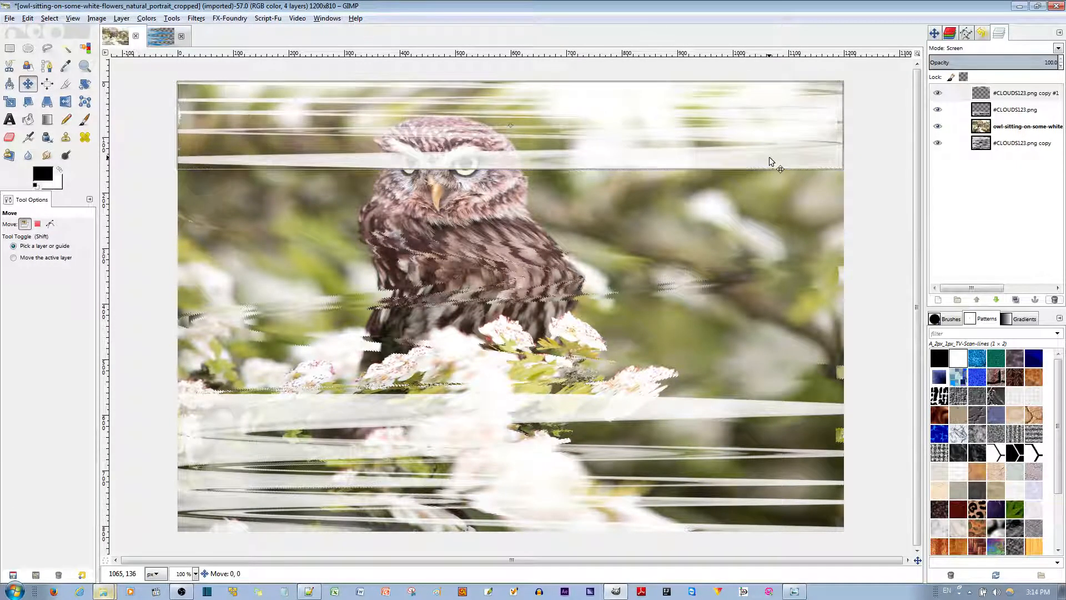
click(778, 167)
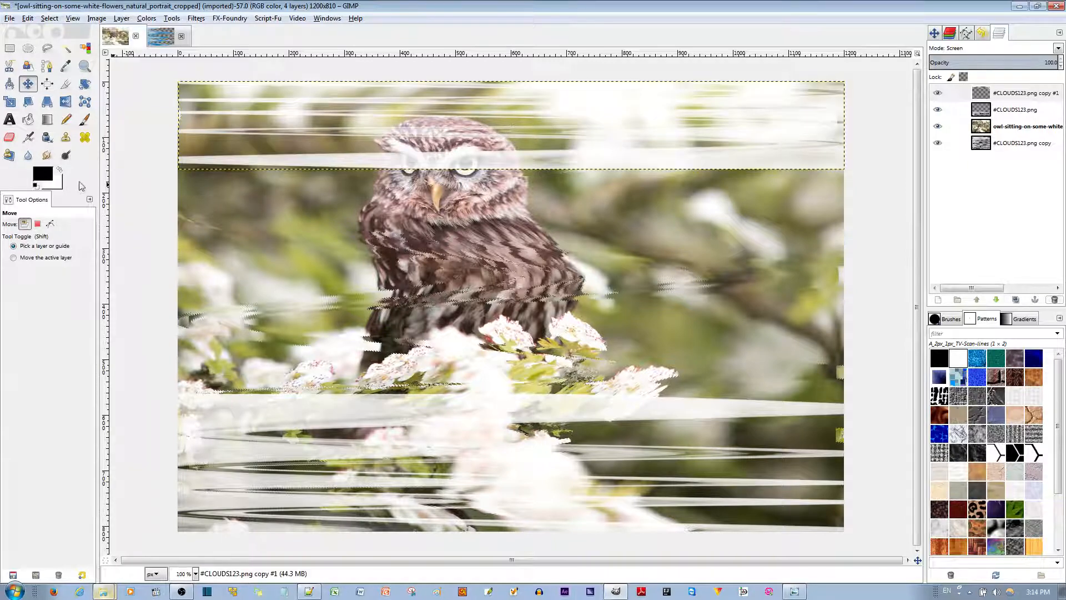
click(10, 48)
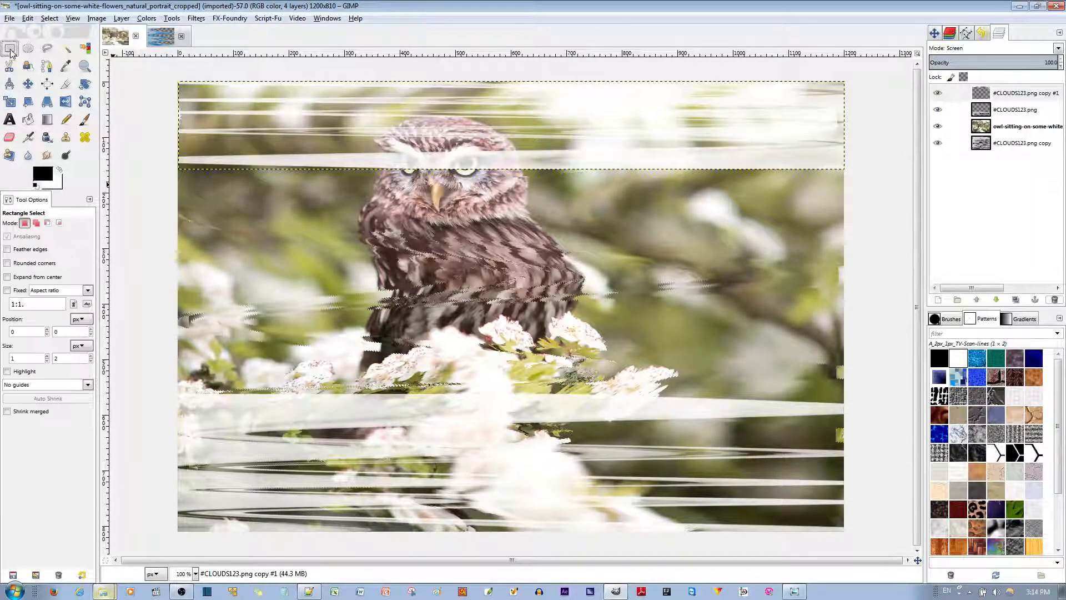
drag(163, 145, 846, 220)
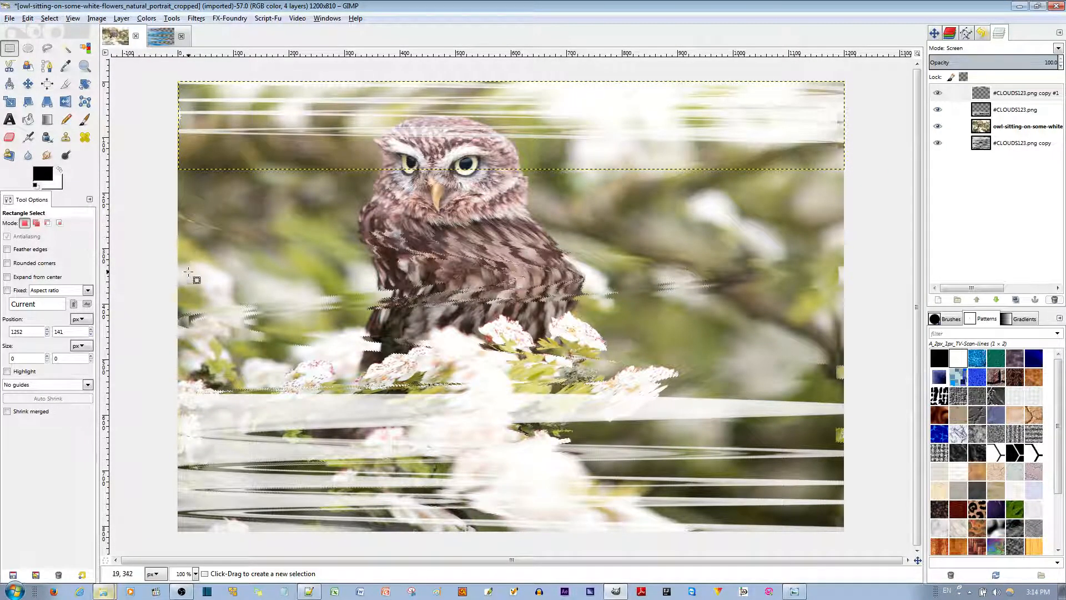
mouse_move(217, 264)
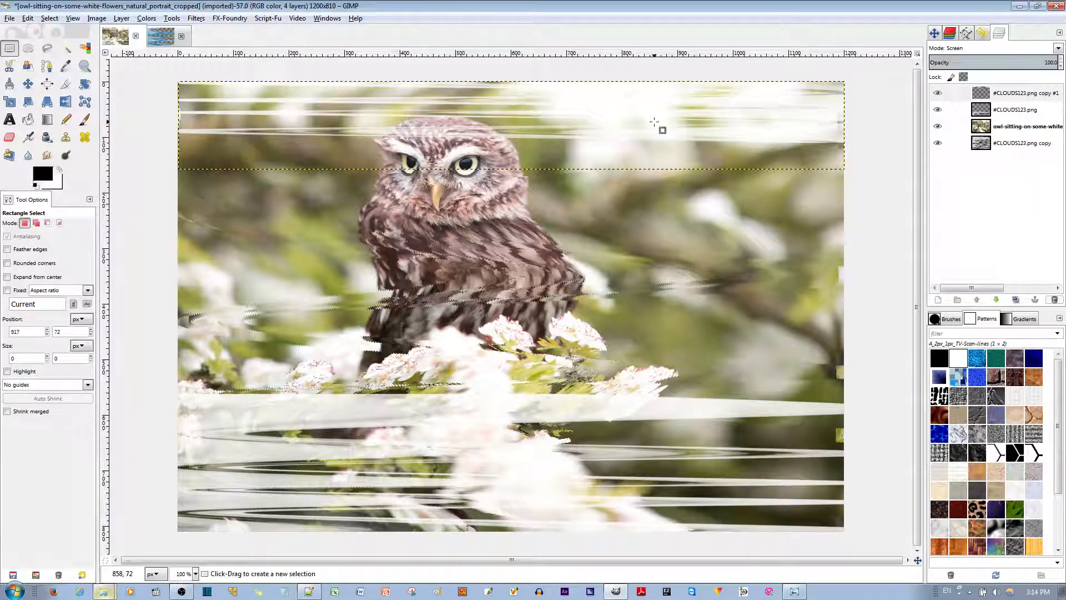
Step: Duplicate the streak band, move it down over the owl's body, thin it, and blend it as Saturation
click(1019, 94)
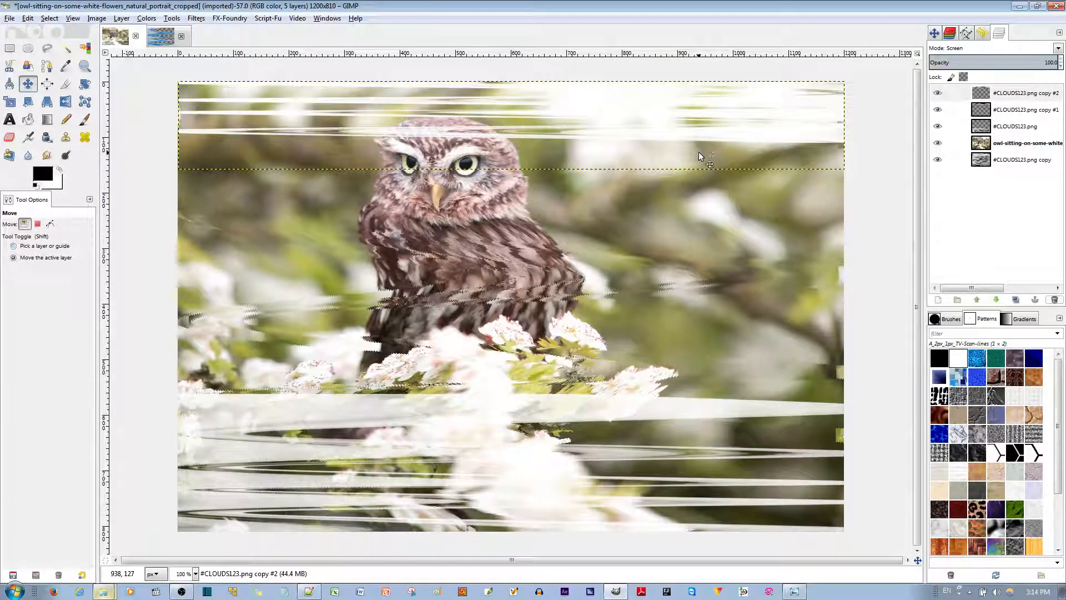
drag(709, 157, 710, 260)
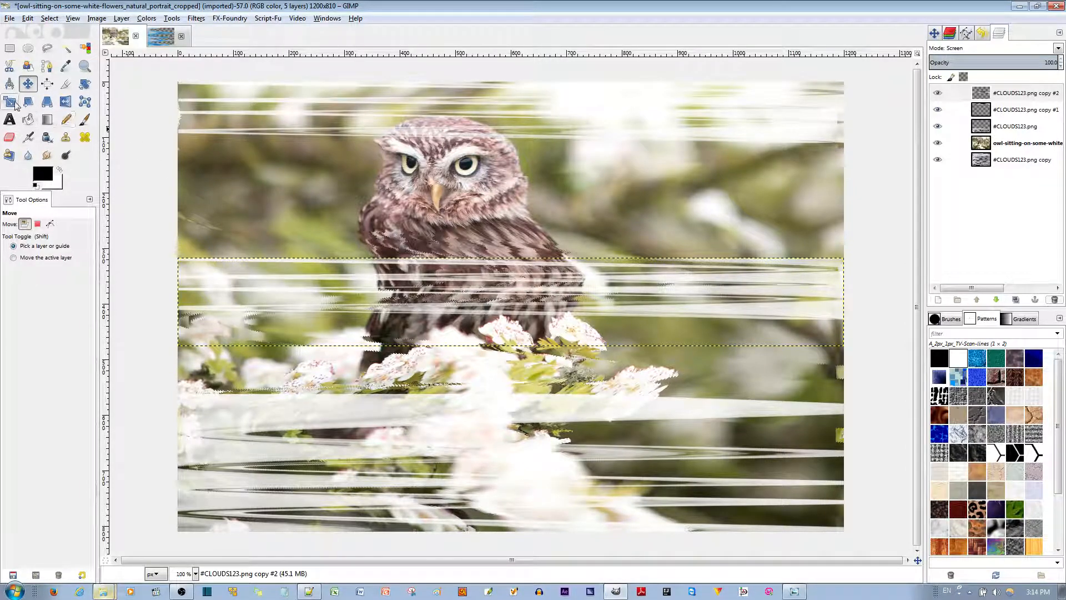
click(10, 102)
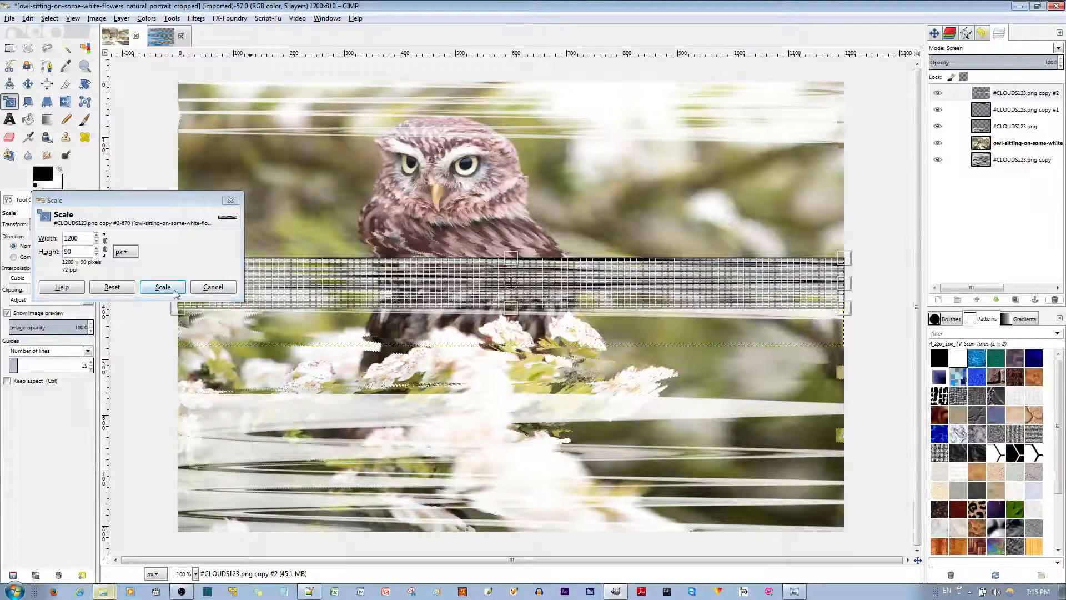
click(162, 286)
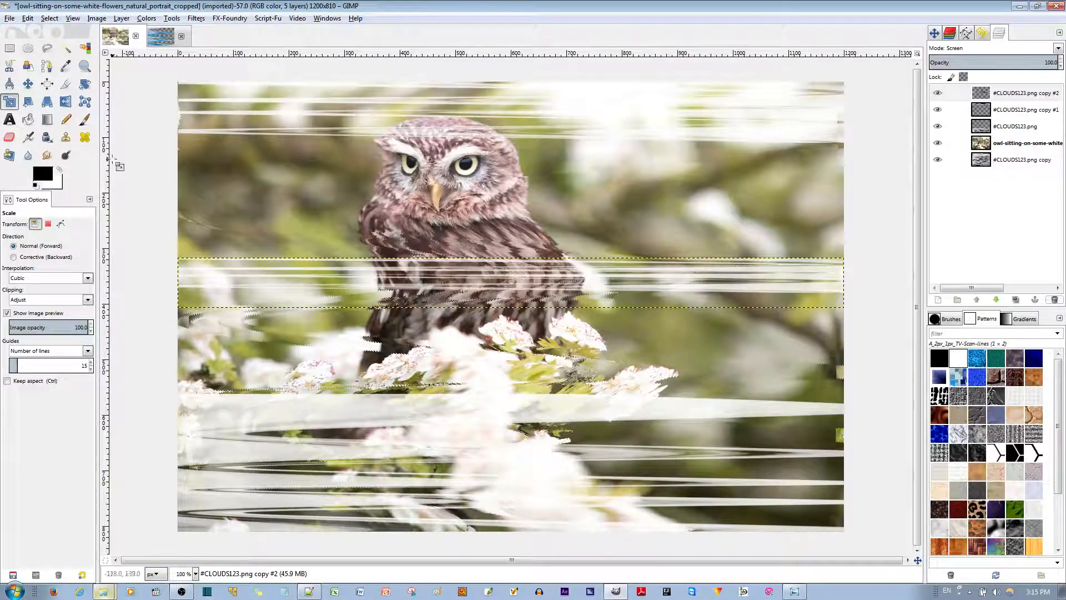
mouse_move(833, 223)
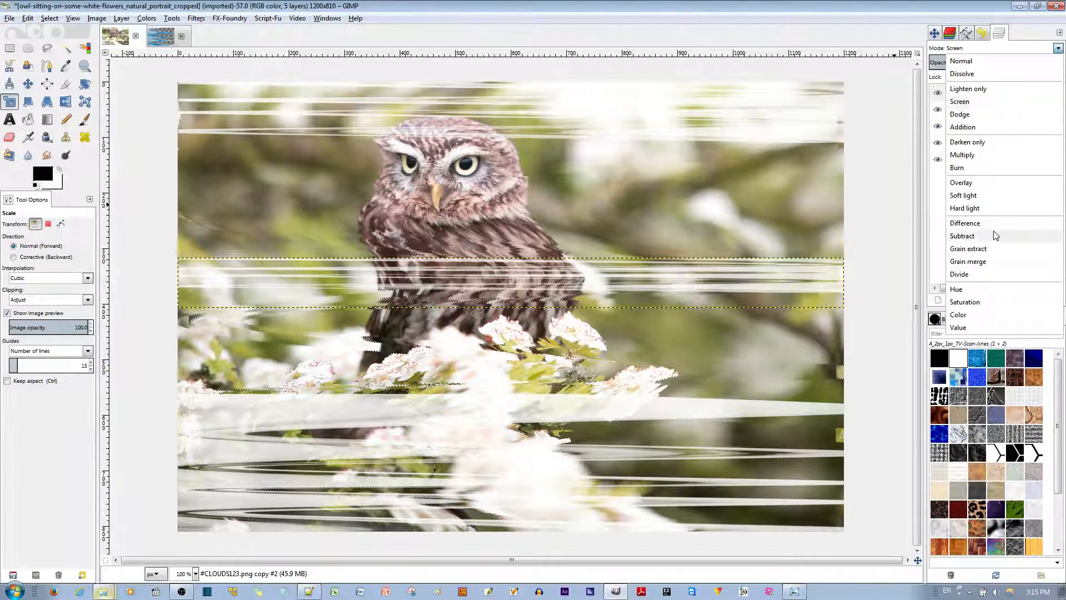
click(964, 300)
text(4)
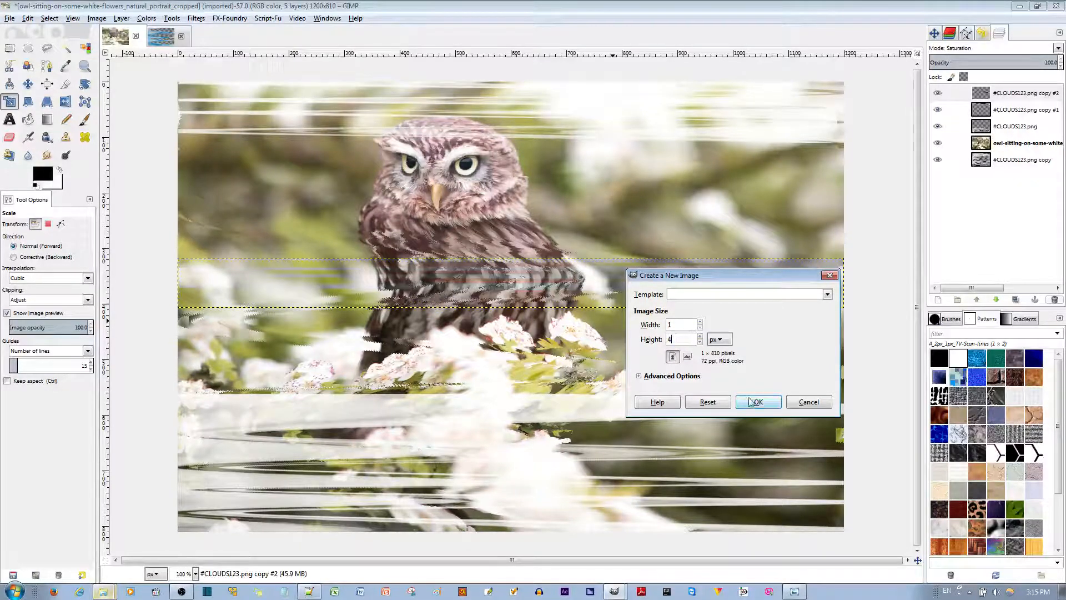
Step: Create a 1×4 px image and bucket-fill its top half with foreground black
click(757, 401)
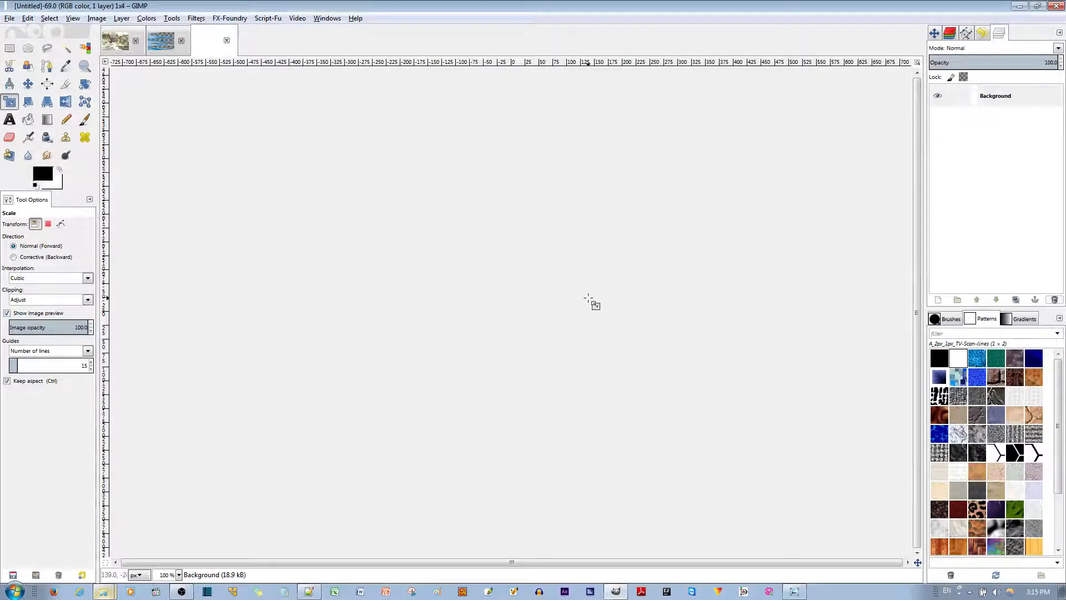
mouse_move(609, 295)
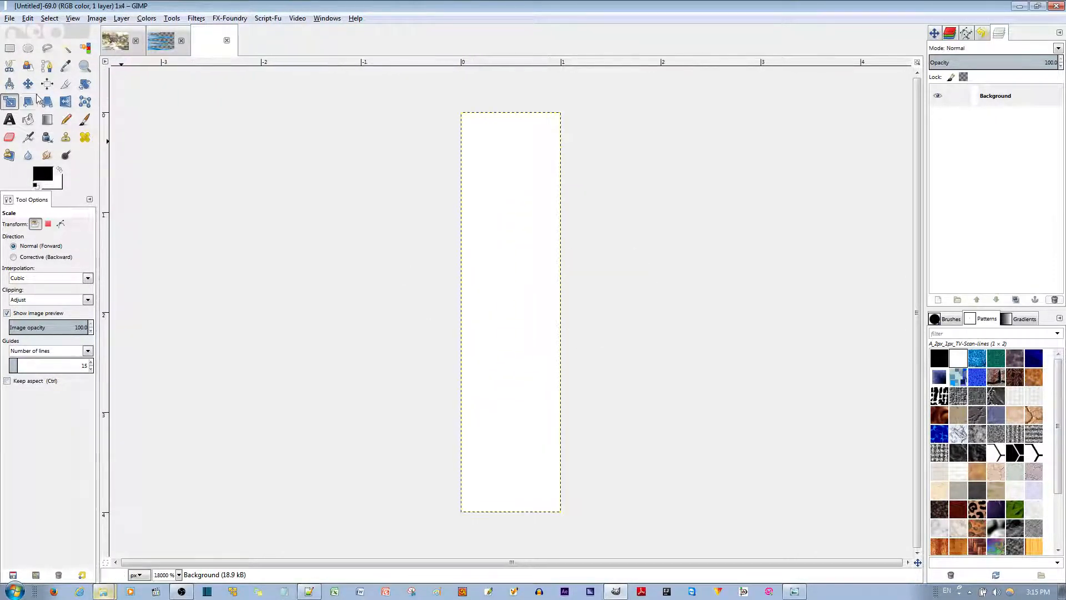
click(10, 48)
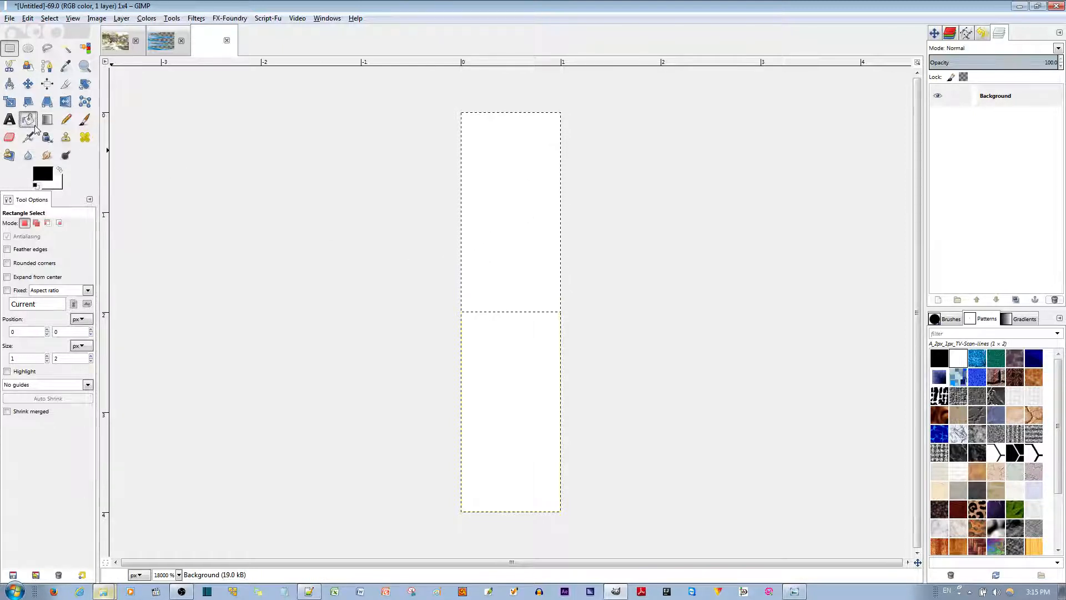
click(27, 119)
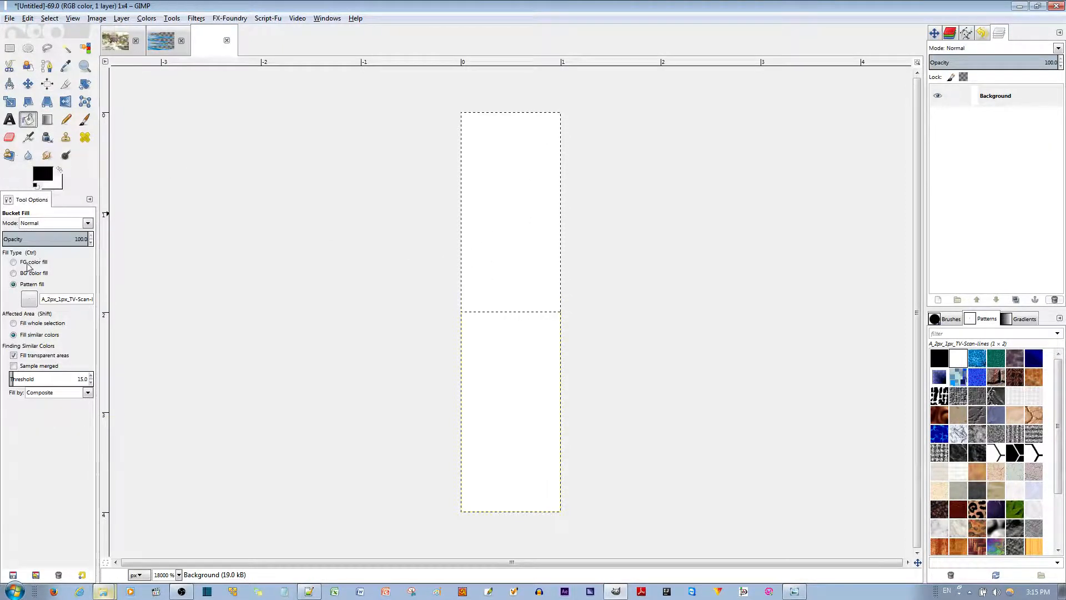
click(14, 262)
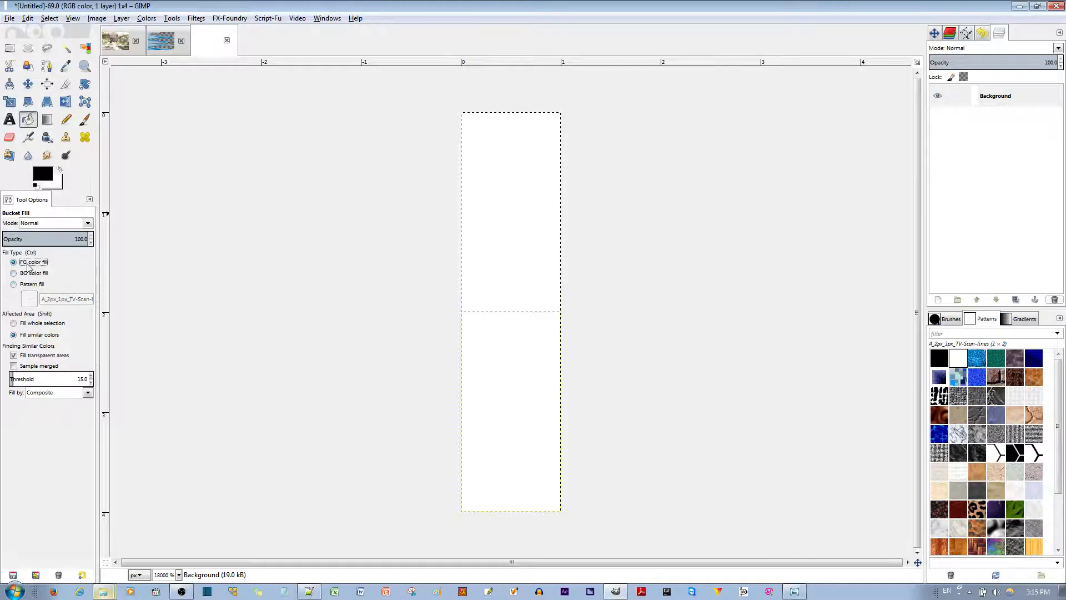
click(510, 211)
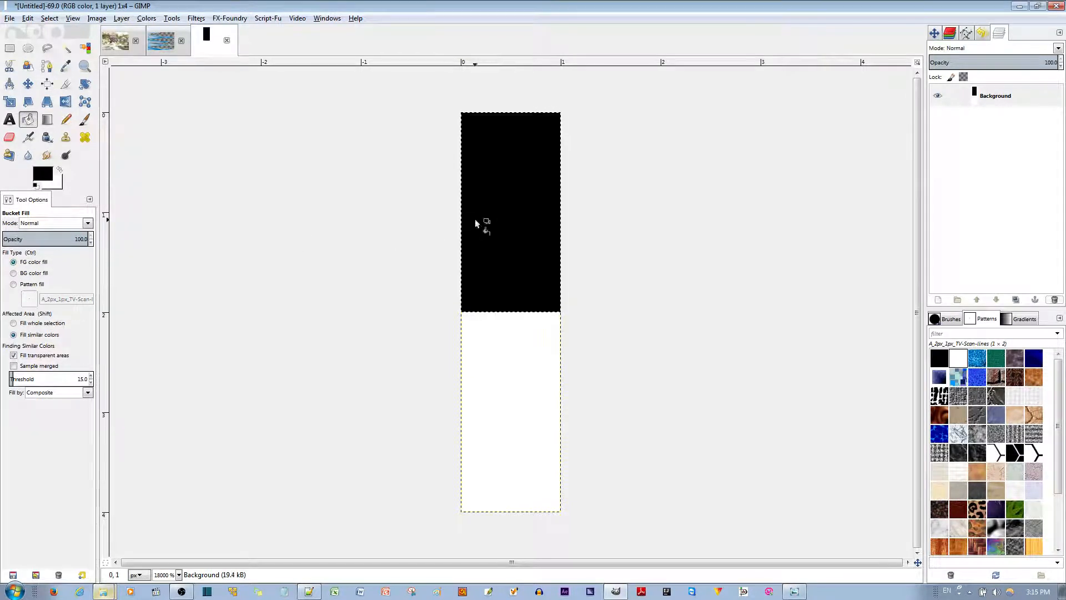
Step: Export it into gimp-2.8/patterns as A_2px_1px_TV-Scan-lines.pat, overwriting the existing file
click(10, 18)
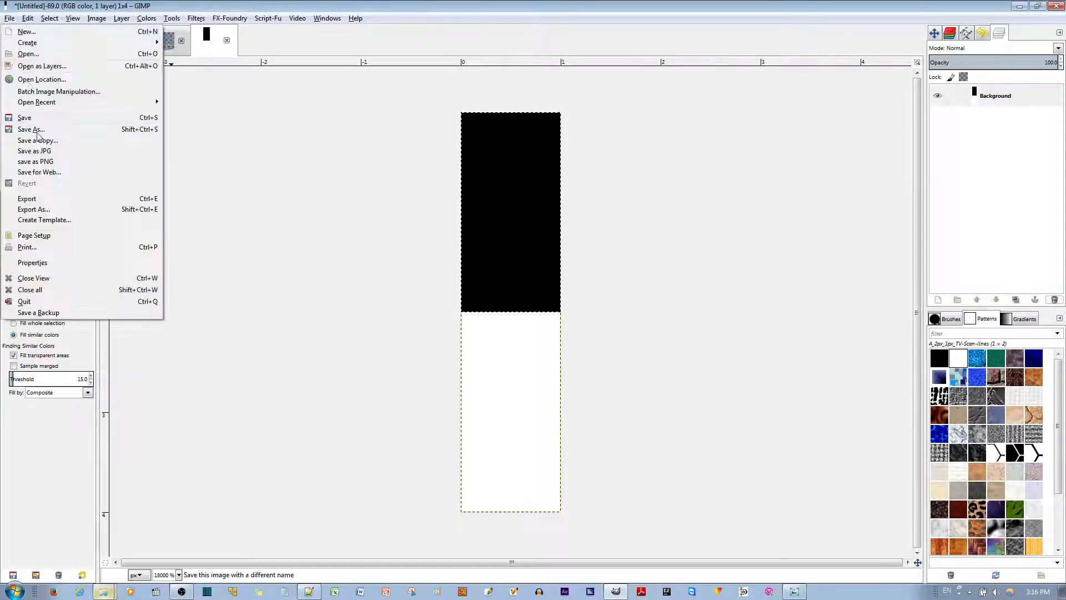
mouse_move(32, 208)
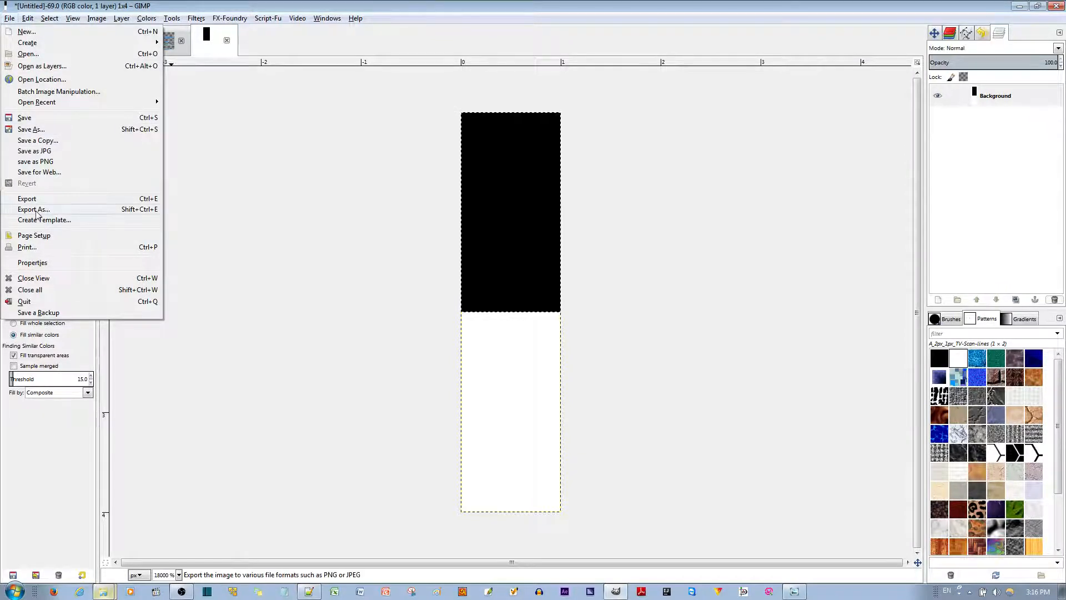
click(33, 209)
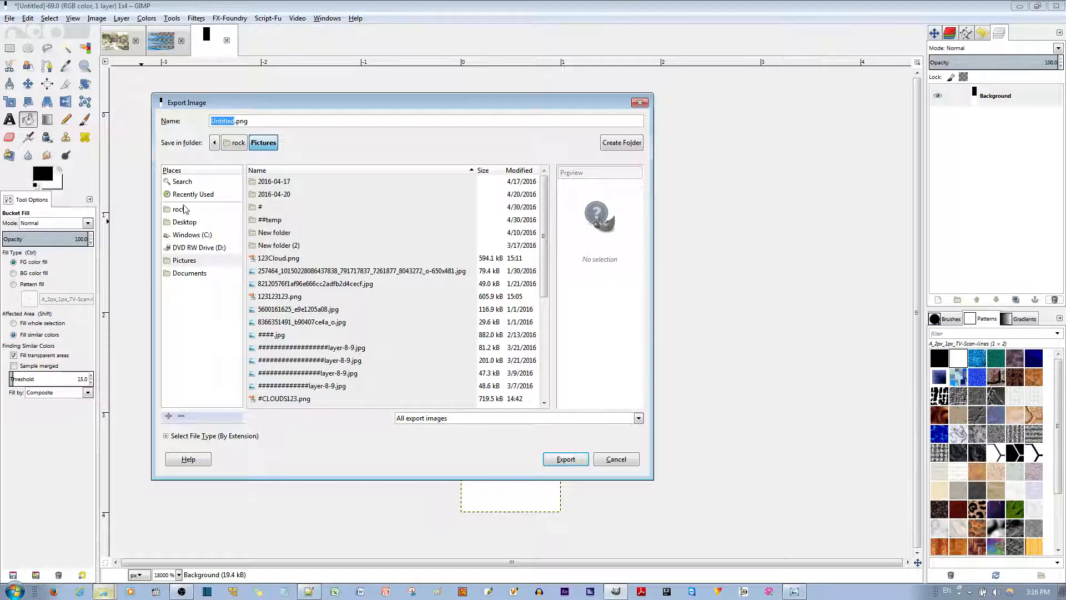
click(179, 209)
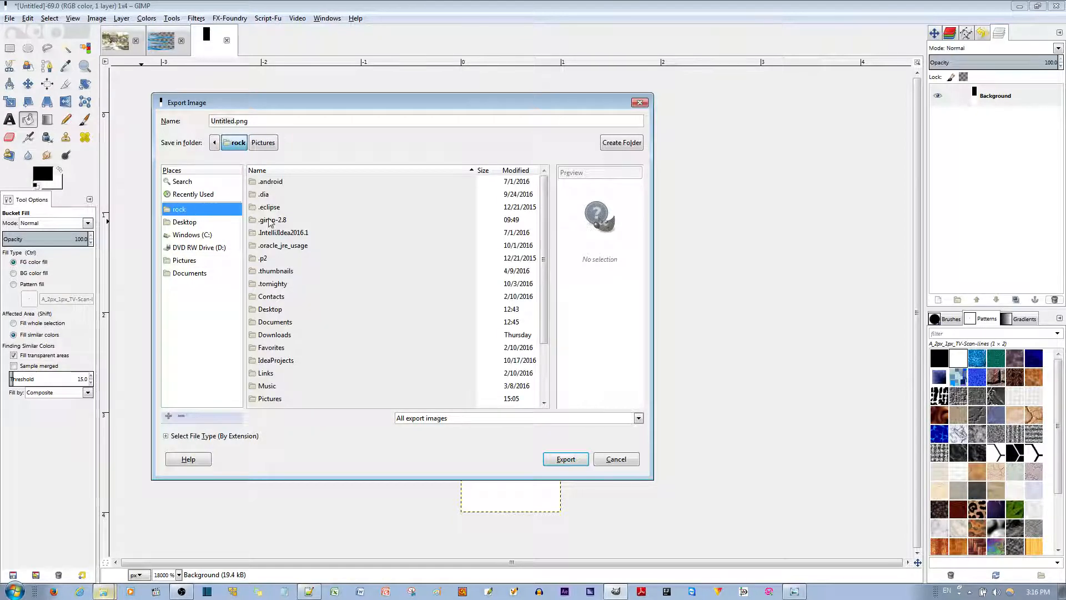
double_click(272, 219)
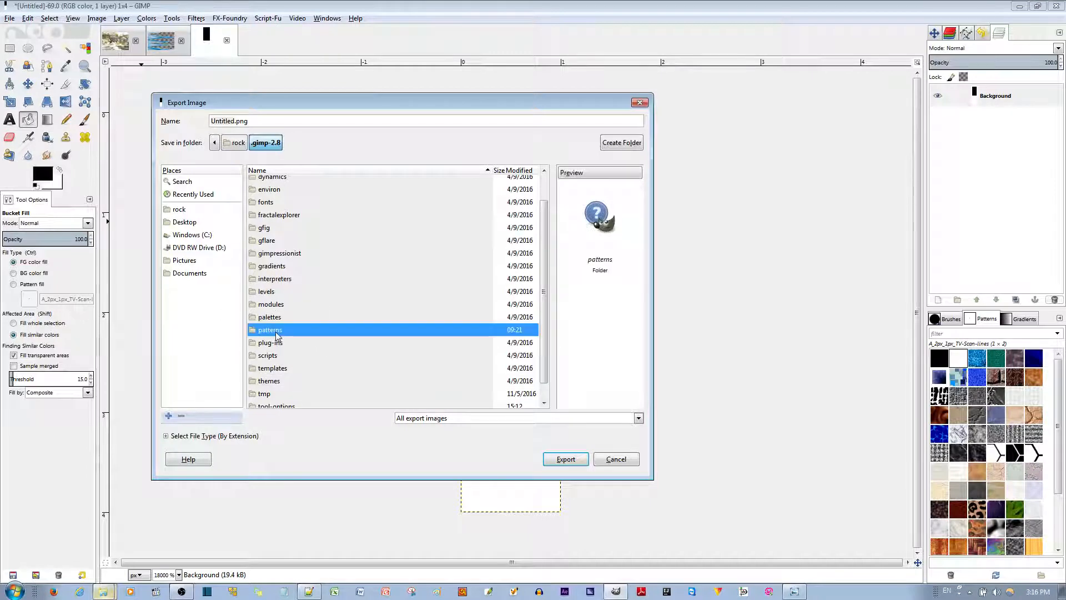
double_click(270, 330)
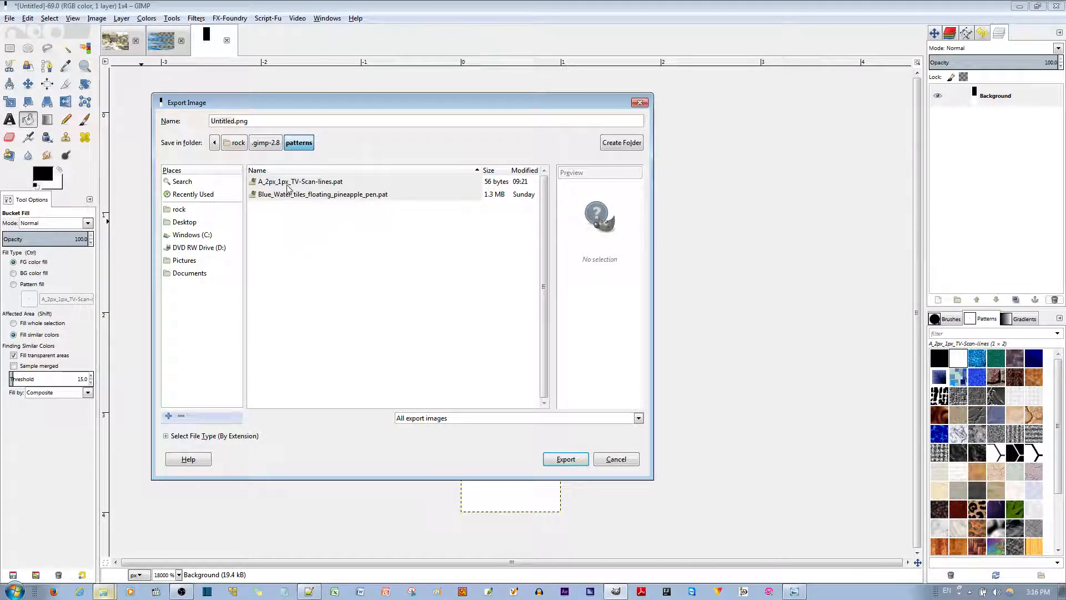
click(300, 181)
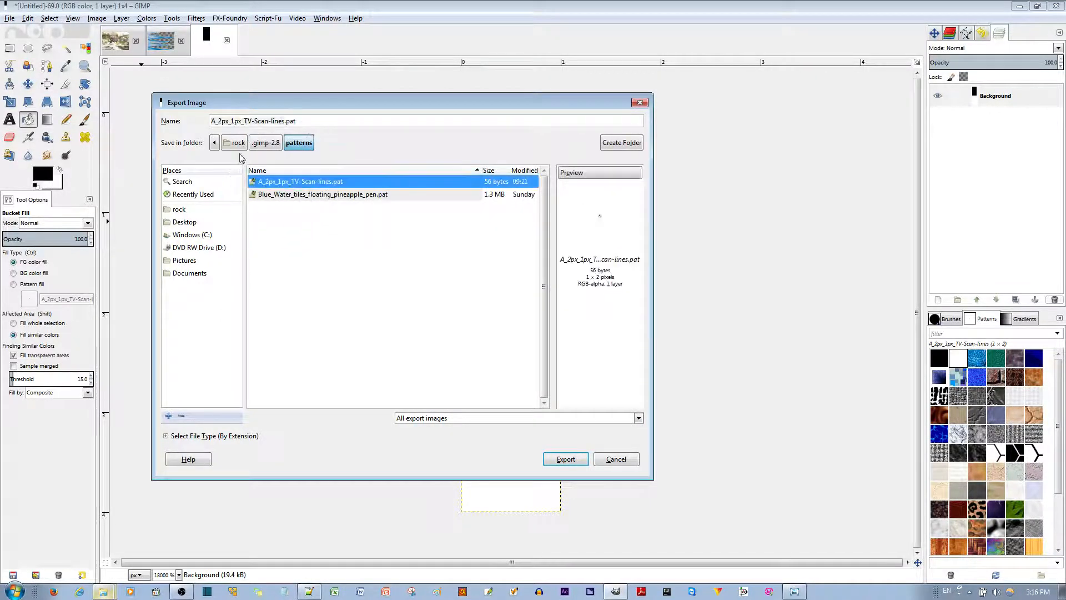
click(268, 121)
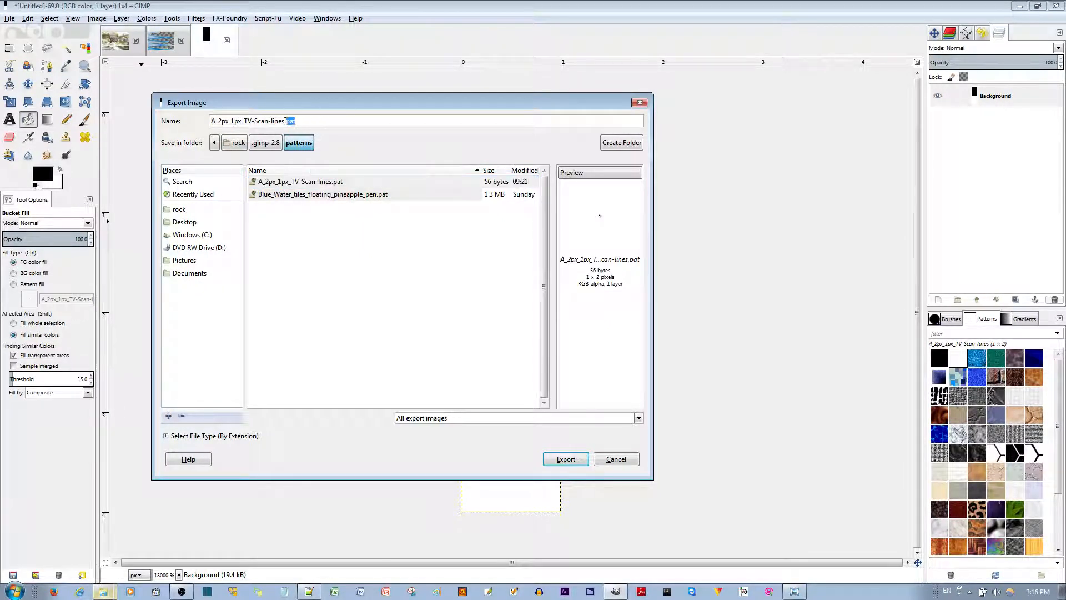
click(565, 459)
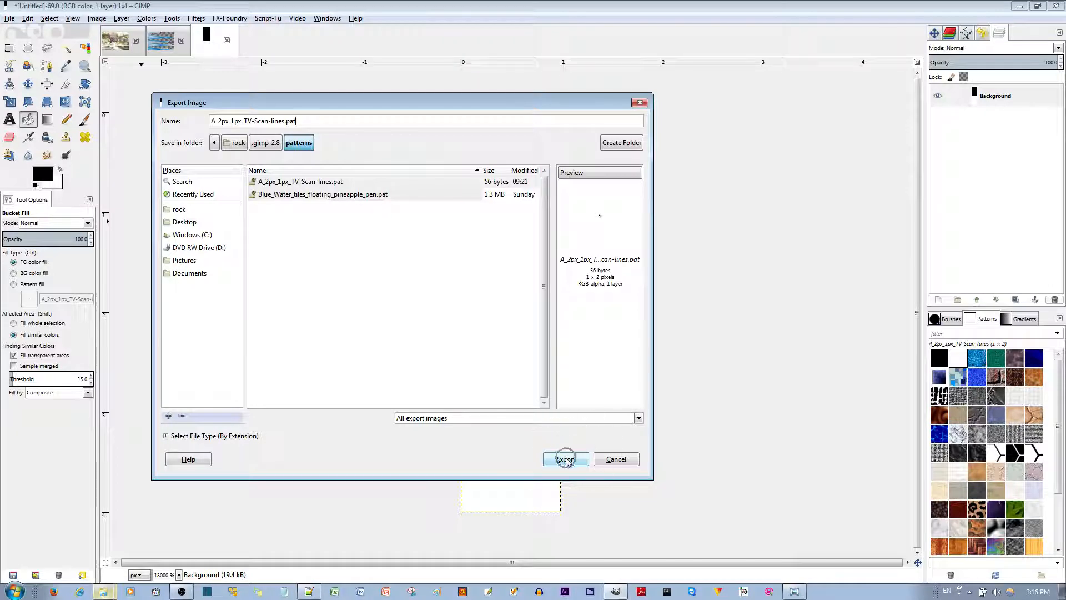
click(565, 459)
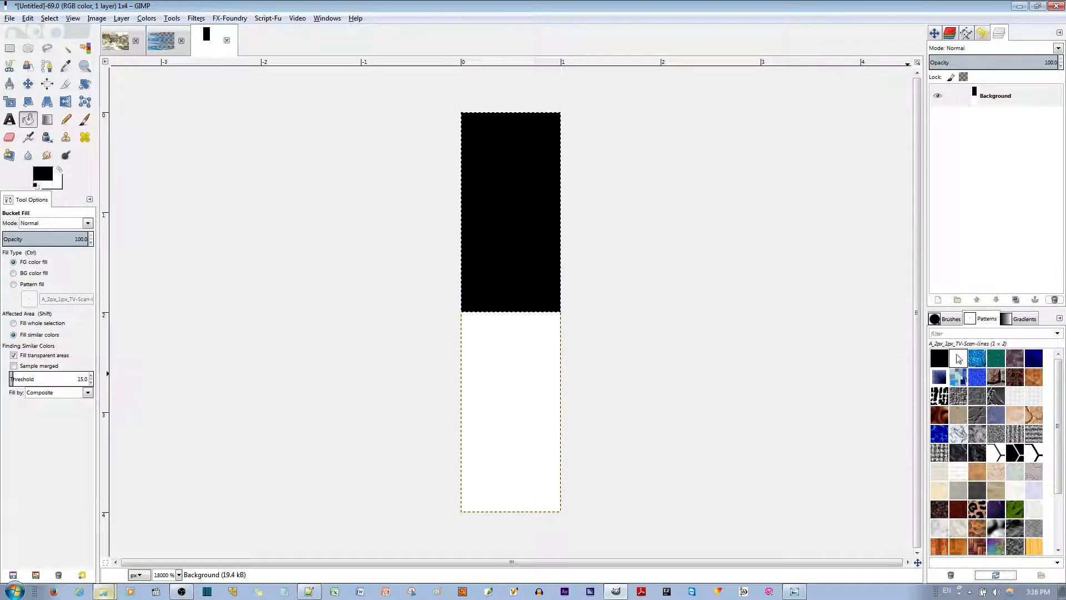
Step: Switch back to the owl image and select a layer in the Layers dock
click(958, 358)
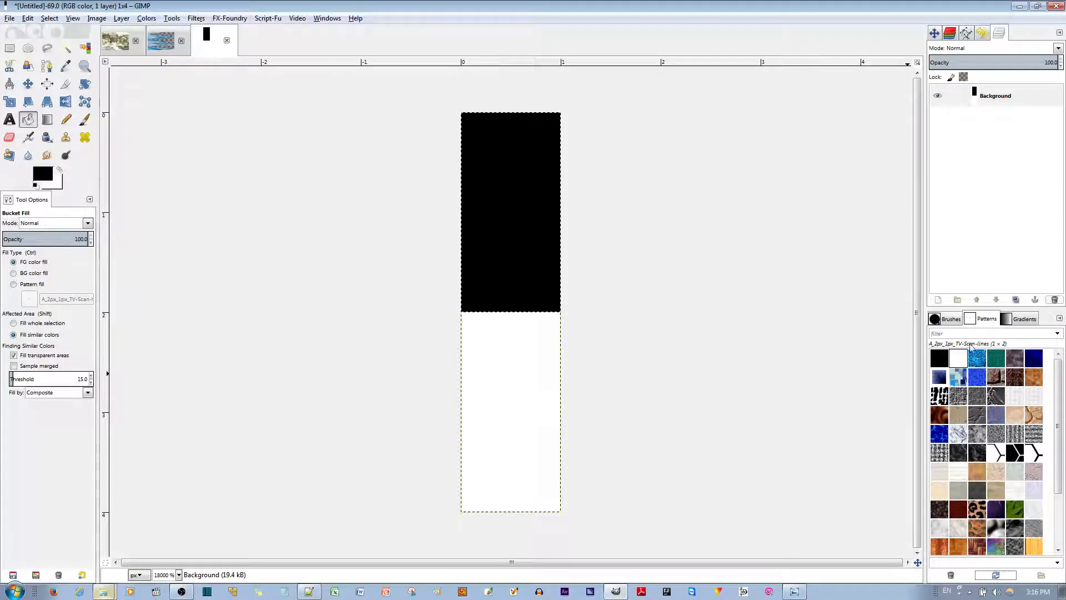
click(116, 40)
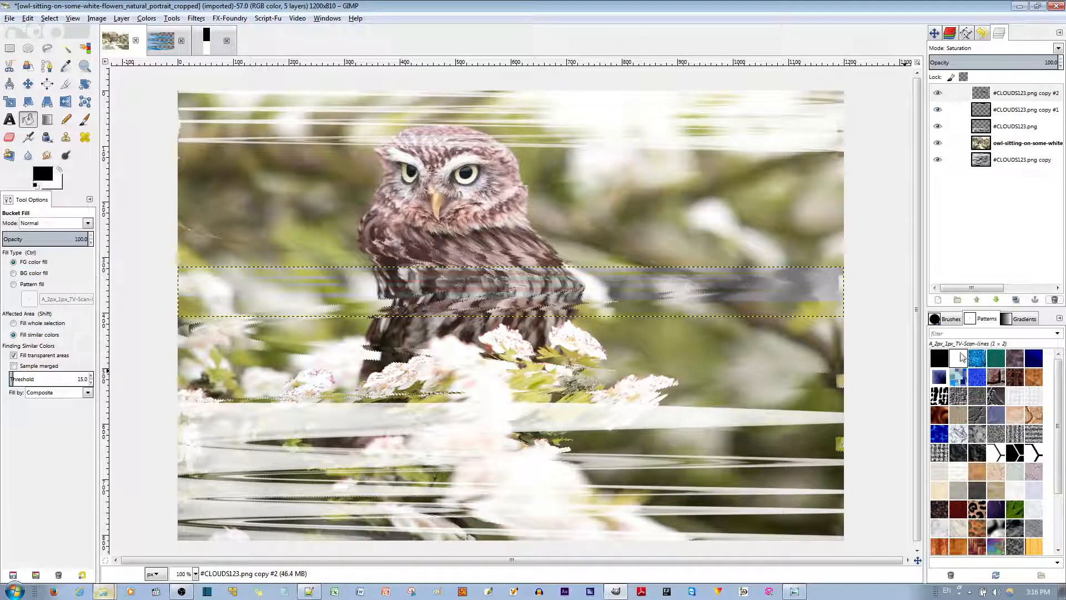
scroll(down, 3)
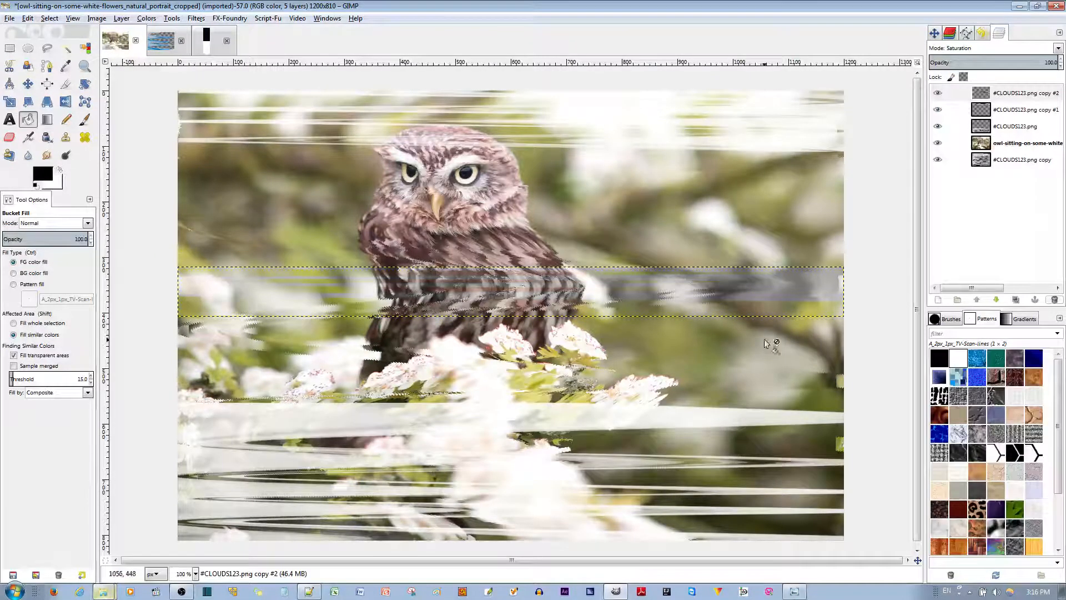
mouse_move(585, 224)
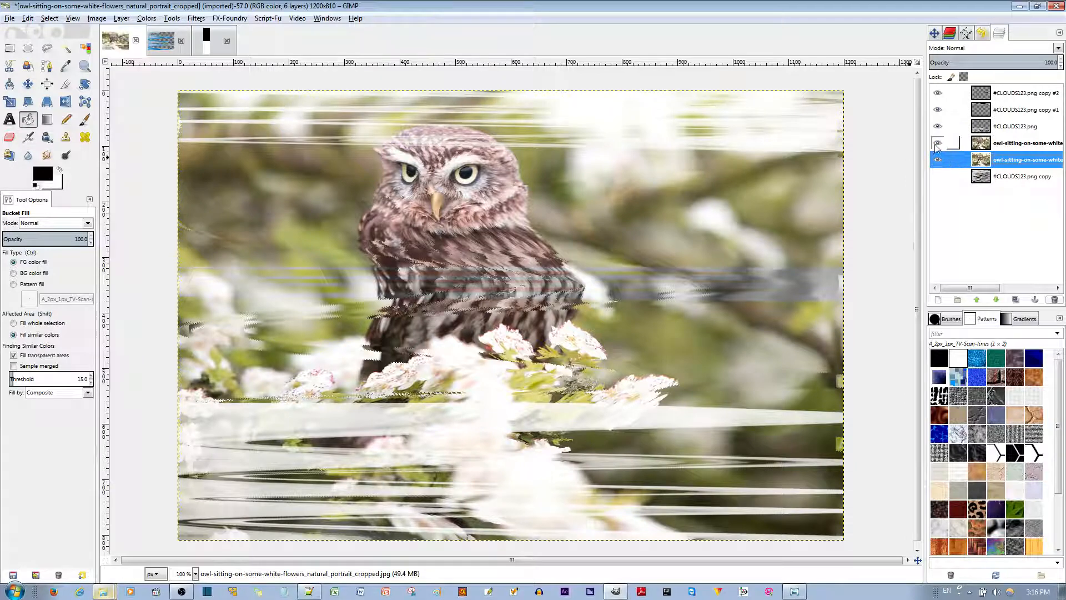
Step: Set Bucket Fill to Pattern fill with the A_2px_1px_TV-Scan-lines pattern
click(938, 143)
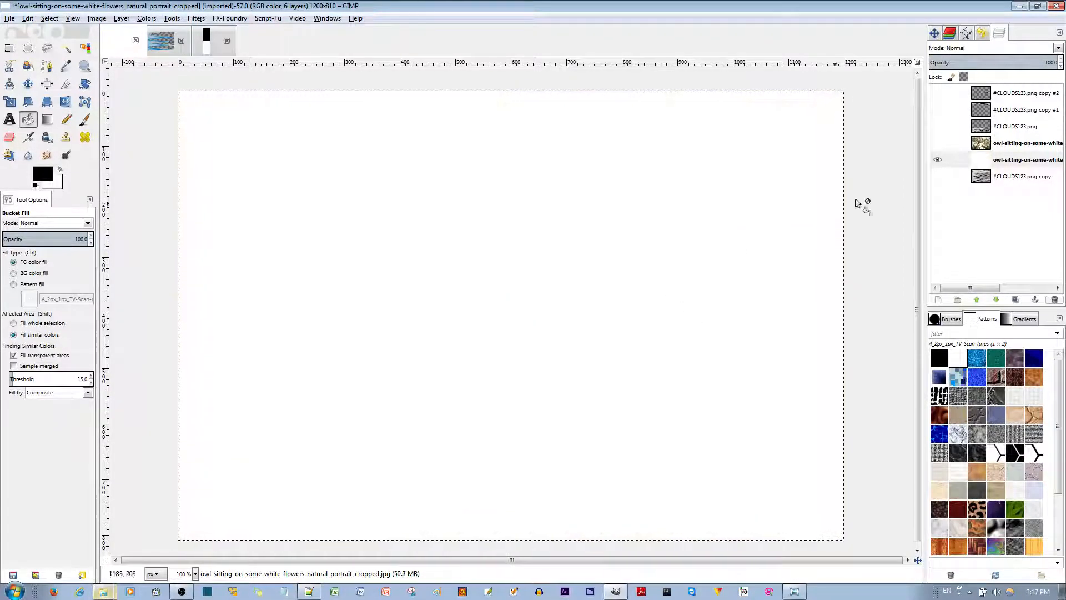
right_click(1026, 158)
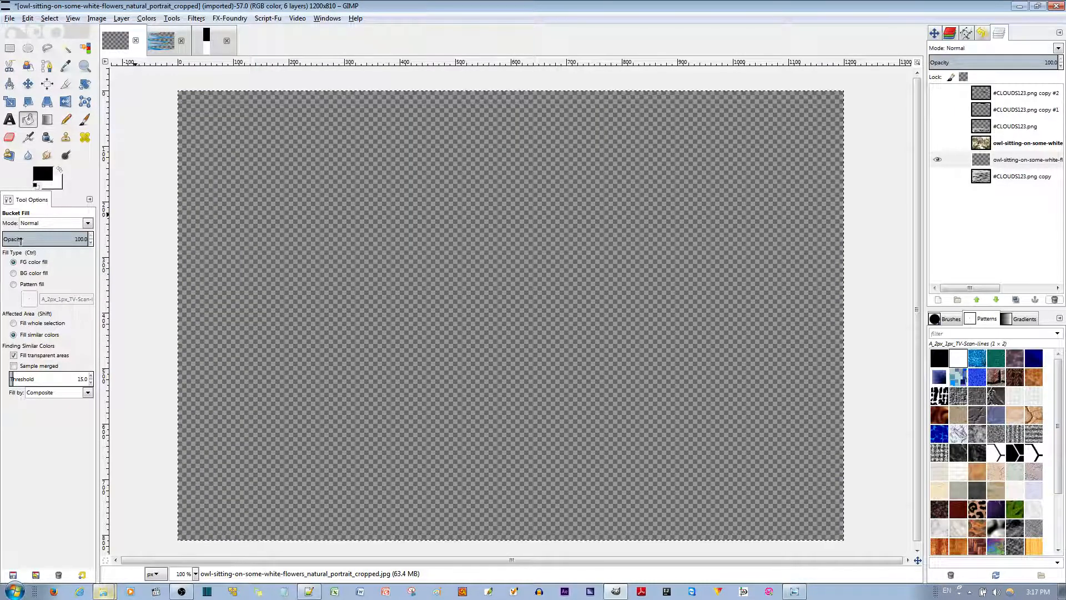
click(14, 284)
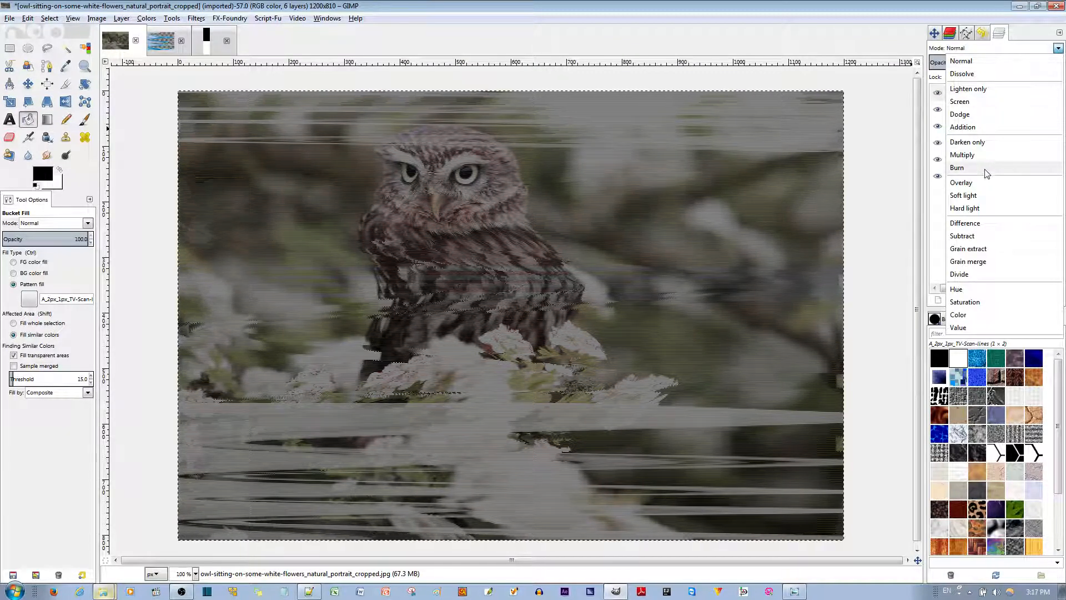
Step: Blend the scan-lines layer in Soft light mode
click(962, 195)
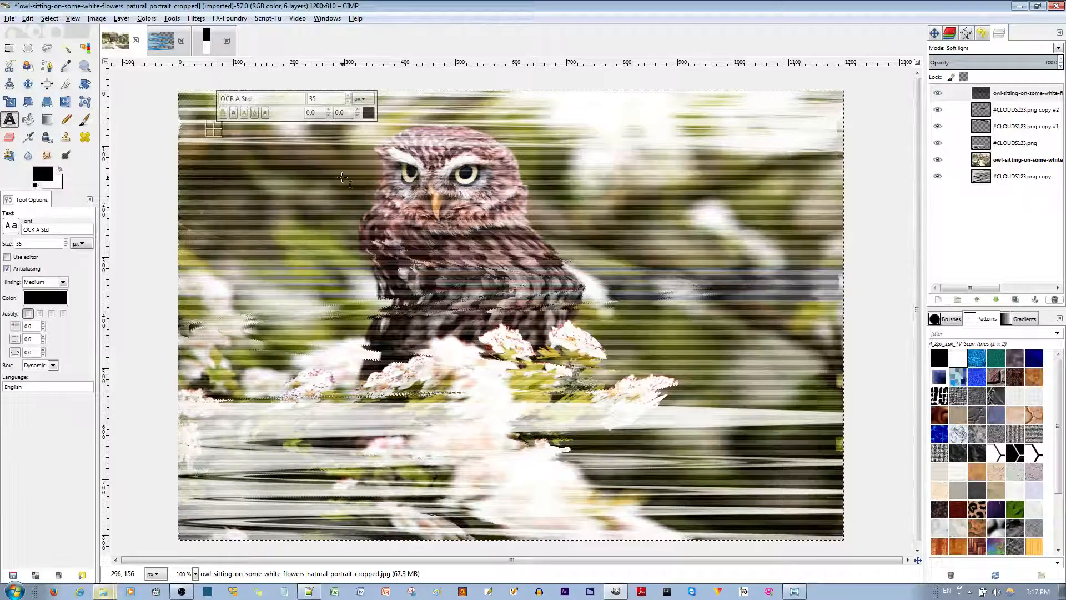
Step: Add white PLAY text top-left and a 3:18PM NOV 12 2016 timestamp lower-left
text(PLAY)
text(3)
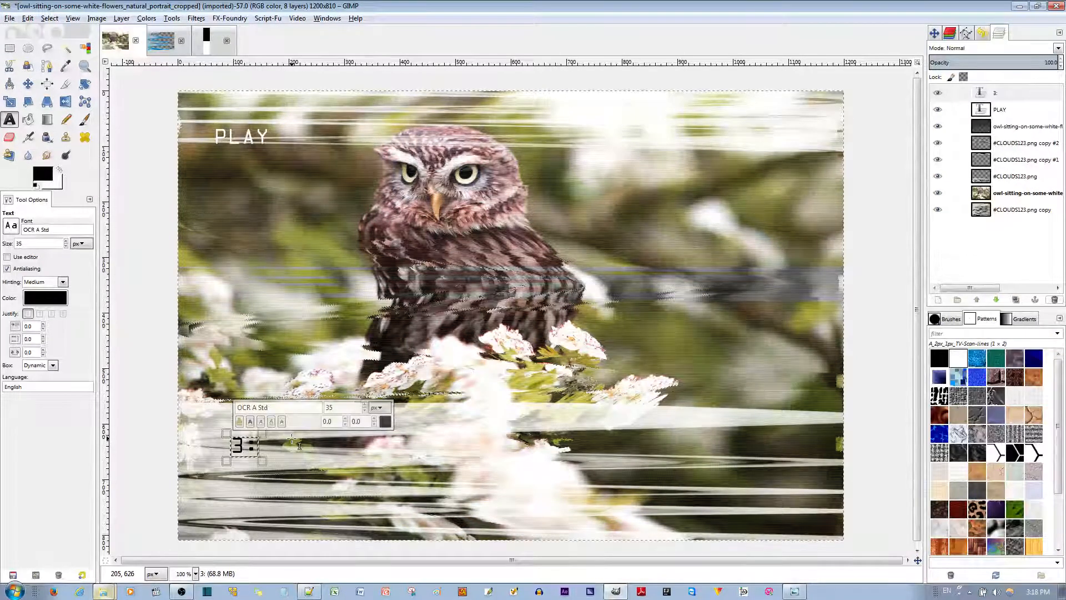
text(:18)
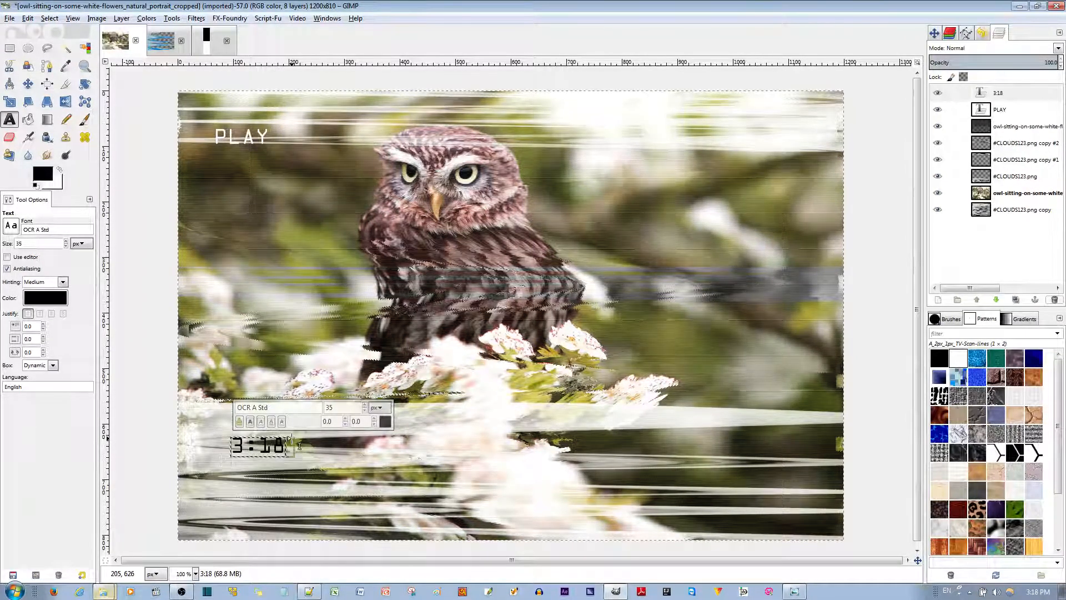
text(PM)
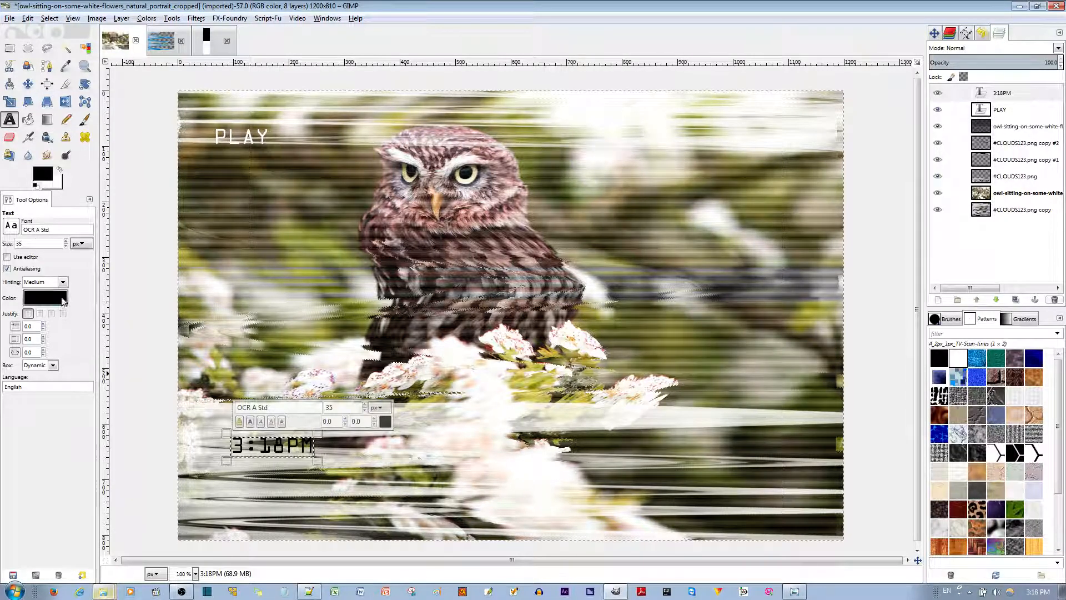
click(44, 297)
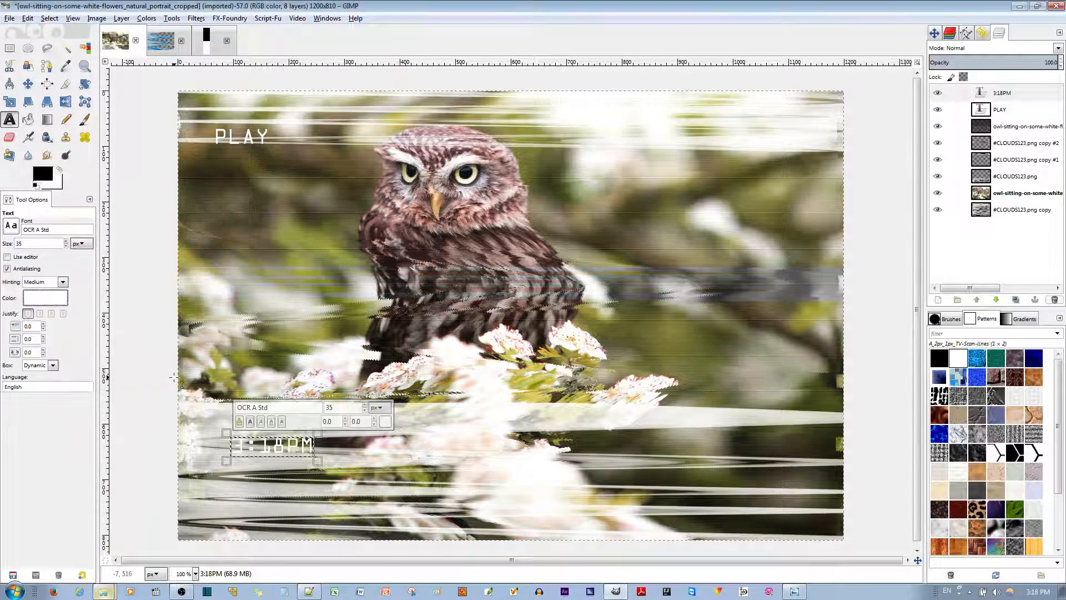
click(44, 297)
text(NOV)
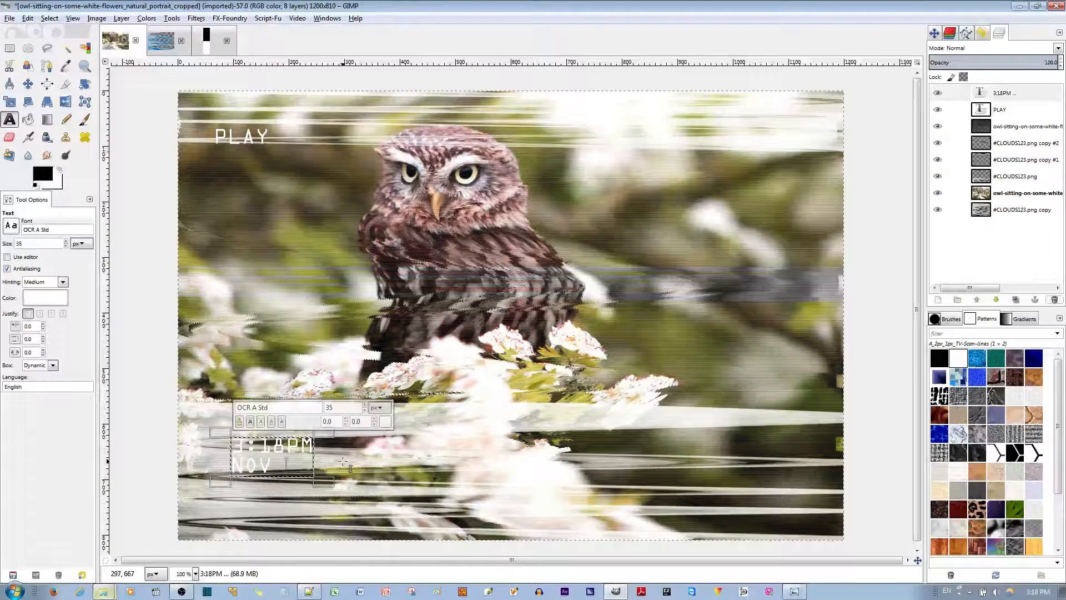
text(12 2016)
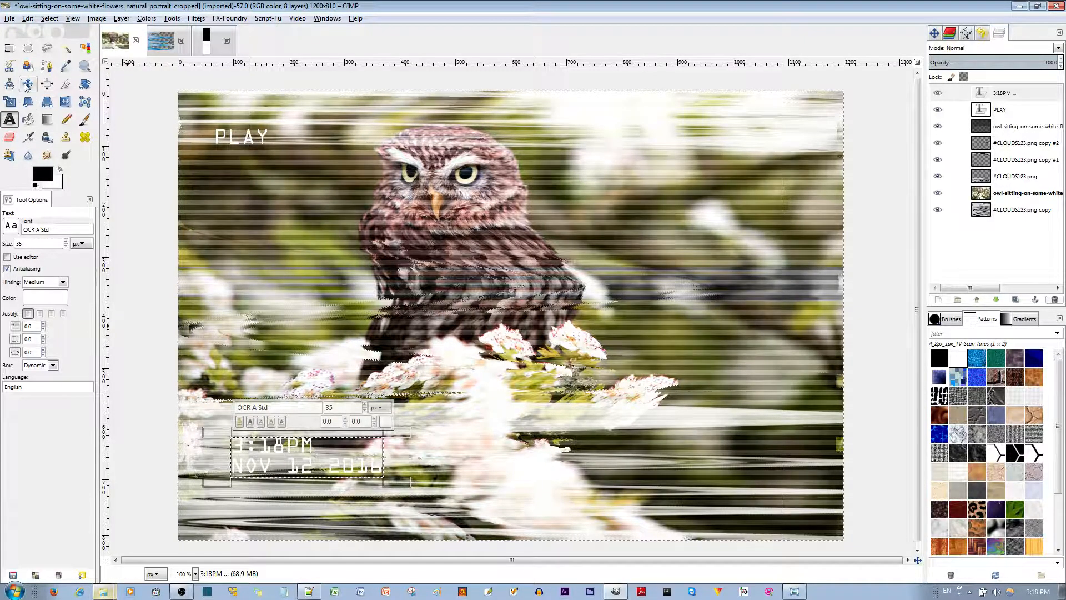
Step: Drag the timestamp text into the bottom-left corner, then select the PLAY text layer
click(26, 84)
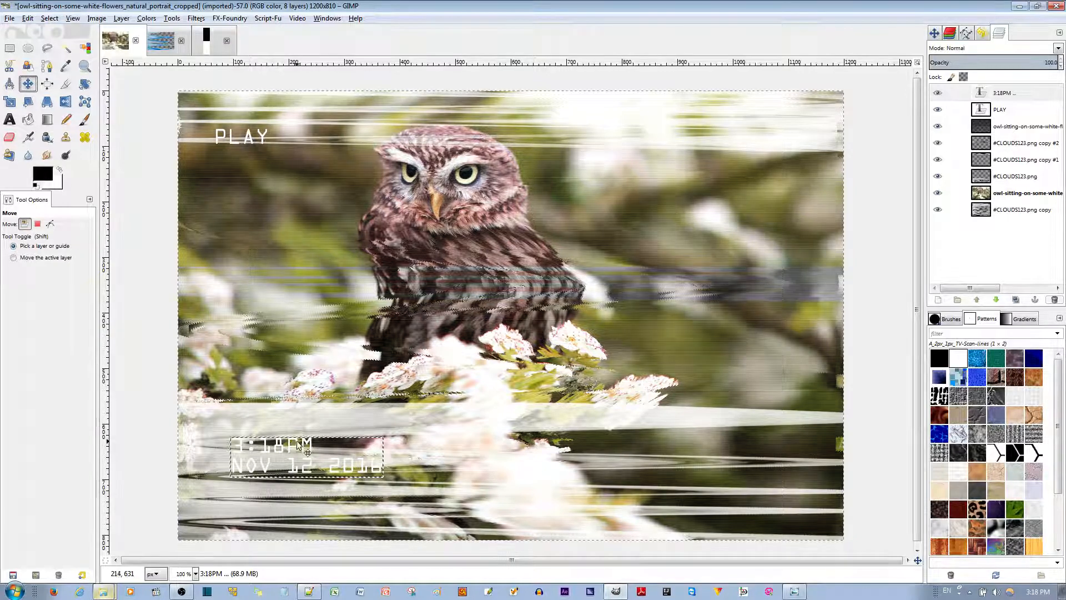
drag(295, 446, 272, 486)
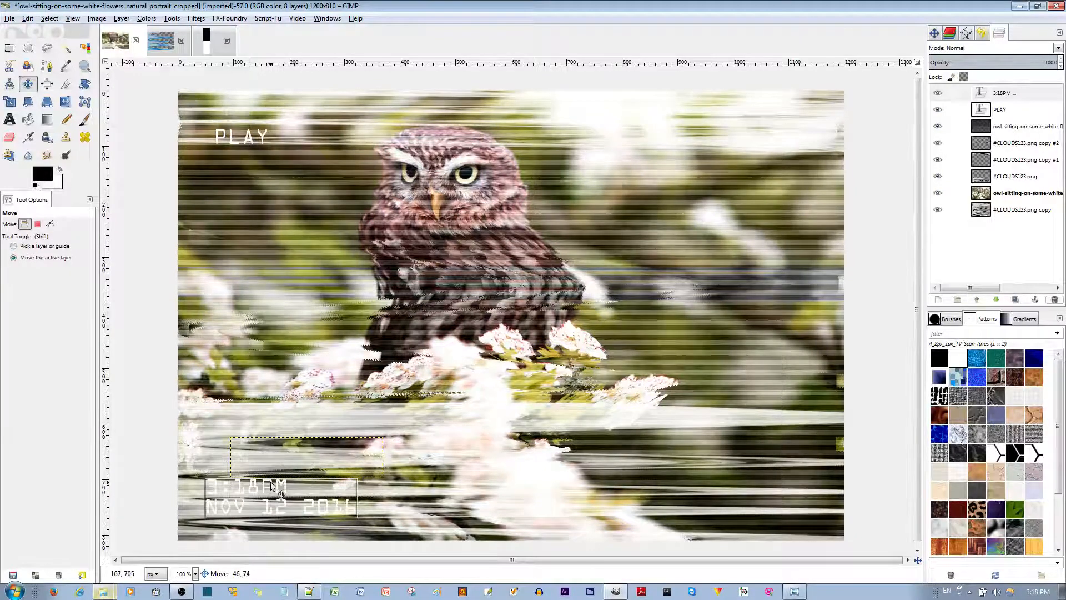
drag(272, 486, 274, 484)
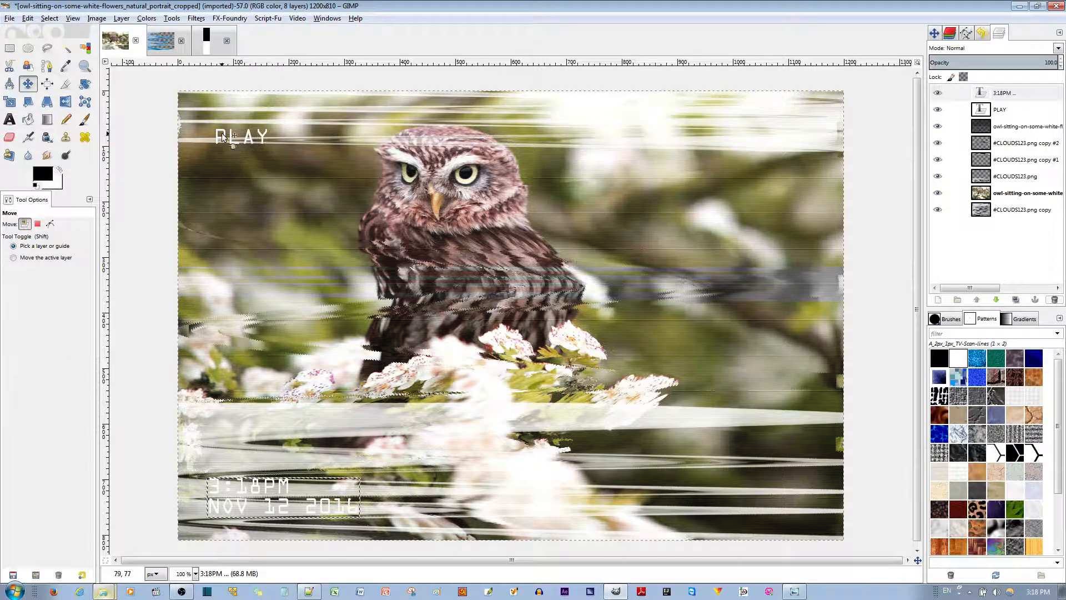
click(999, 109)
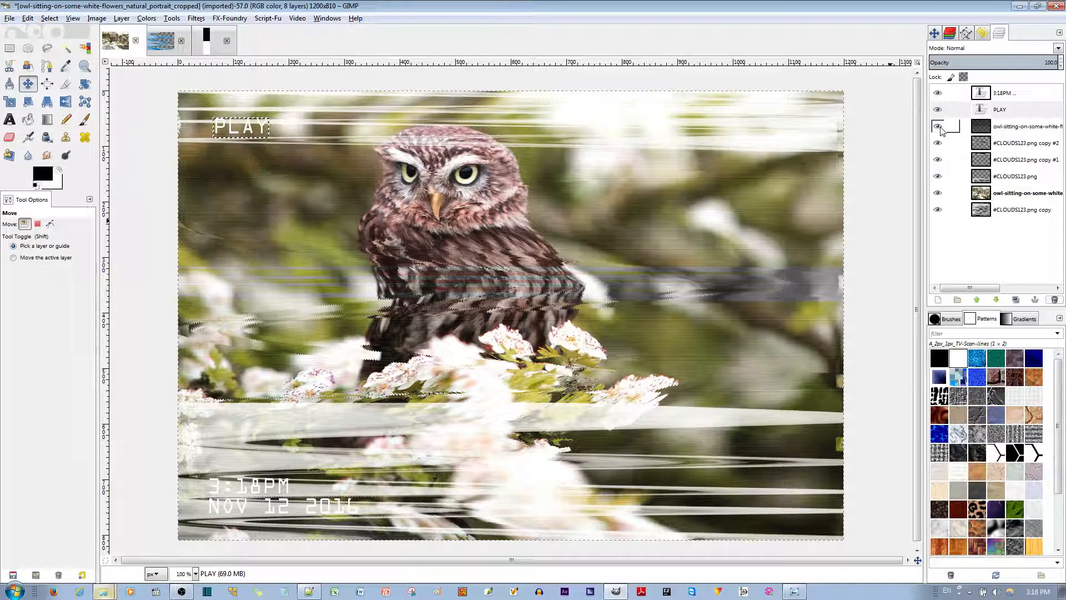
Step: Isolate the text layers and merge the 3:18PM timestamp layer down into the PLAY layer
click(999, 109)
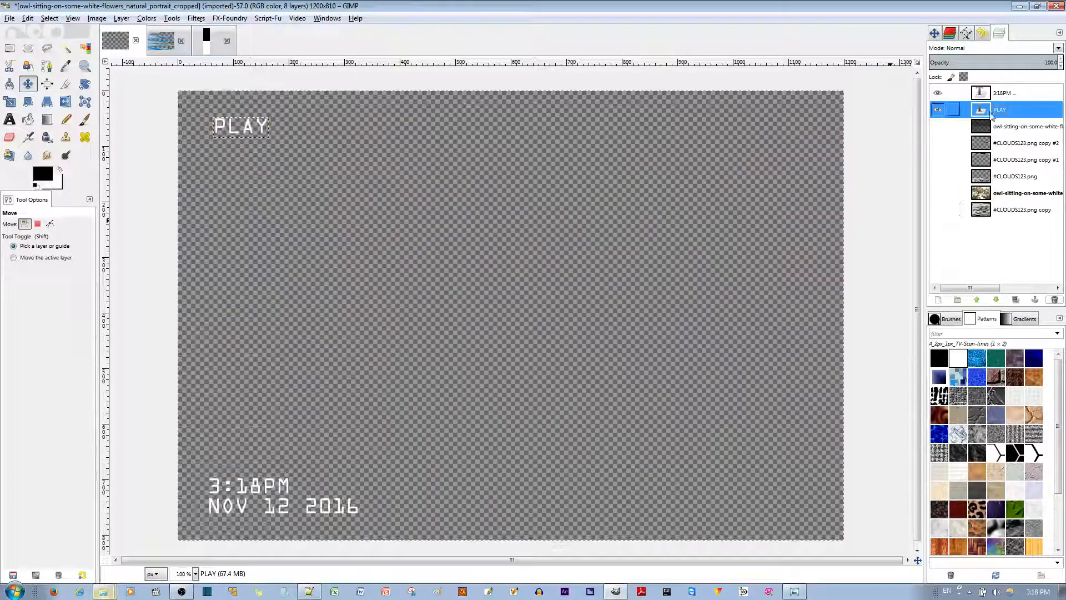
right_click(1003, 93)
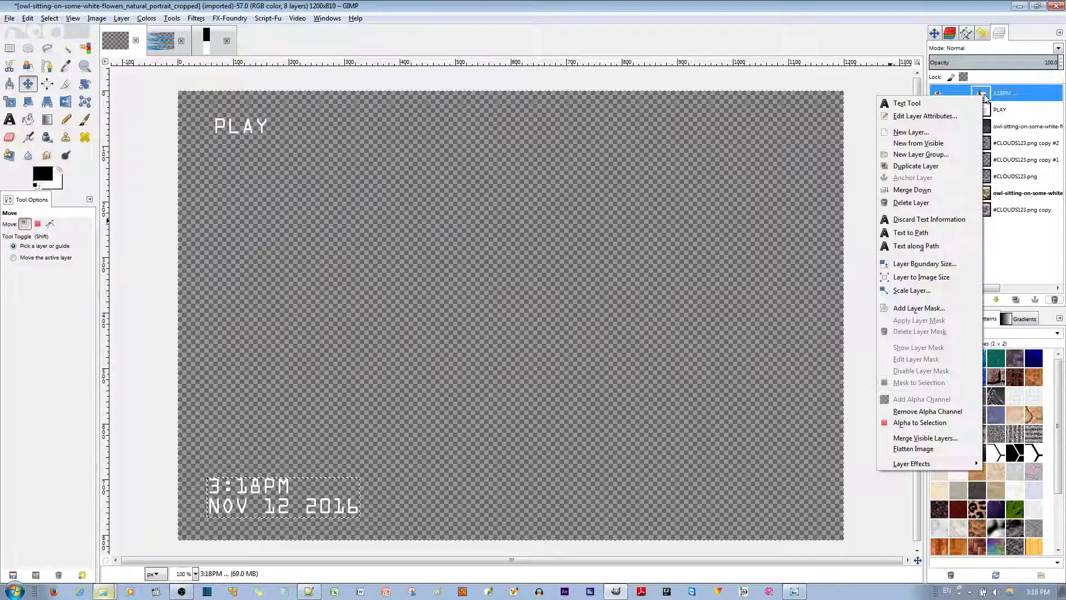
click(925, 438)
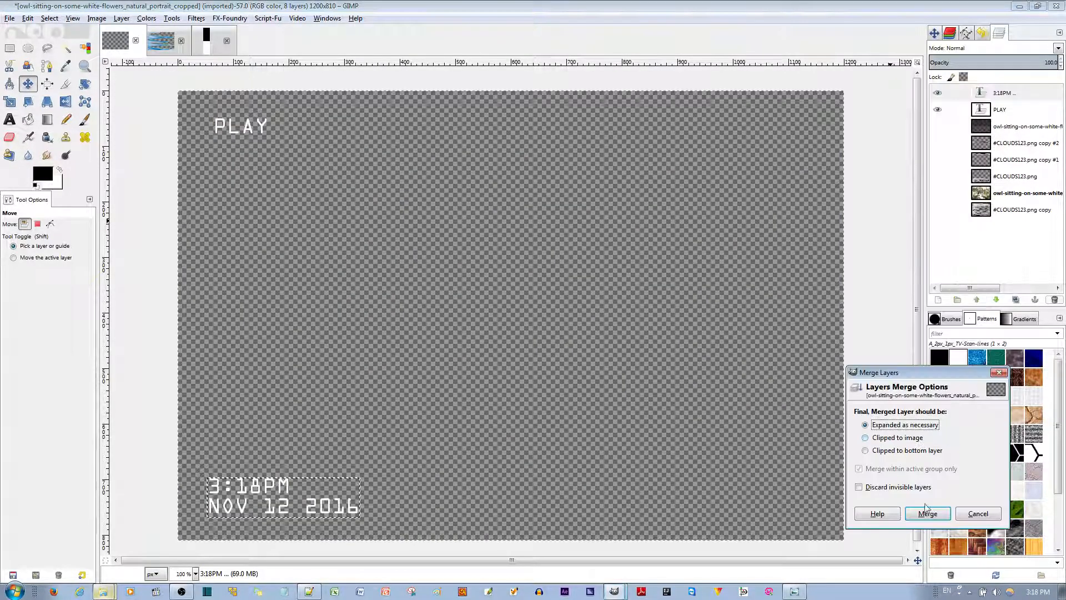
click(927, 513)
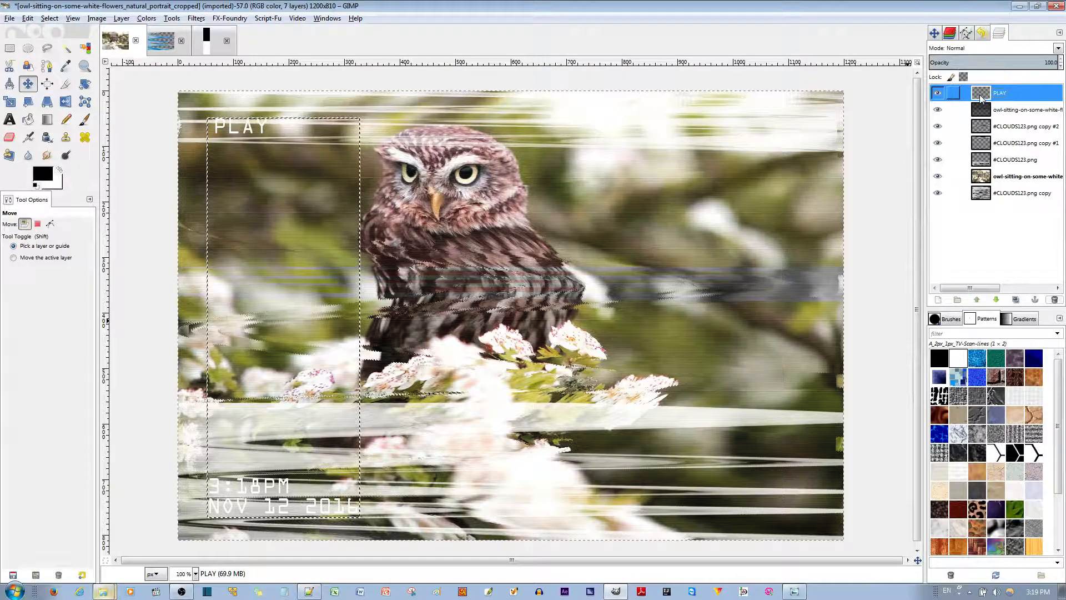
Step: Apply a Waves distortion with amplitude 0.50 and wavelength 2.00 to the merged text layer
click(937, 92)
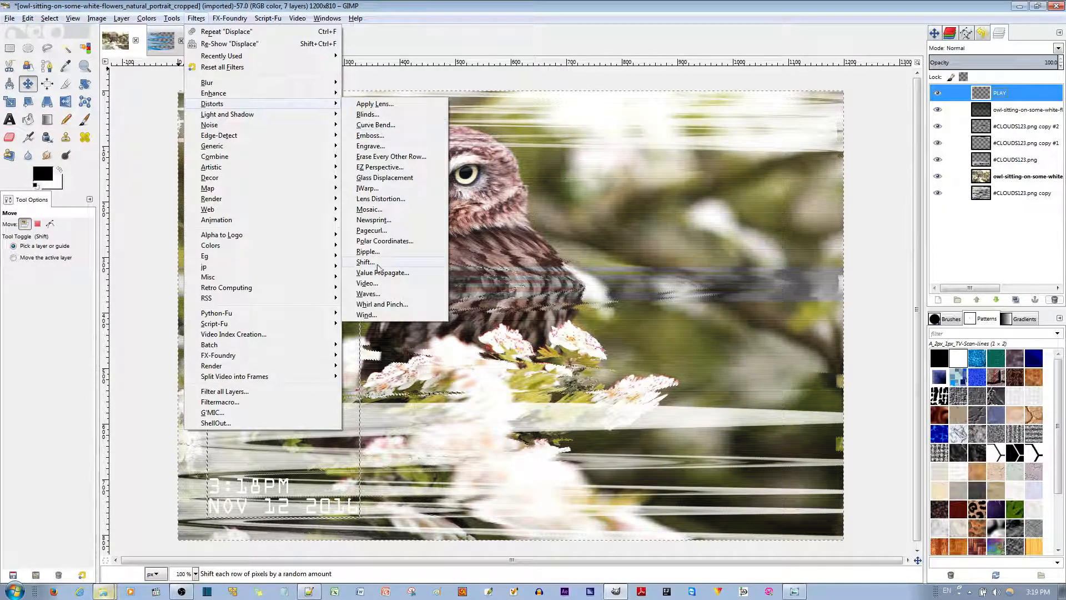
click(368, 293)
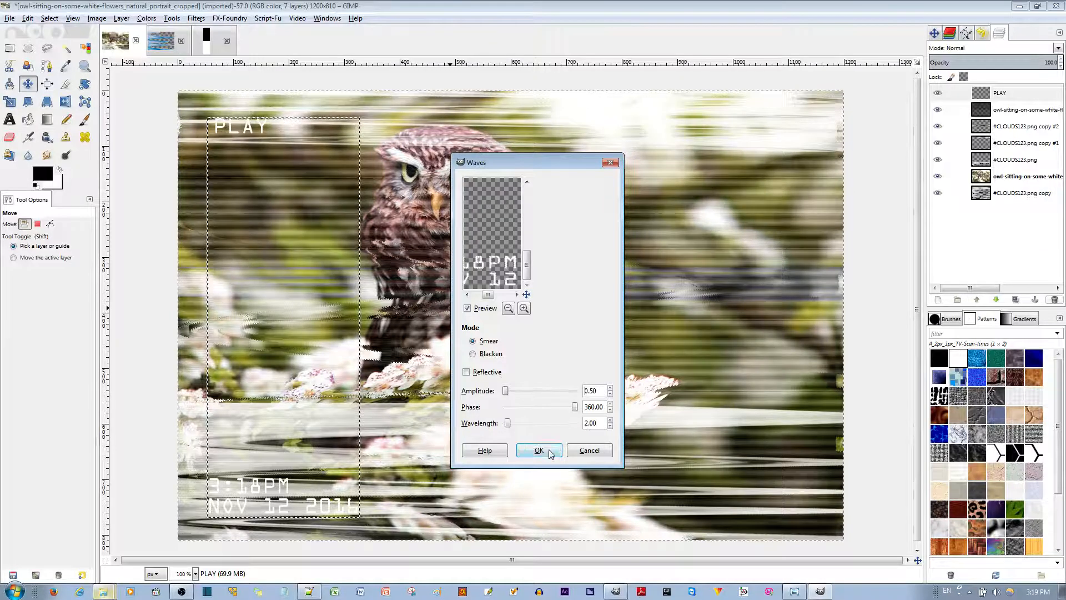
click(538, 450)
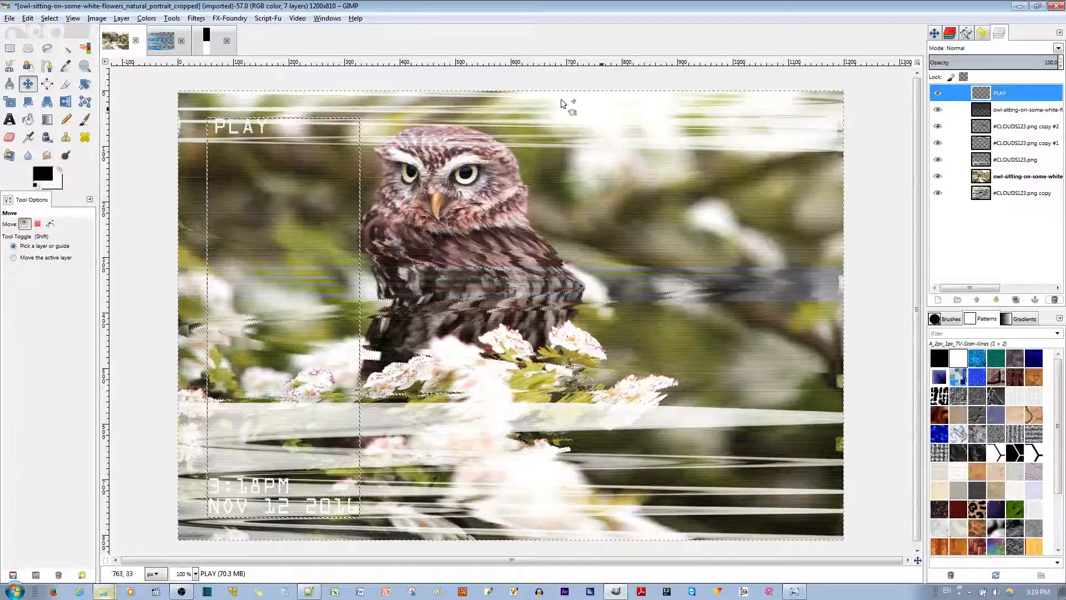
click(121, 17)
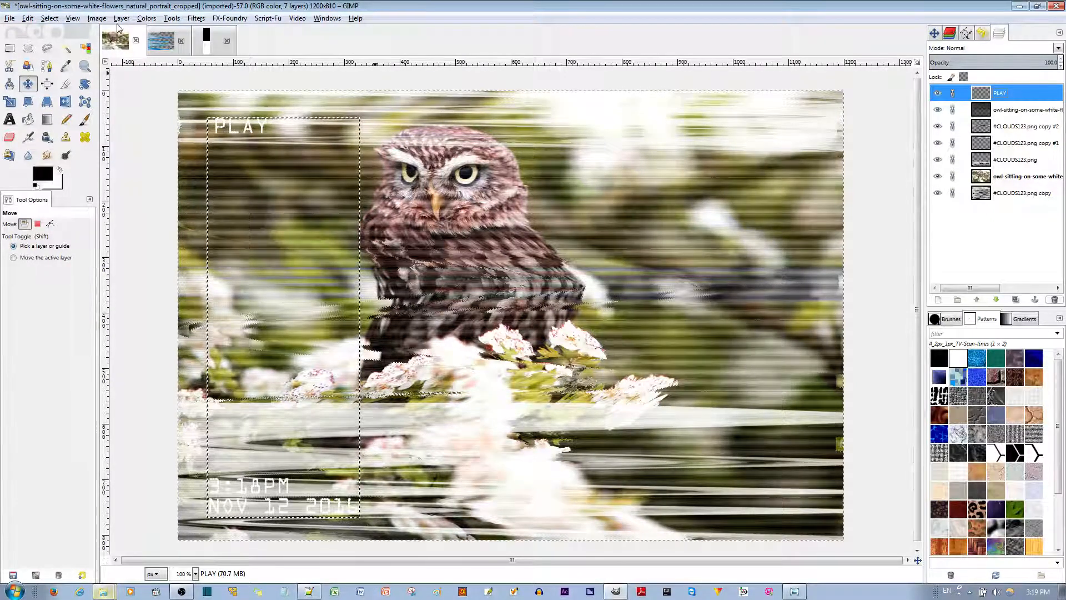
click(122, 18)
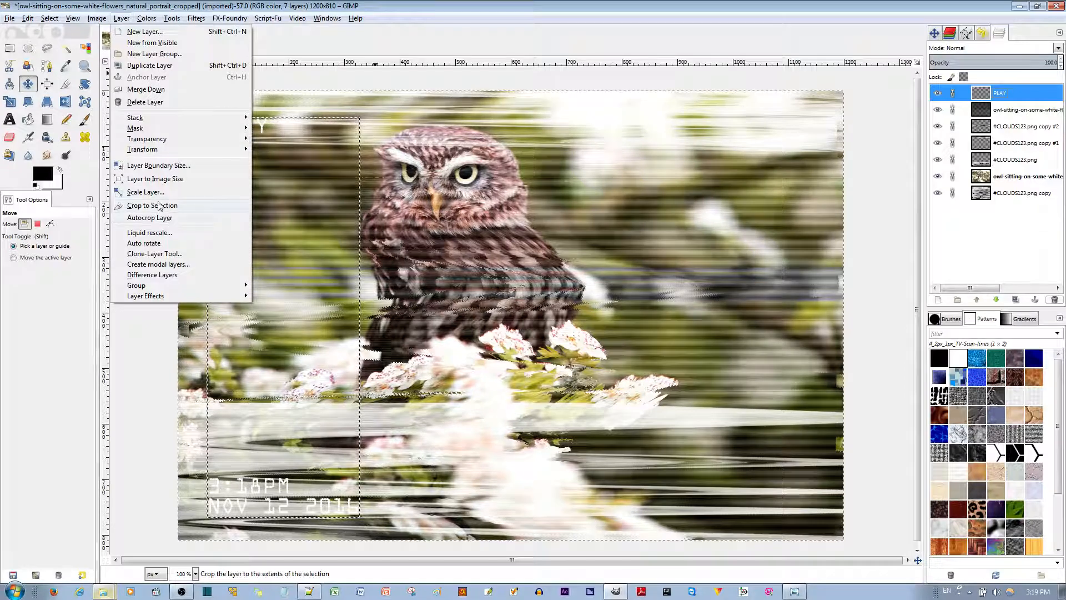
mouse_move(136, 285)
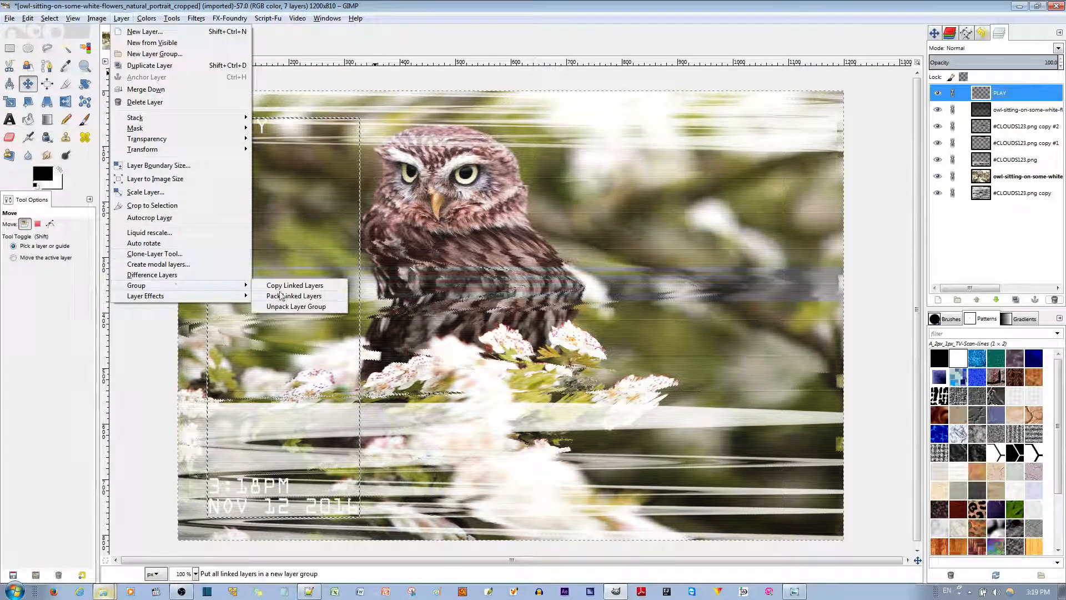
click(293, 295)
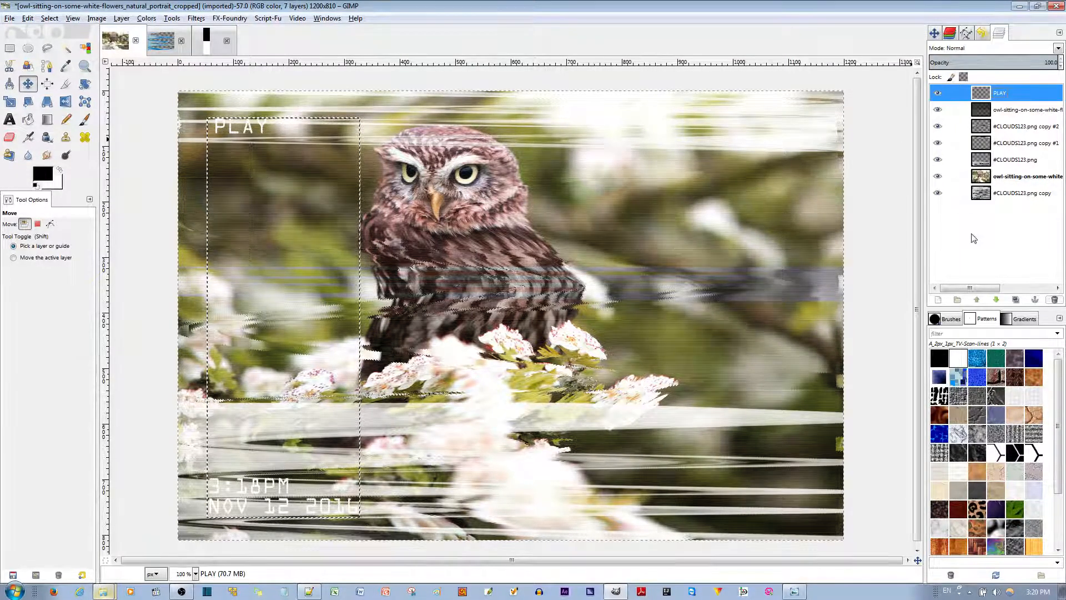
Step: Make the owl photo copy layer active and reach the Colors menu
click(1019, 175)
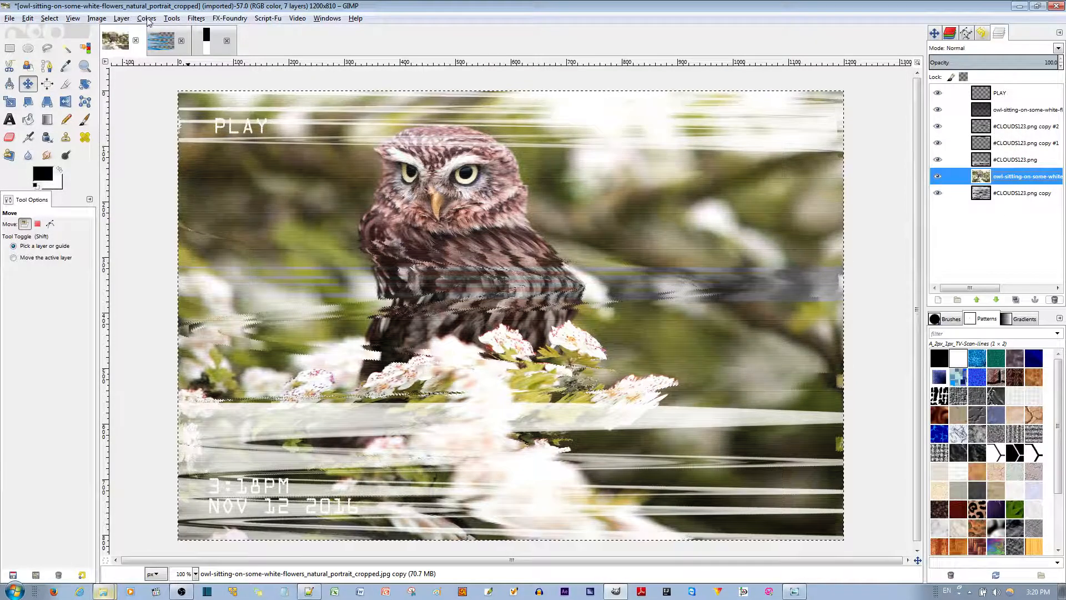
click(146, 19)
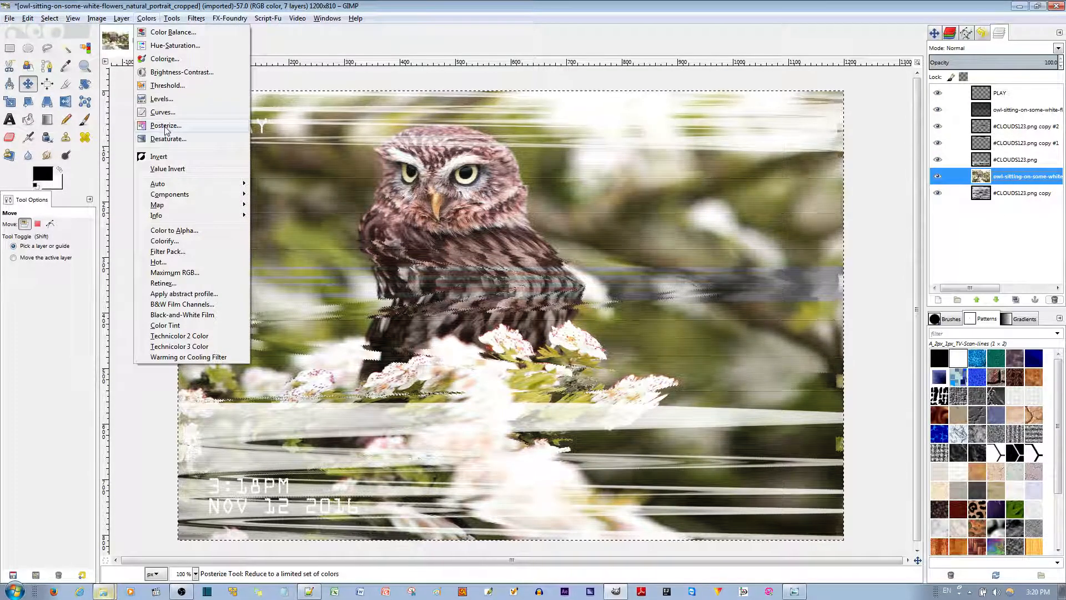
mouse_move(163, 112)
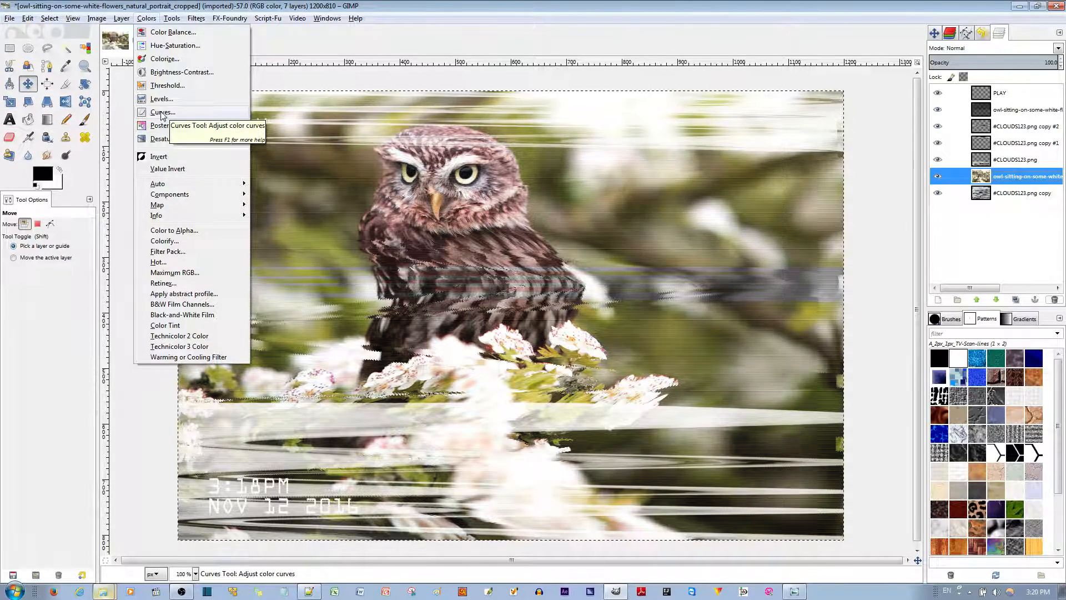
Step: In Curves, lower the red channel toward teal and reshape the blue channel into an S-curve
click(162, 112)
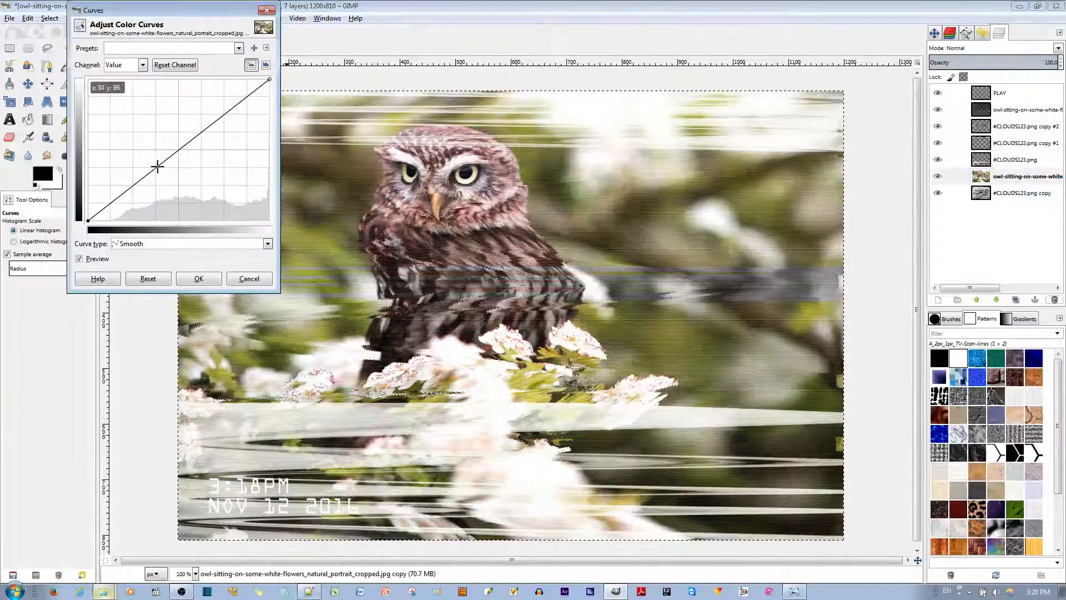
click(141, 64)
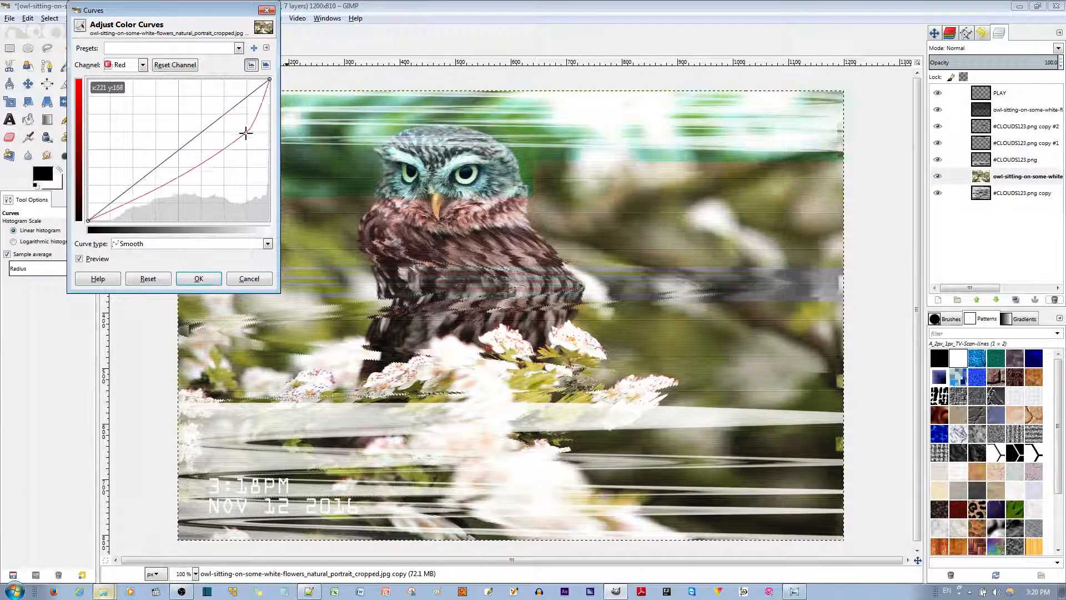
drag(241, 132, 179, 181)
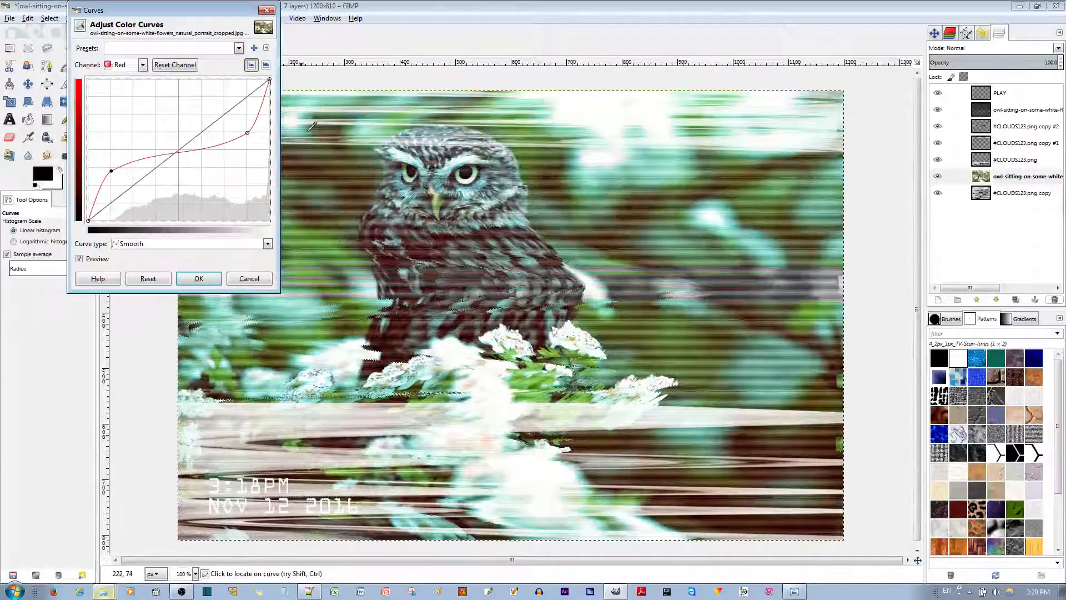
click(141, 64)
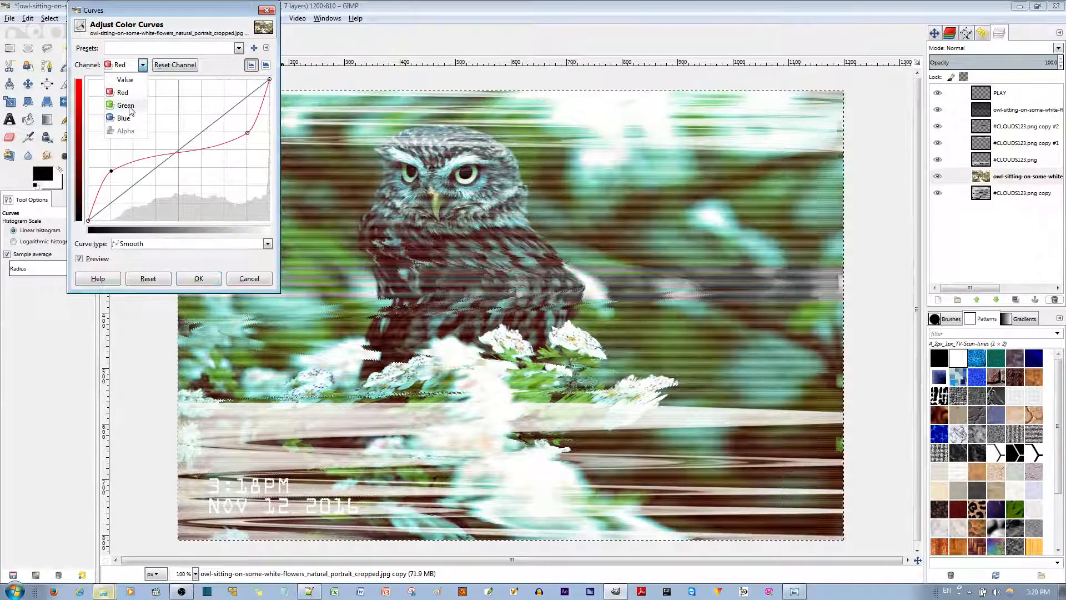
click(125, 106)
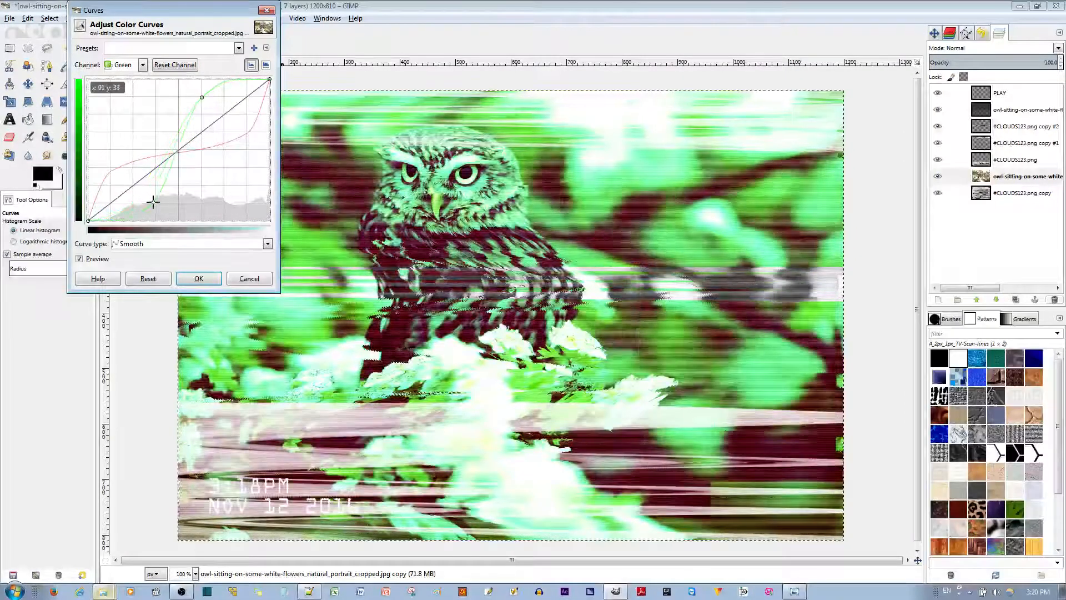
click(143, 64)
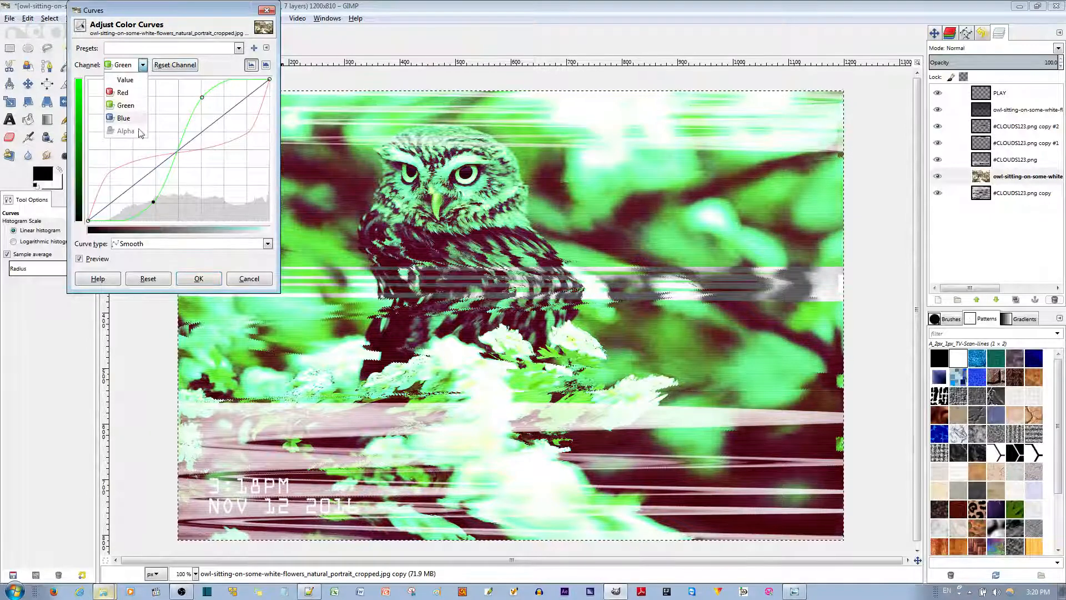
click(124, 117)
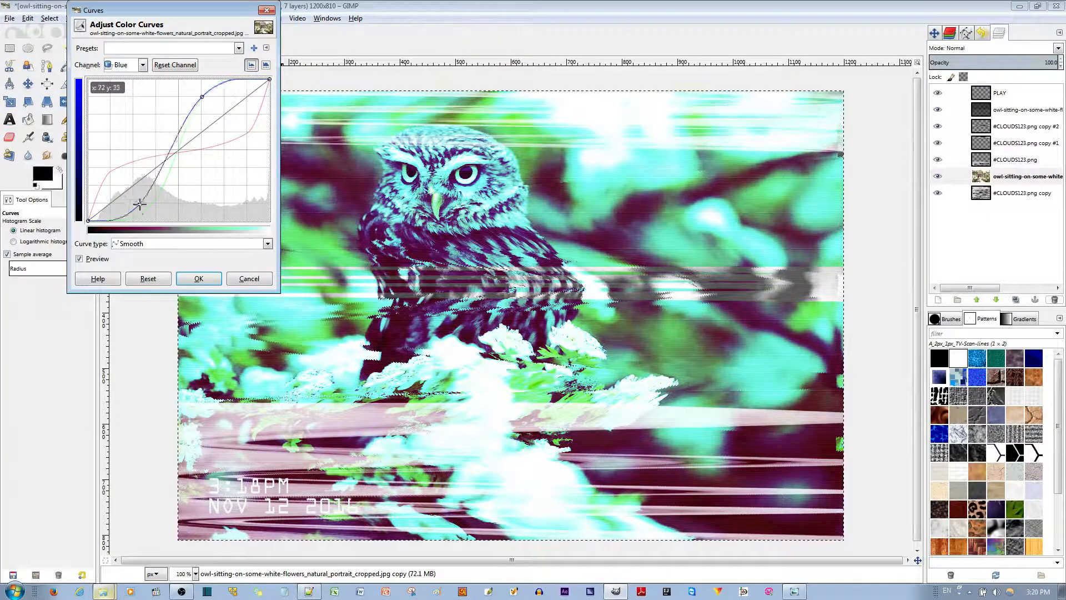
drag(140, 207, 205, 98)
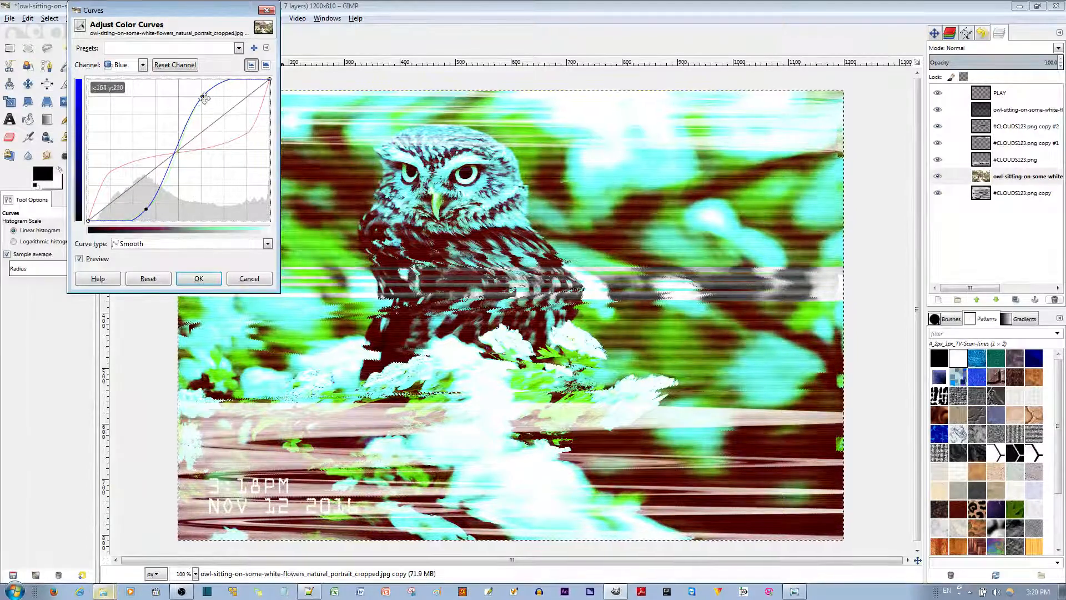
drag(204, 98, 141, 204)
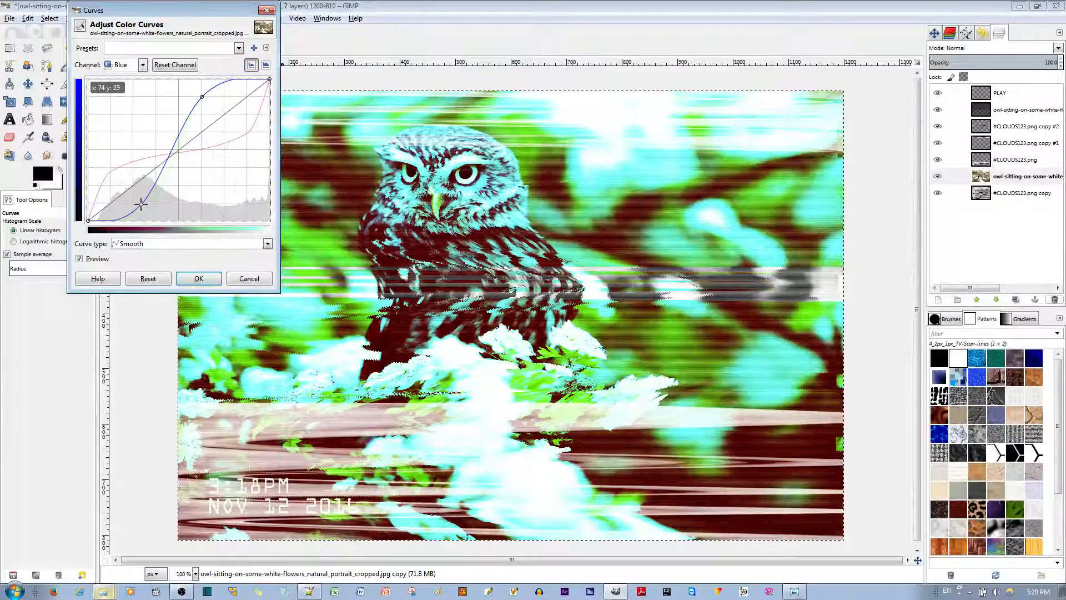
drag(141, 204, 207, 106)
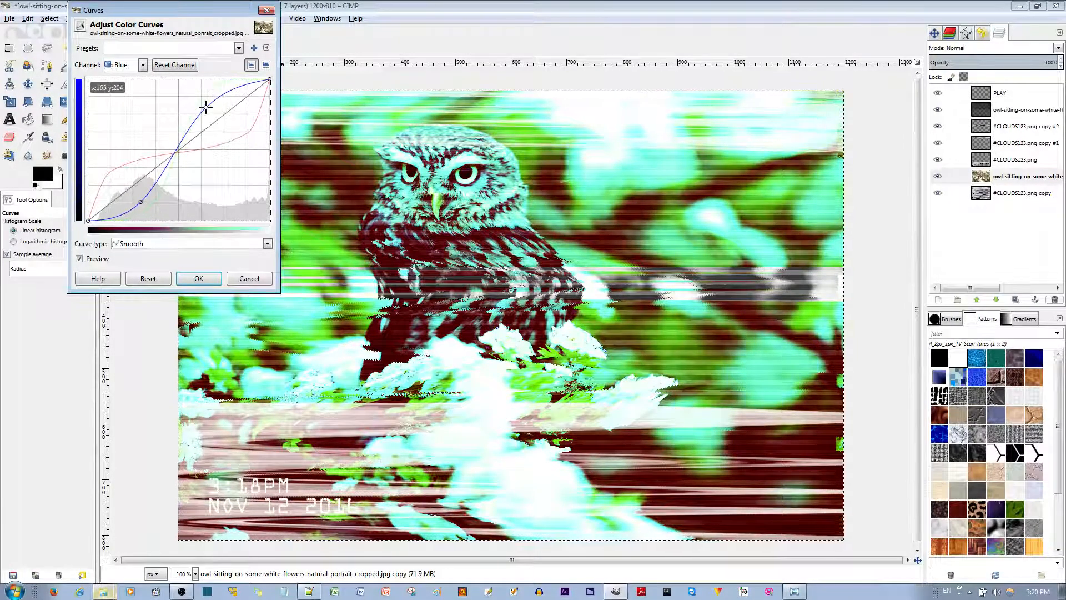
Step: Raise the green curve's highlights, refine the red highlight point, and apply the curves
click(125, 65)
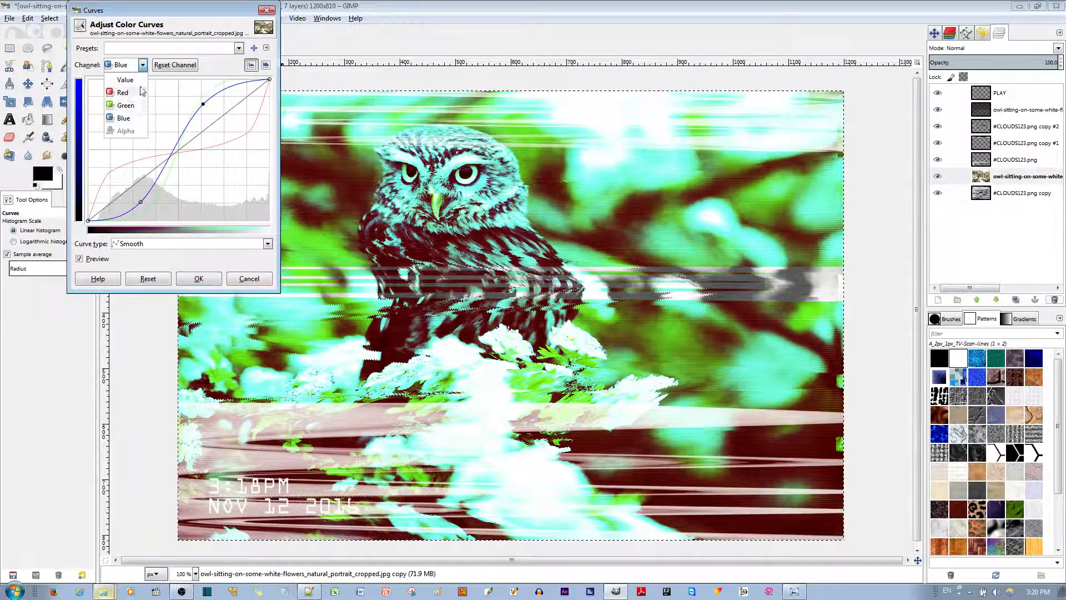
click(126, 105)
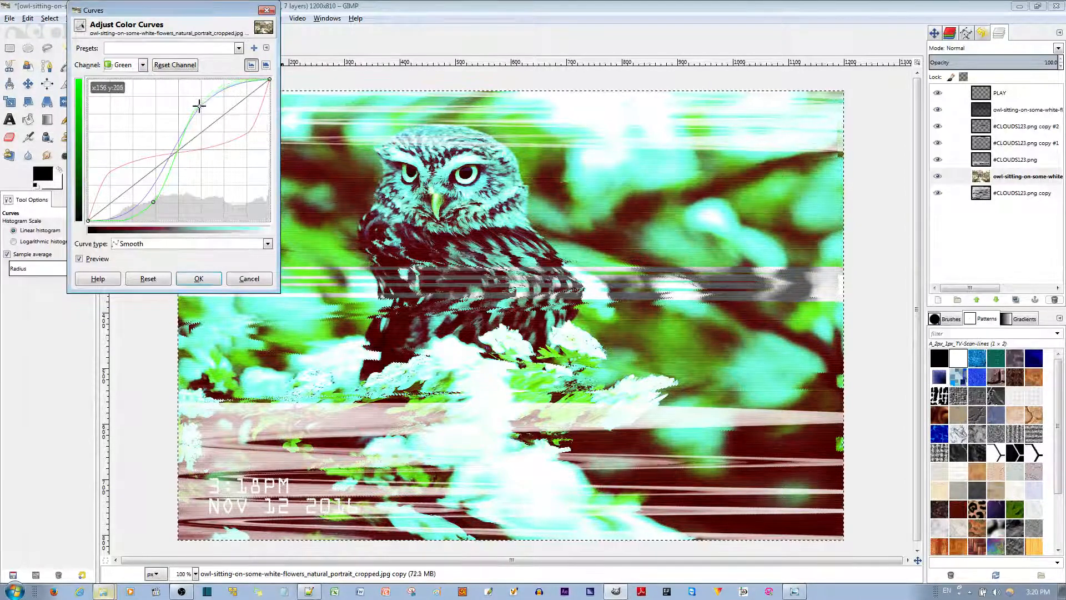
drag(199, 106, 146, 200)
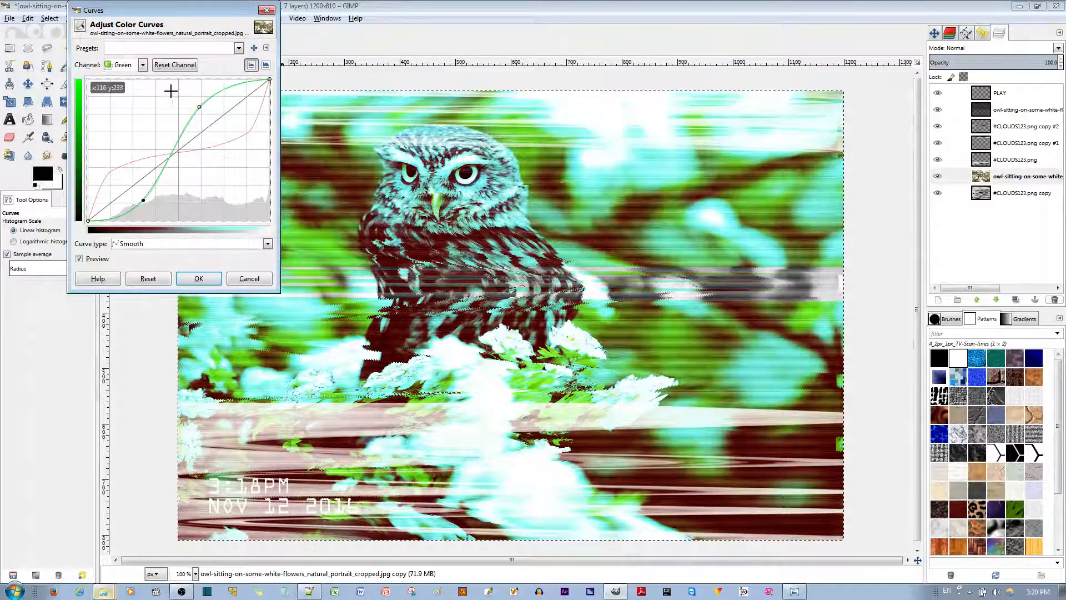
click(142, 64)
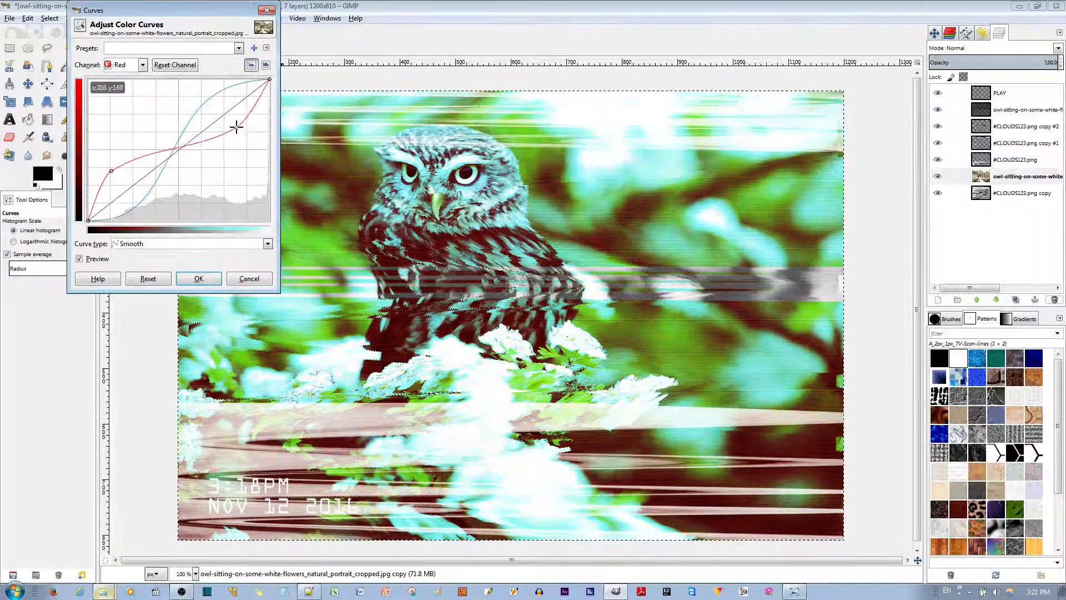
drag(236, 126, 175, 183)
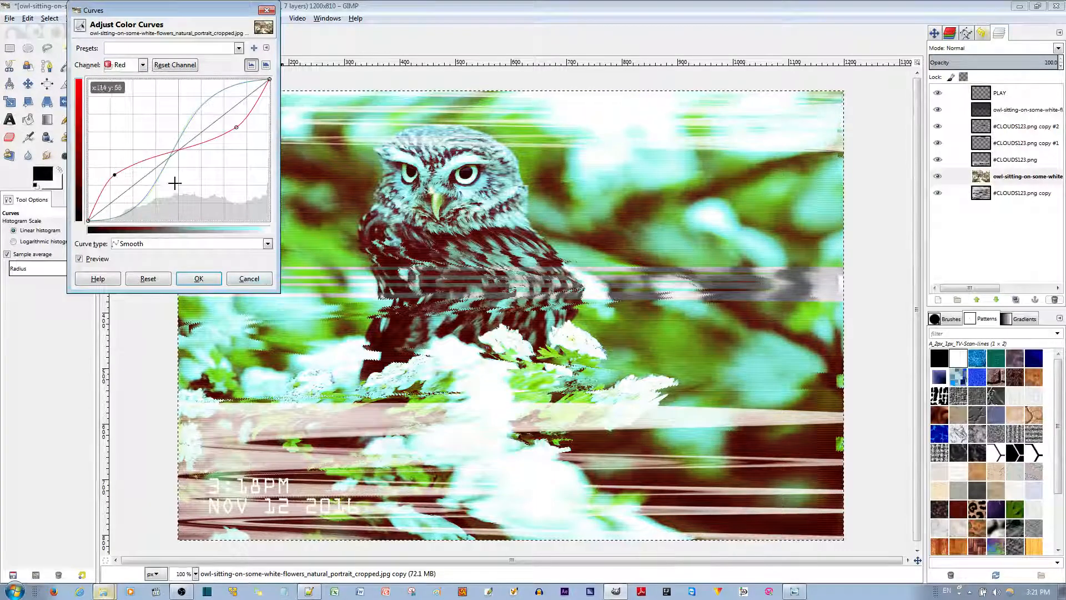
click(198, 277)
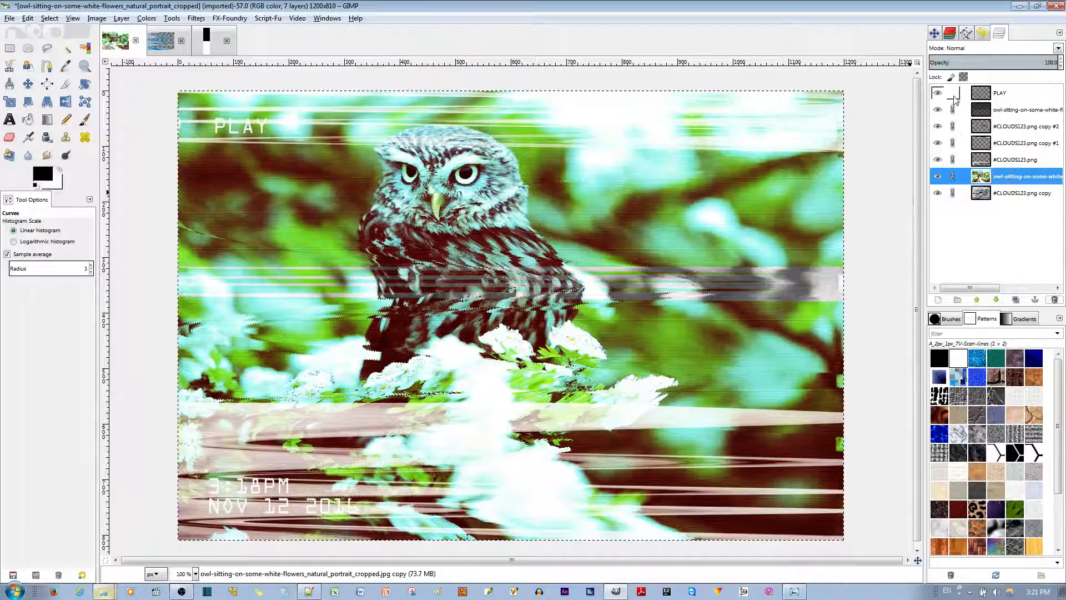
Step: Copy the linked layers into a new Layer Group and select that group
click(122, 18)
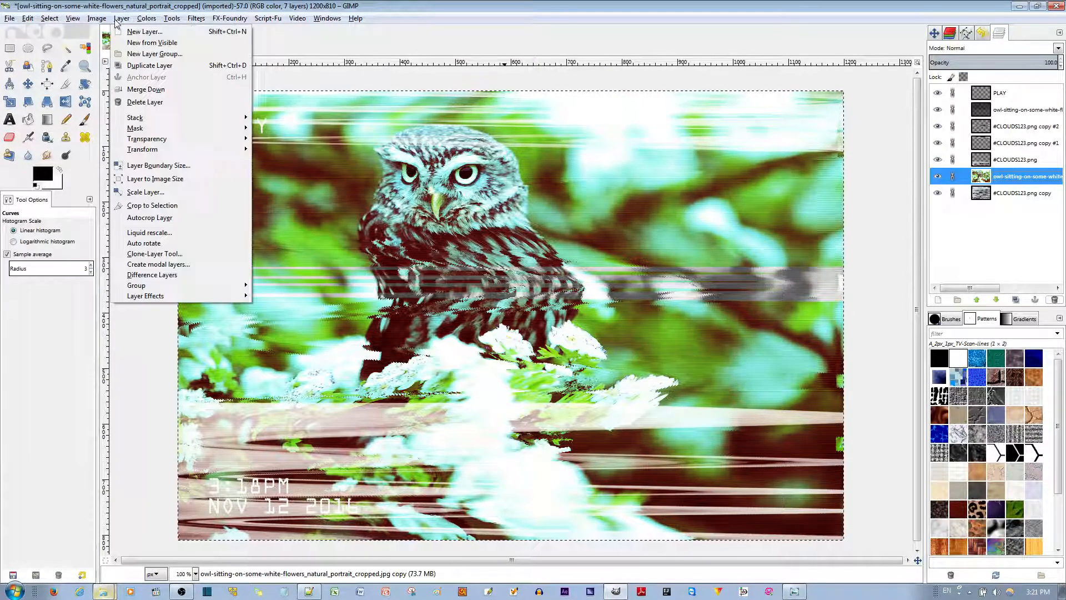
mouse_move(159, 165)
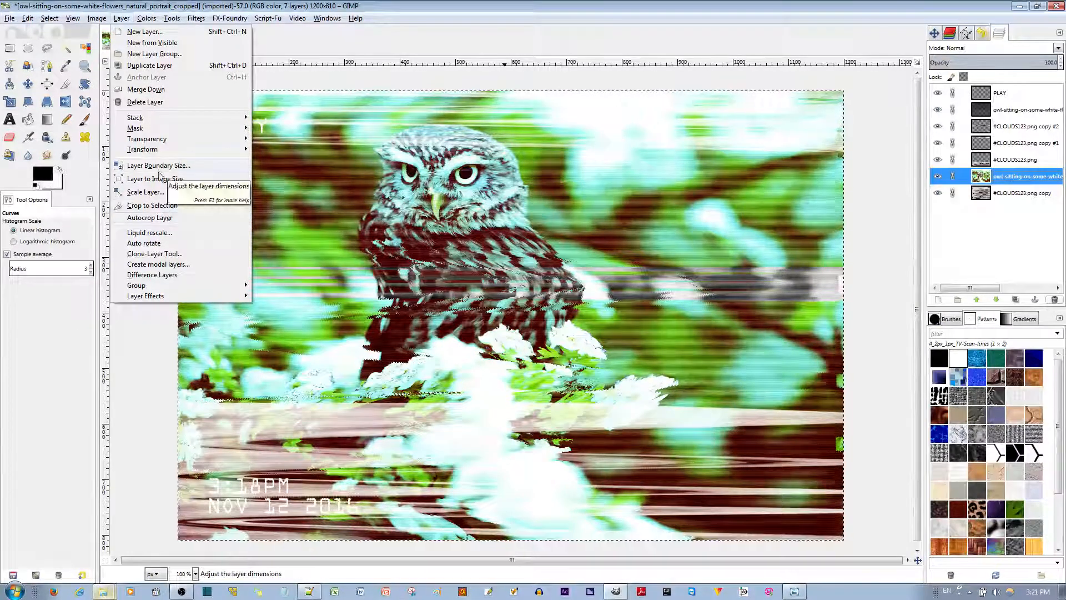
mouse_move(136, 285)
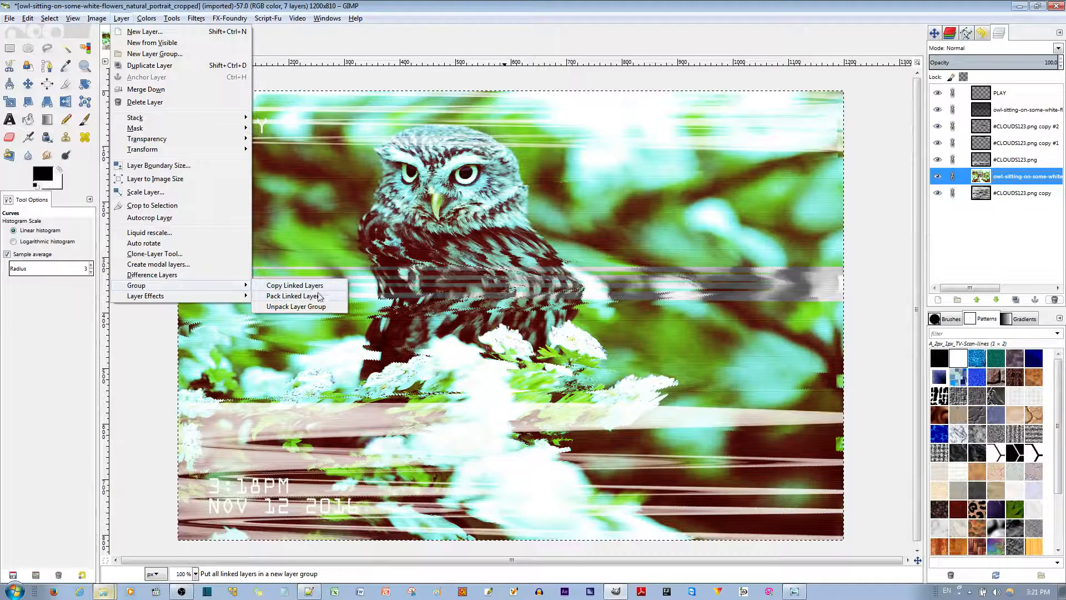
click(293, 295)
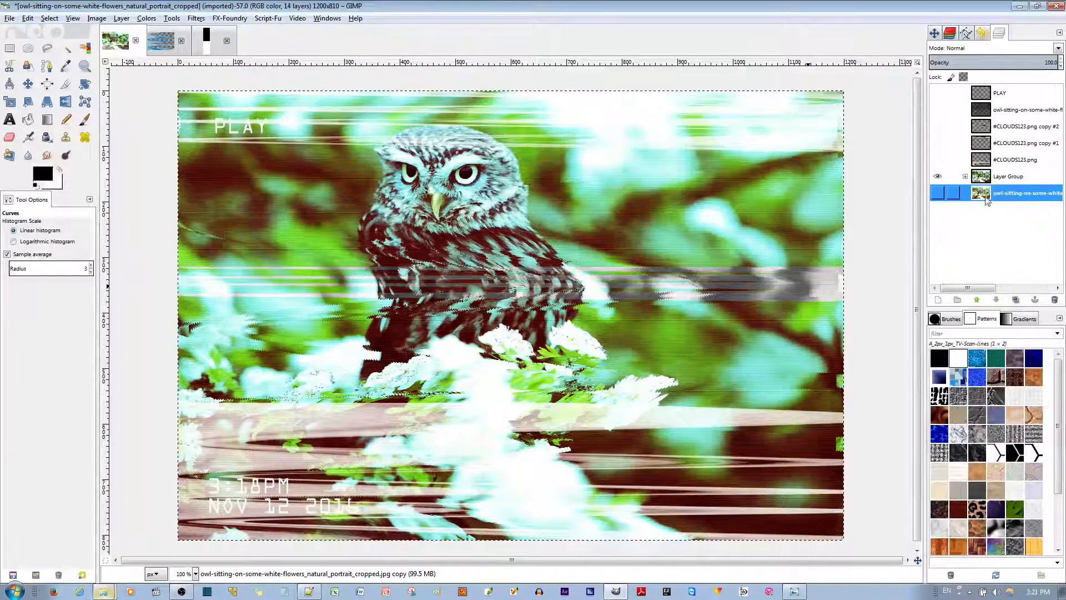
click(1008, 177)
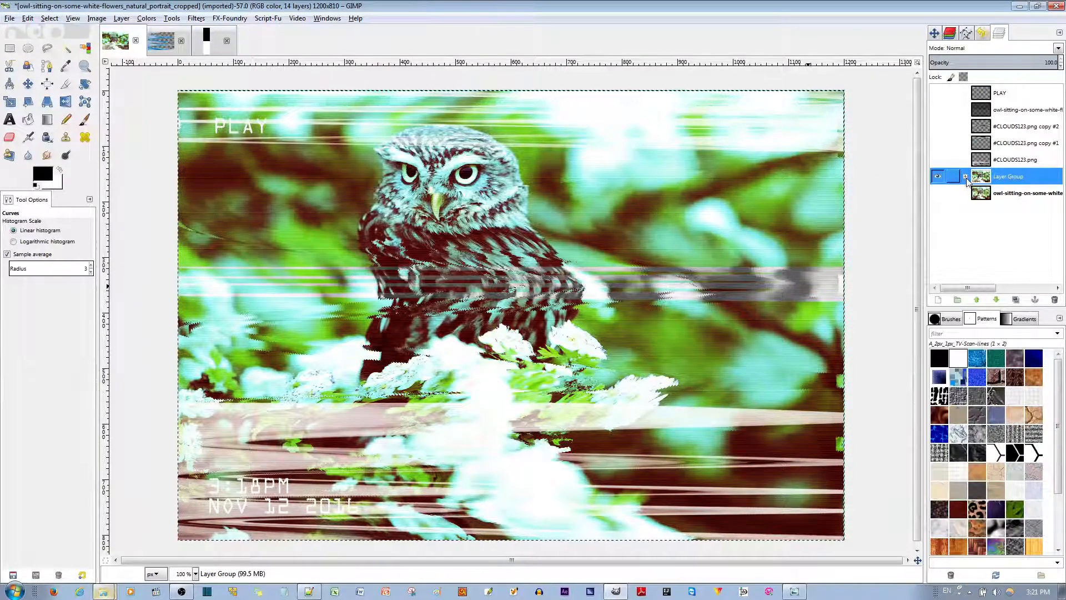
Step: Merge the visible layers within the Layer Group into a single top layer
right_click(1010, 176)
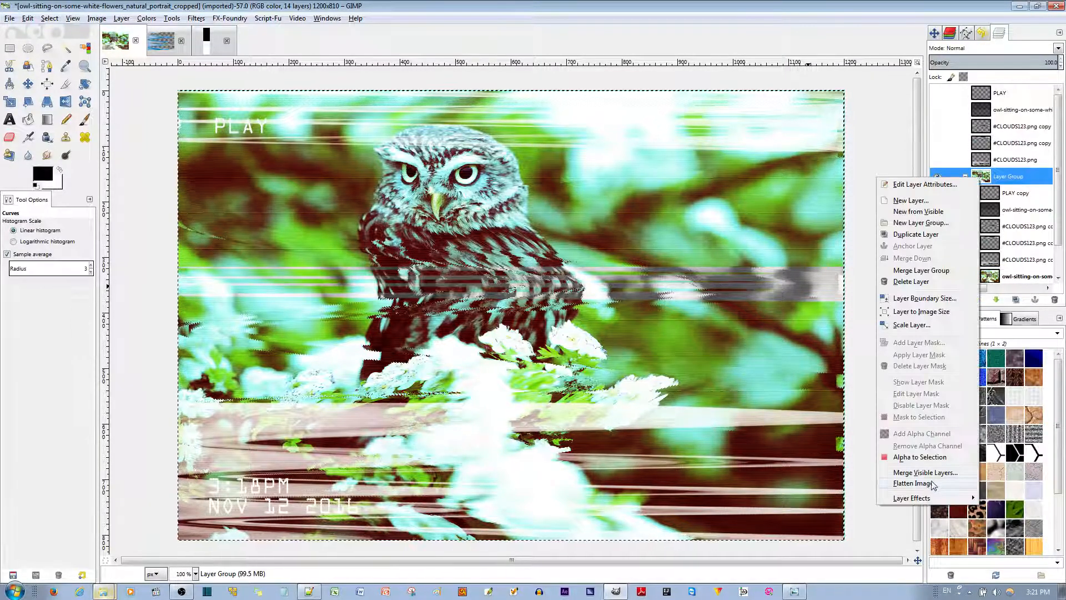
click(922, 270)
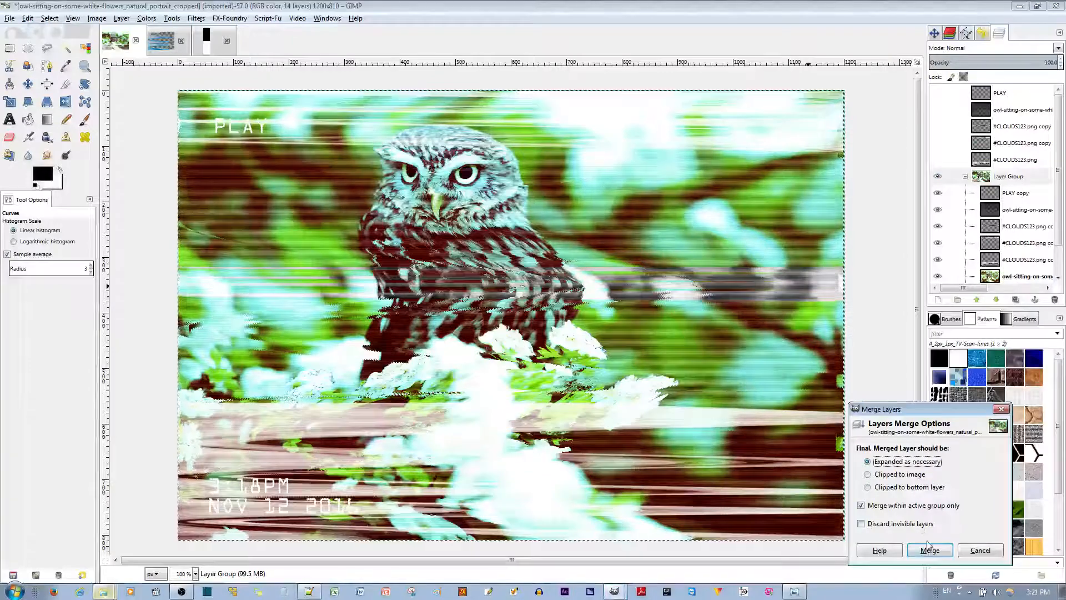
click(928, 549)
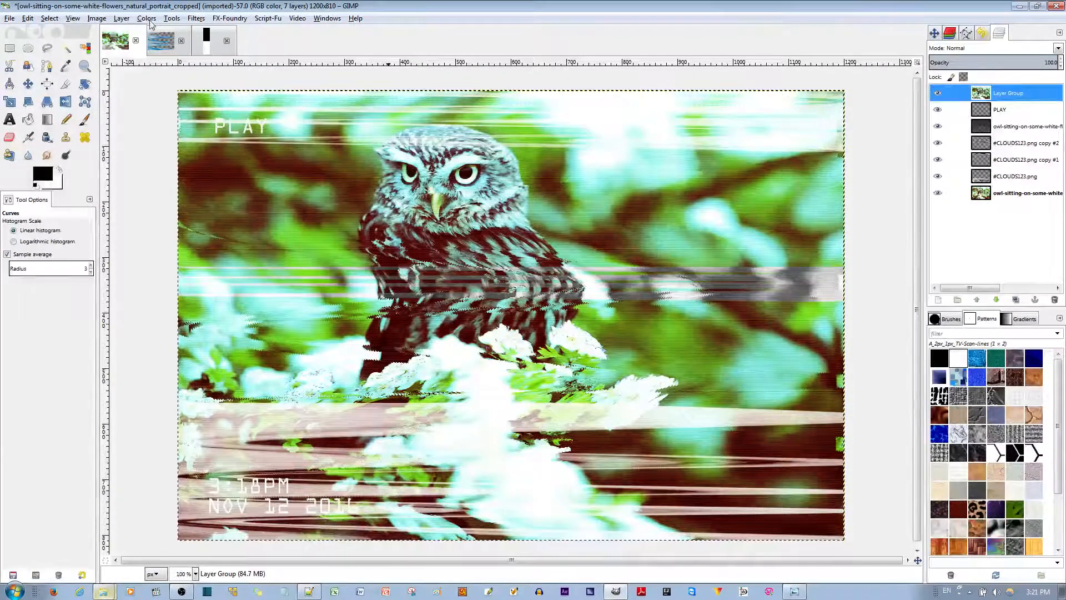
Step: Use Curves to pull the green channel fully down on the merged group layer
click(146, 19)
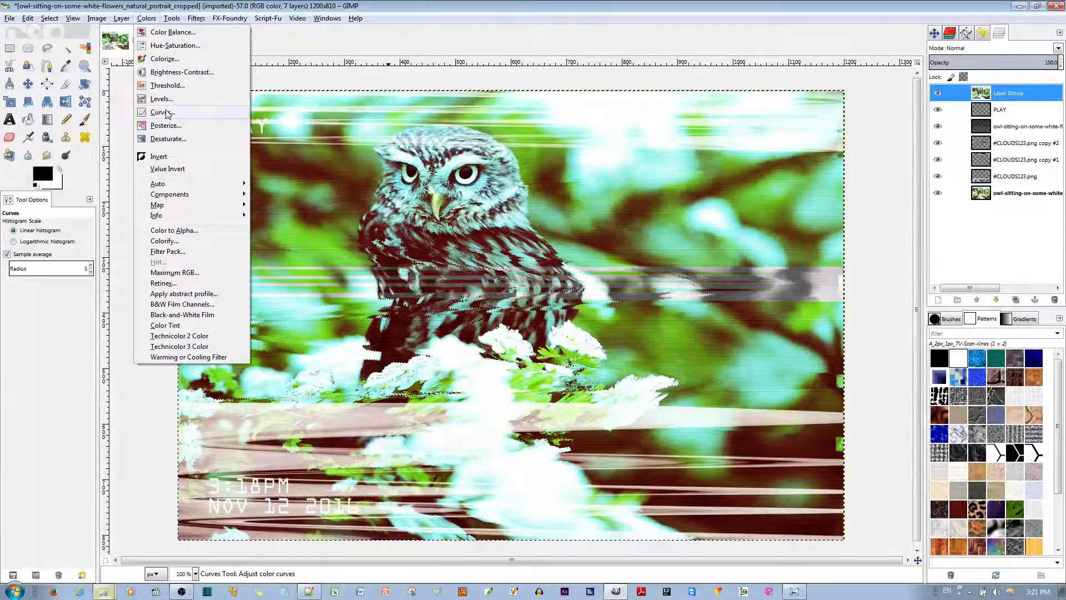
click(162, 112)
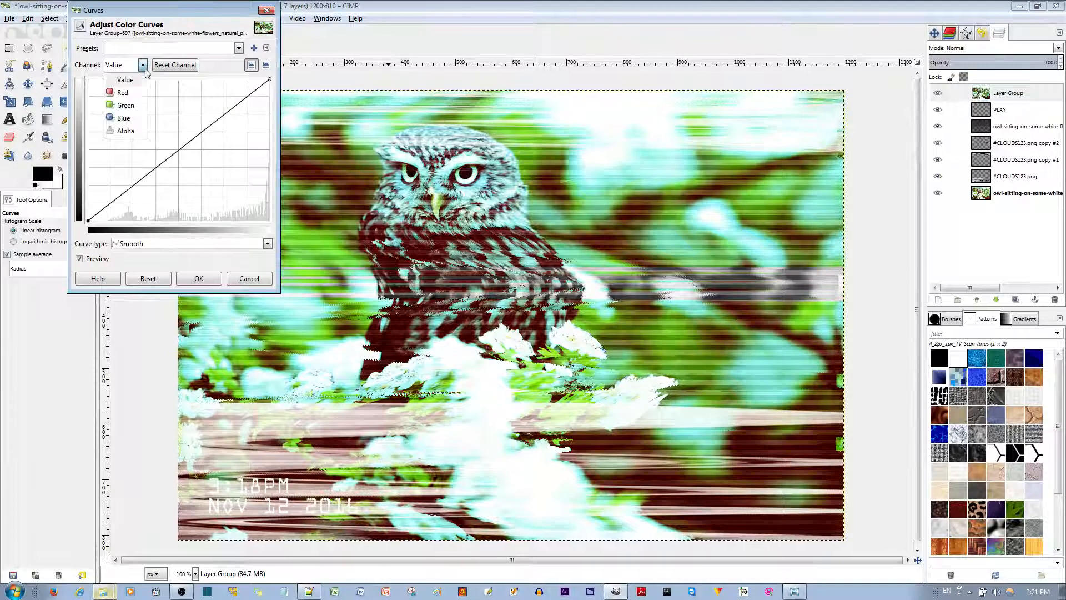
click(126, 105)
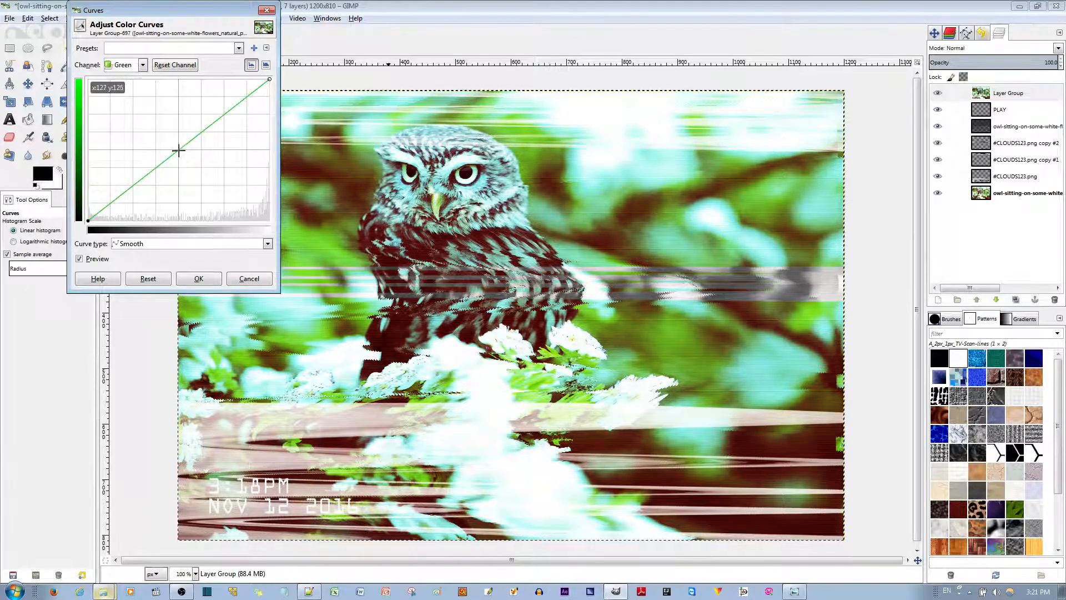
drag(267, 80, 268, 220)
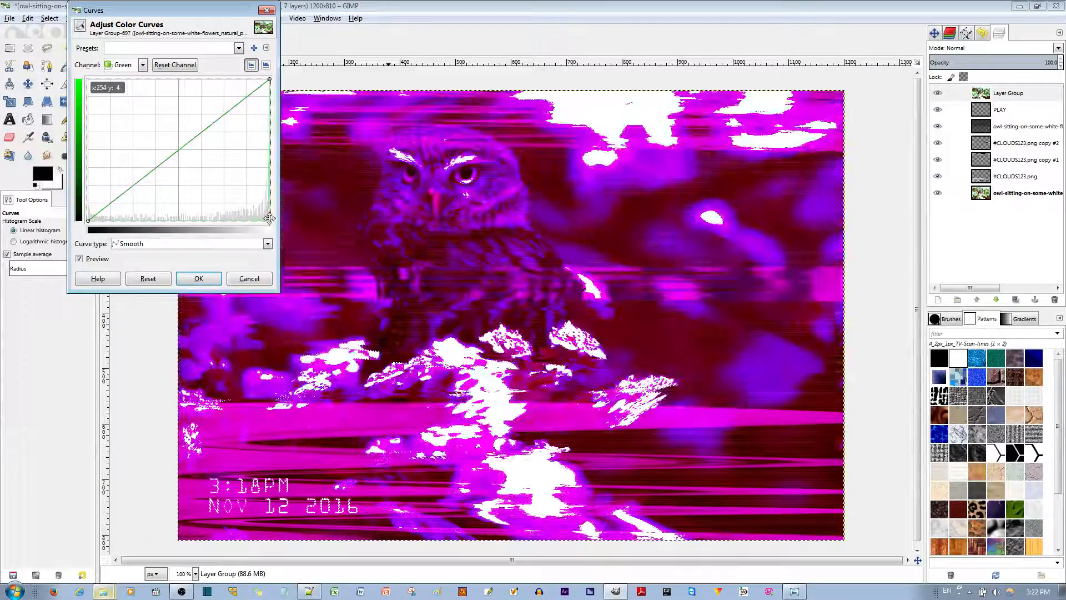
click(198, 278)
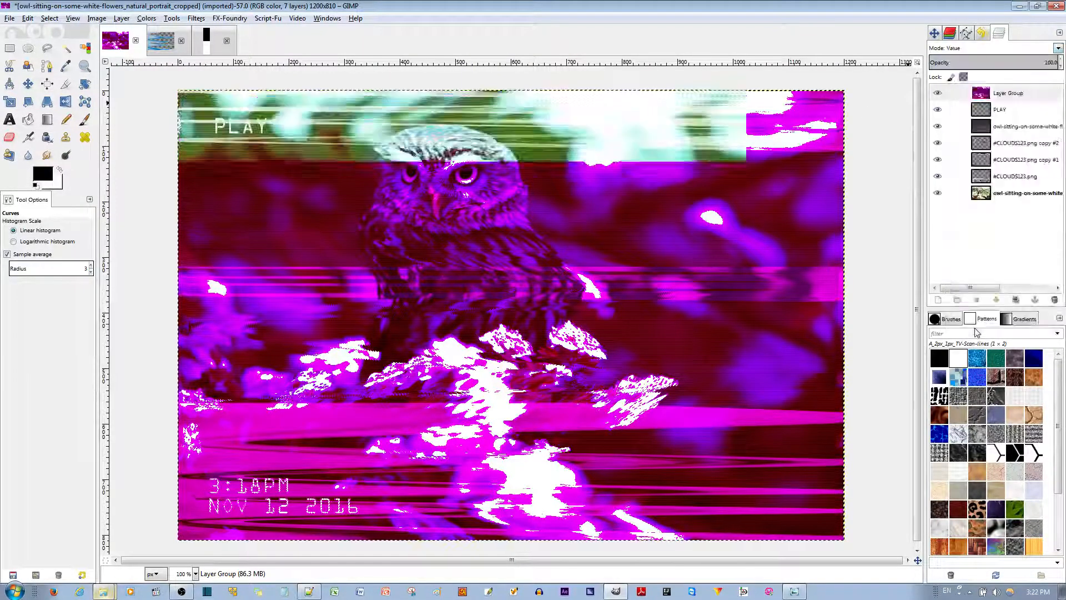
Step: Select the green-stripped Layer Group and switch to the Move tool
click(1008, 92)
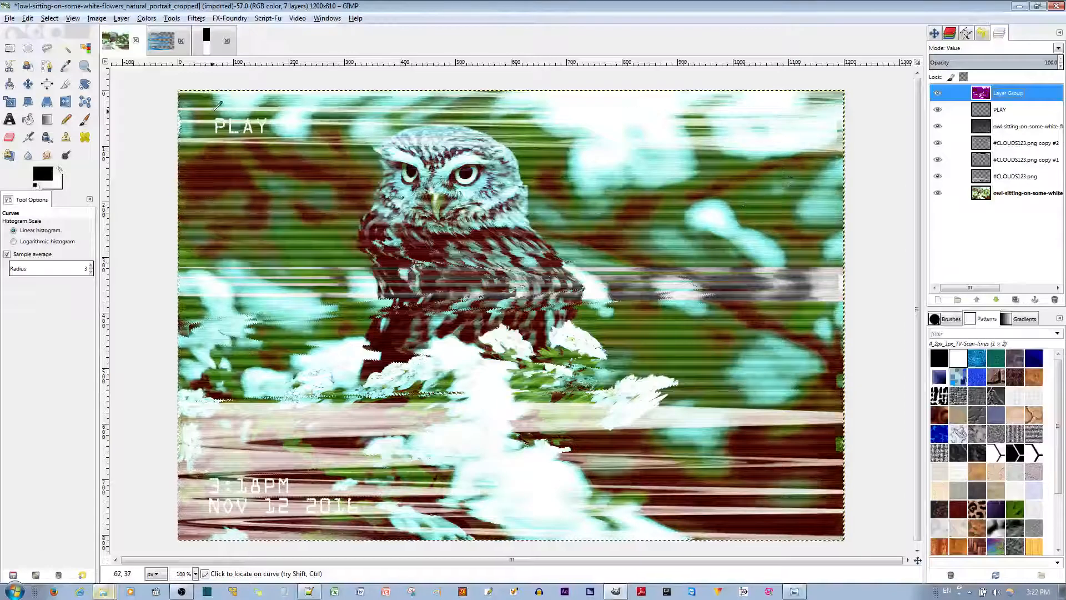
click(27, 84)
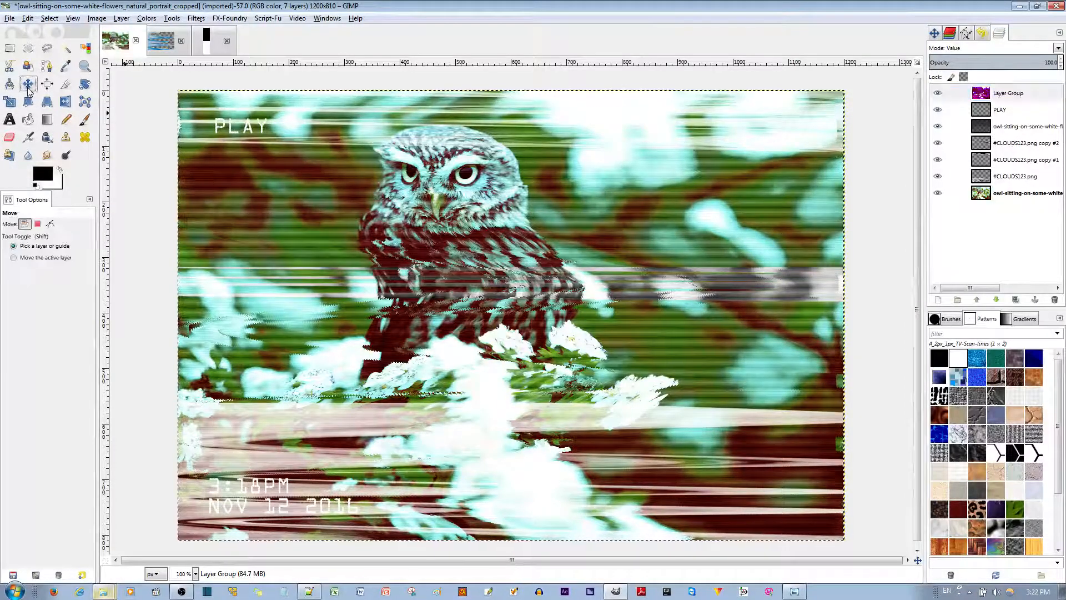